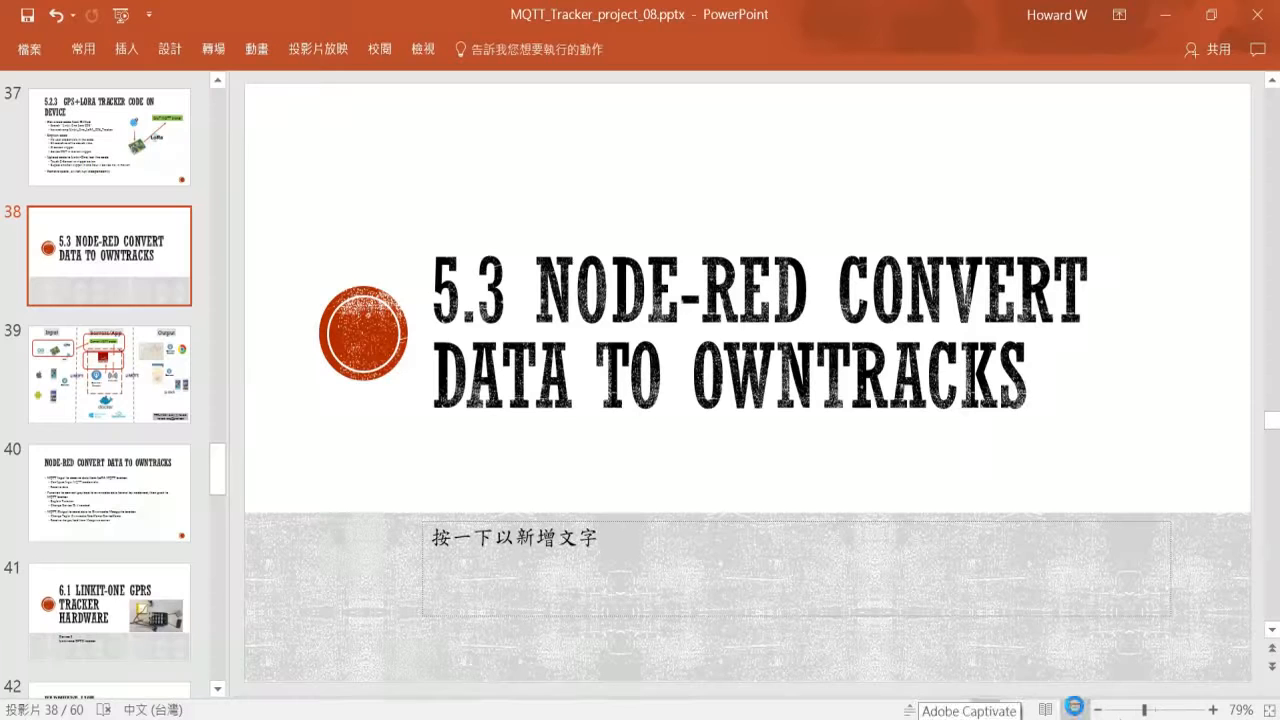
- Show slide 38, the '5.3 Node-RED Convert Data to OwnTracks' section slide
{"action": "left_click", "coordinate": [108, 492]}
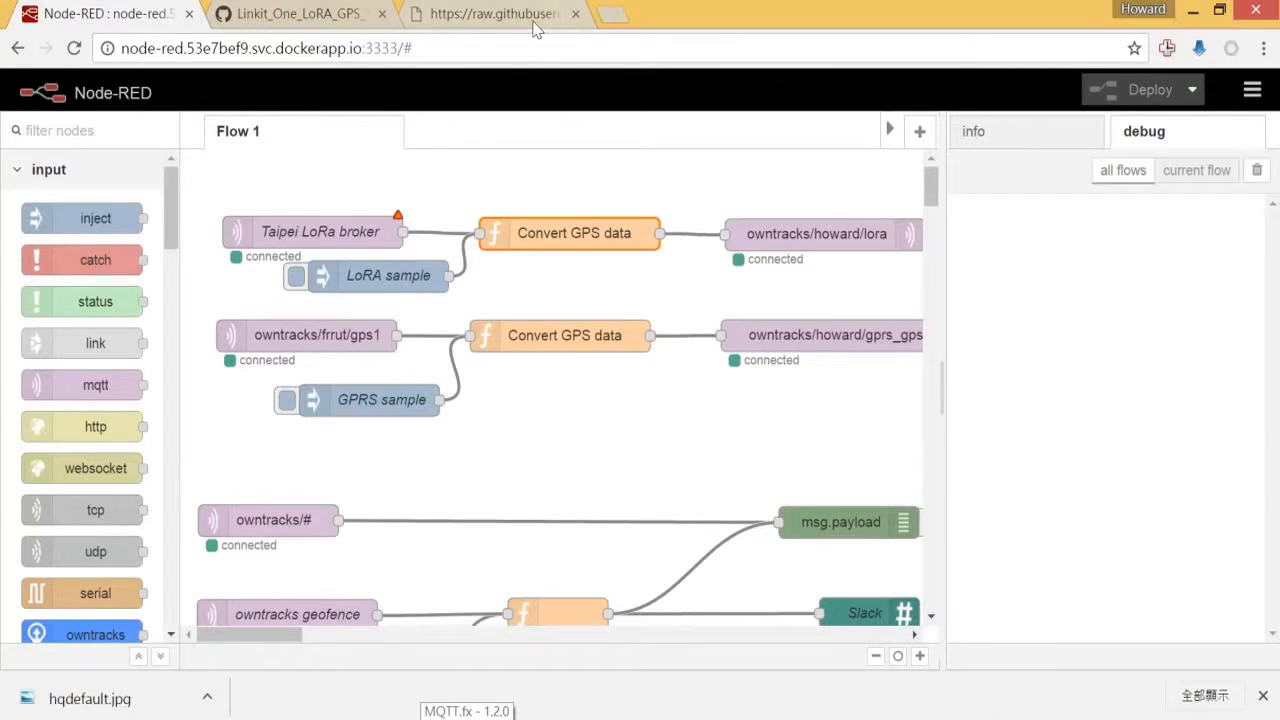
- Copy the Node-RED server address from credentials.txt and minimise the notes
{"action": "left_click", "coordinate": [296, 12]}
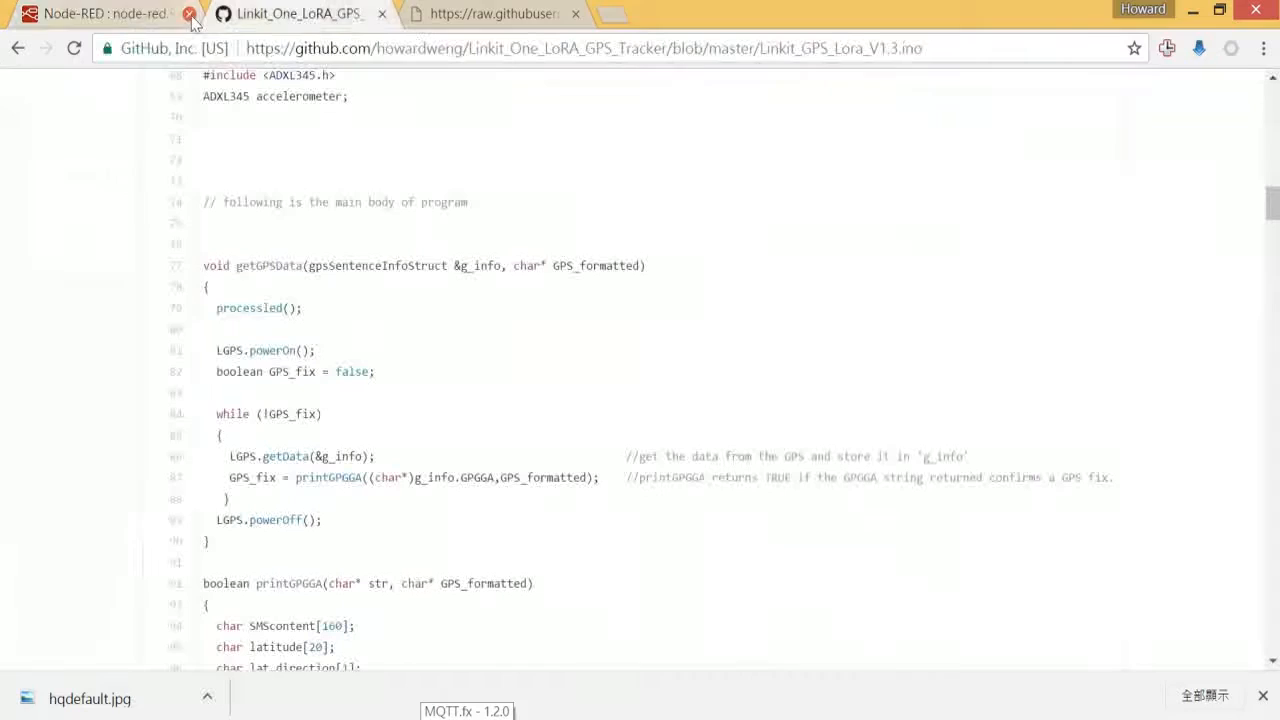
{"action": "left_click", "coordinate": [190, 12]}
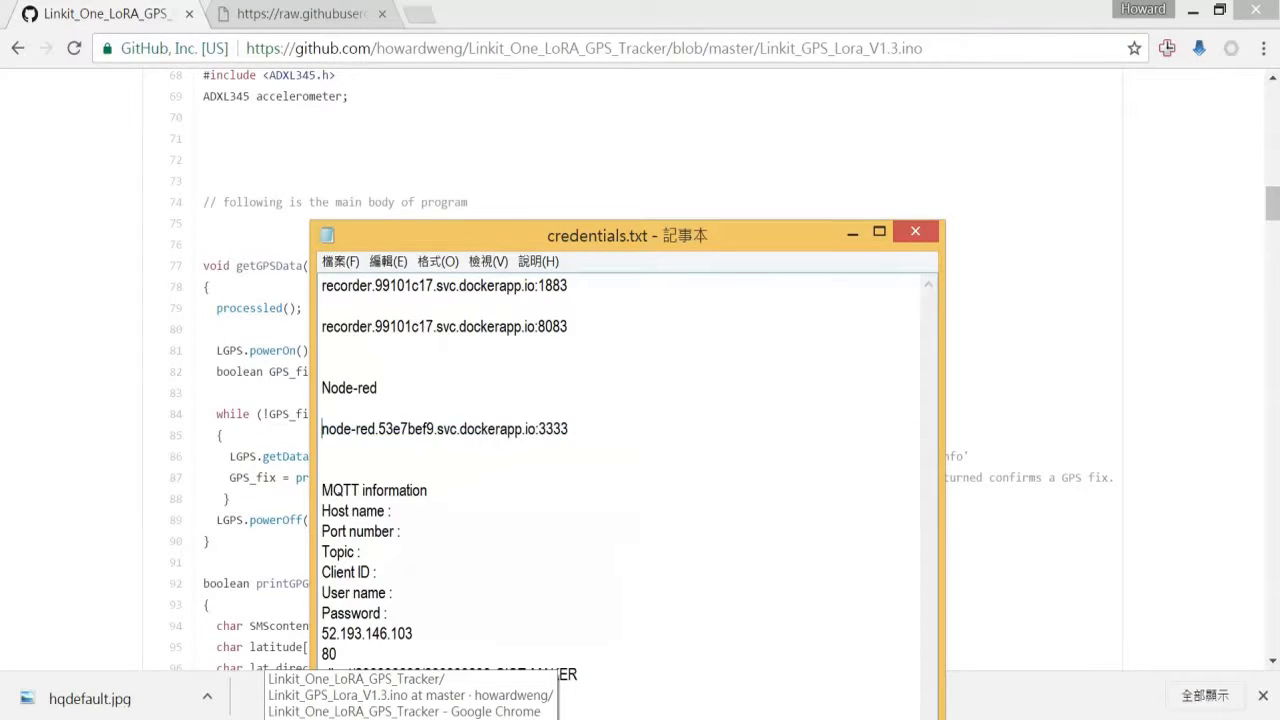
{"action": "double_click", "coordinate": [444, 428]}
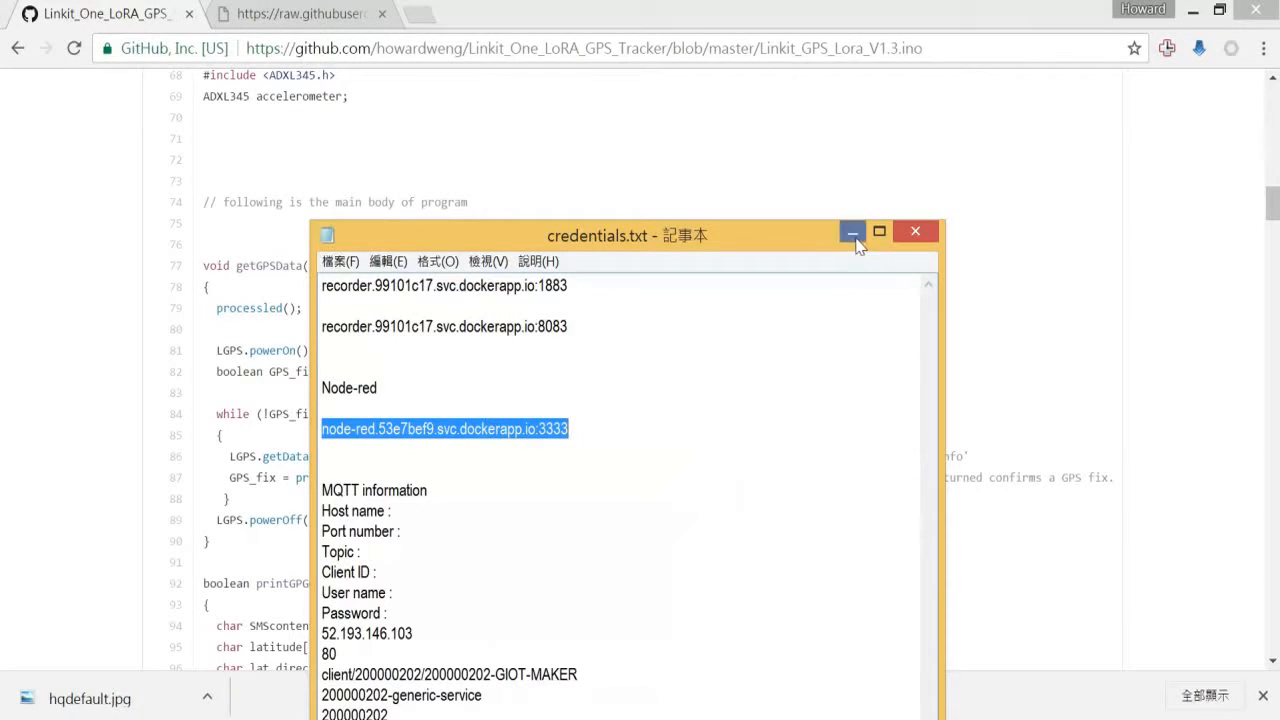
{"action": "left_click", "coordinate": [852, 232]}
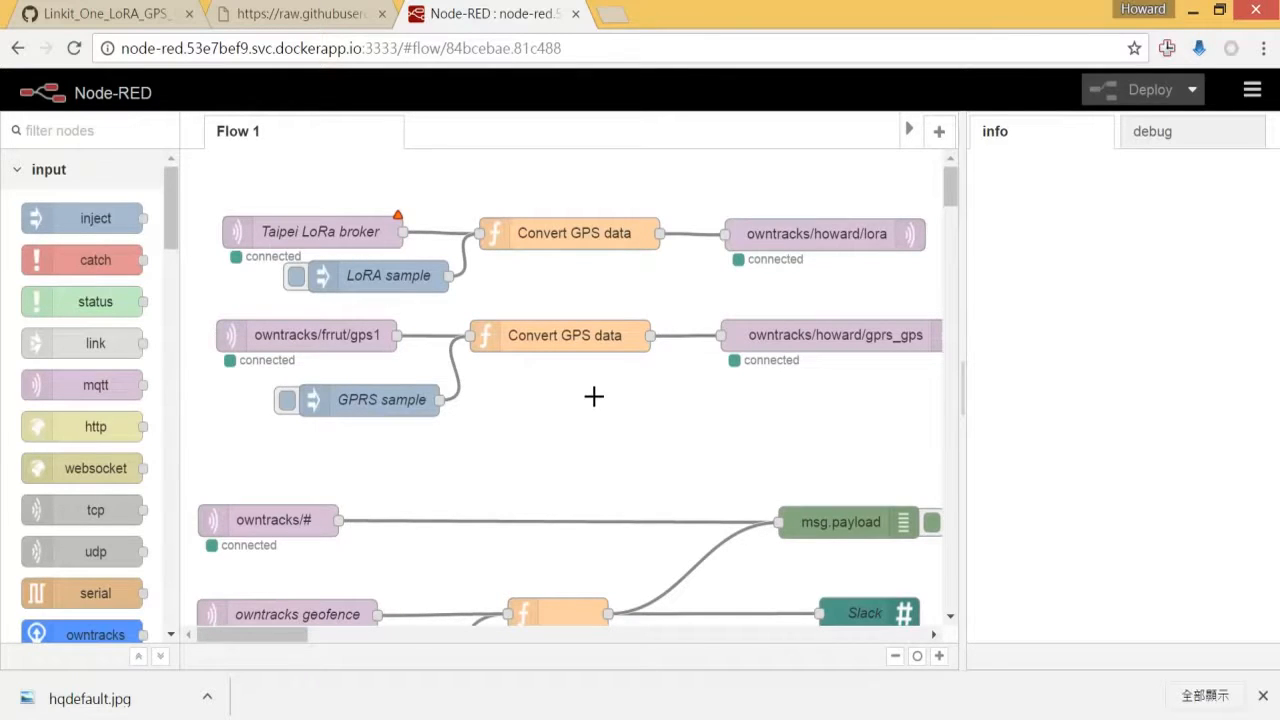
{"action": "mouse_move", "coordinate": [300, 238]}
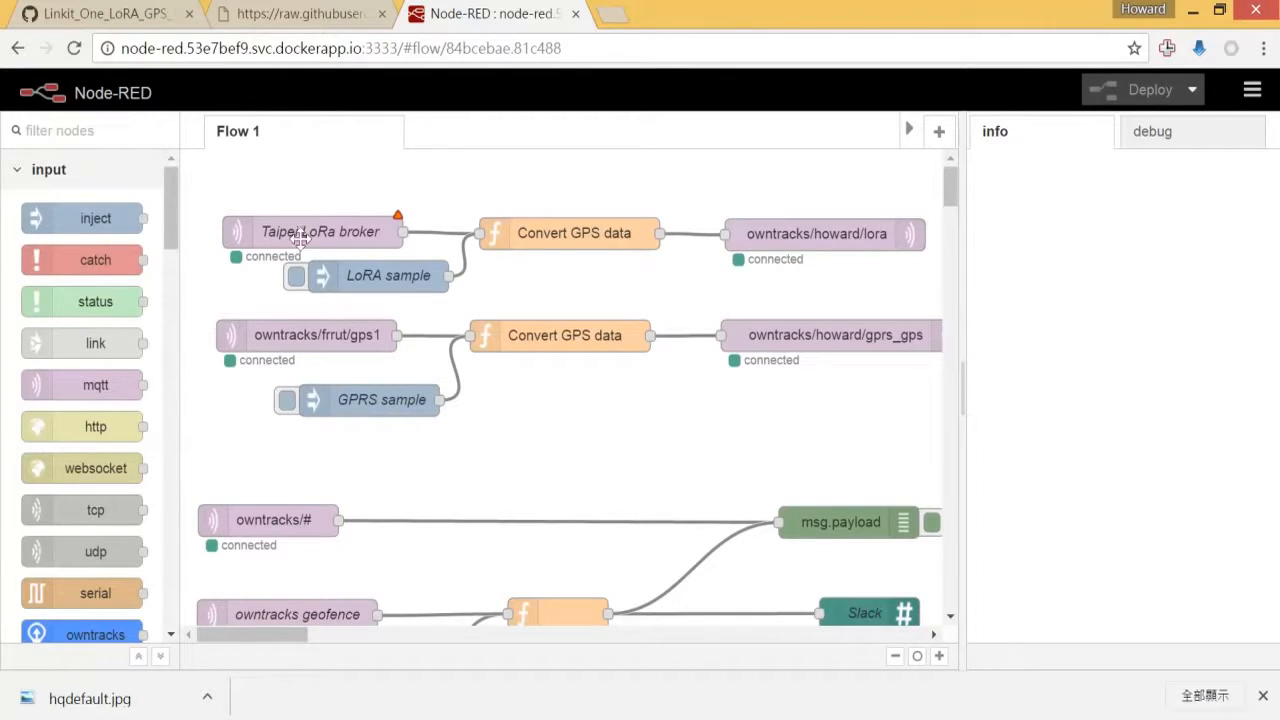
{"action": "mouse_move", "coordinate": [324, 232]}
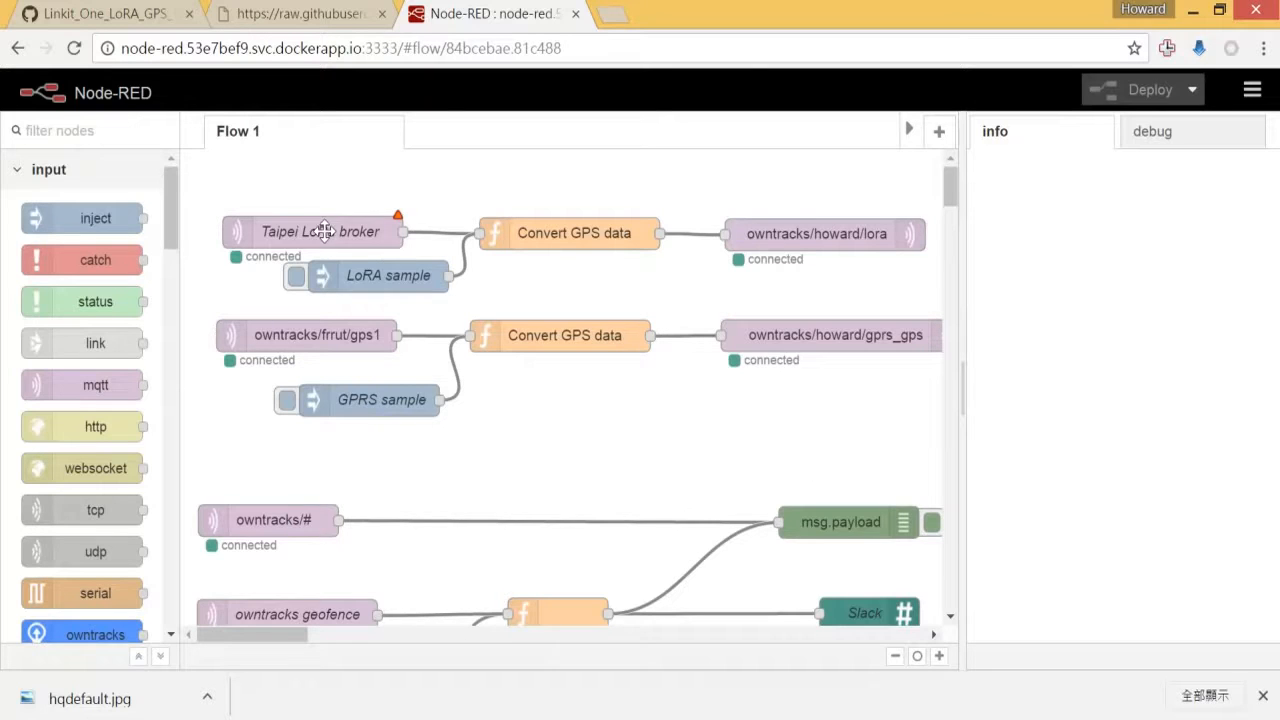
{"action": "mouse_move", "coordinate": [296, 232]}
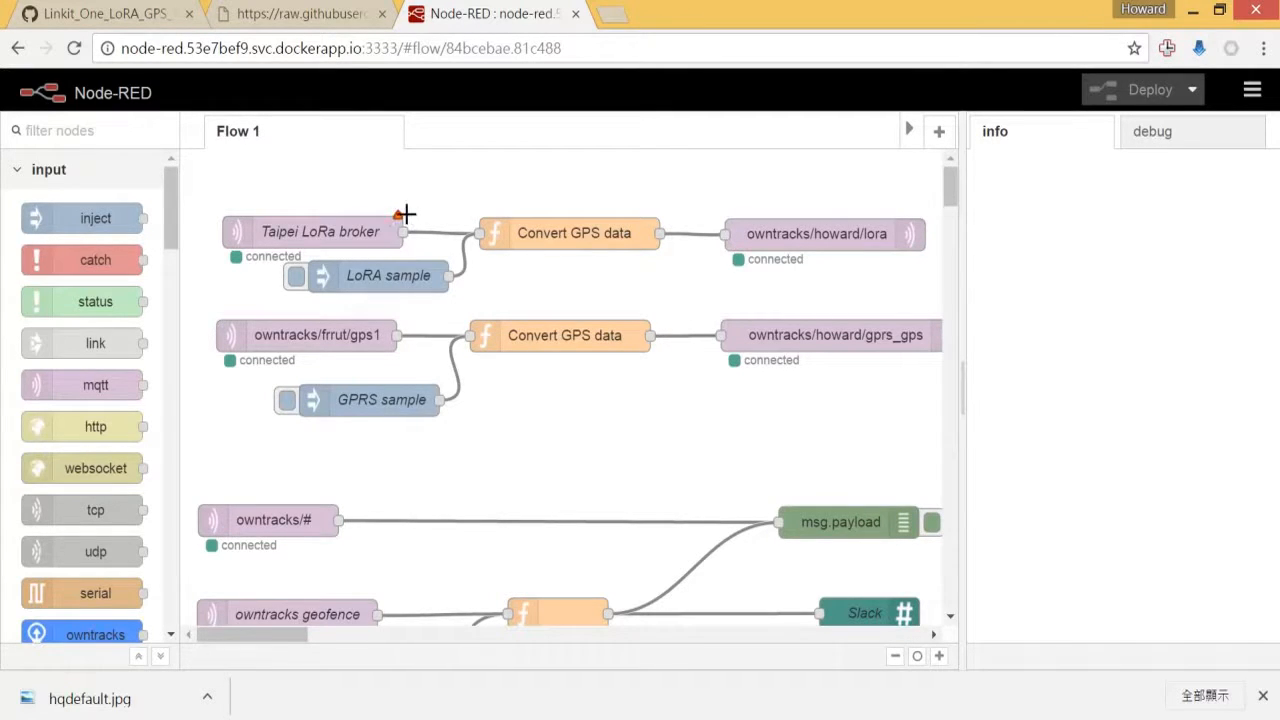
- Bring up the Edit mqtt in panel for the Taipei LoRa broker node
{"action": "double_click", "coordinate": [320, 232]}
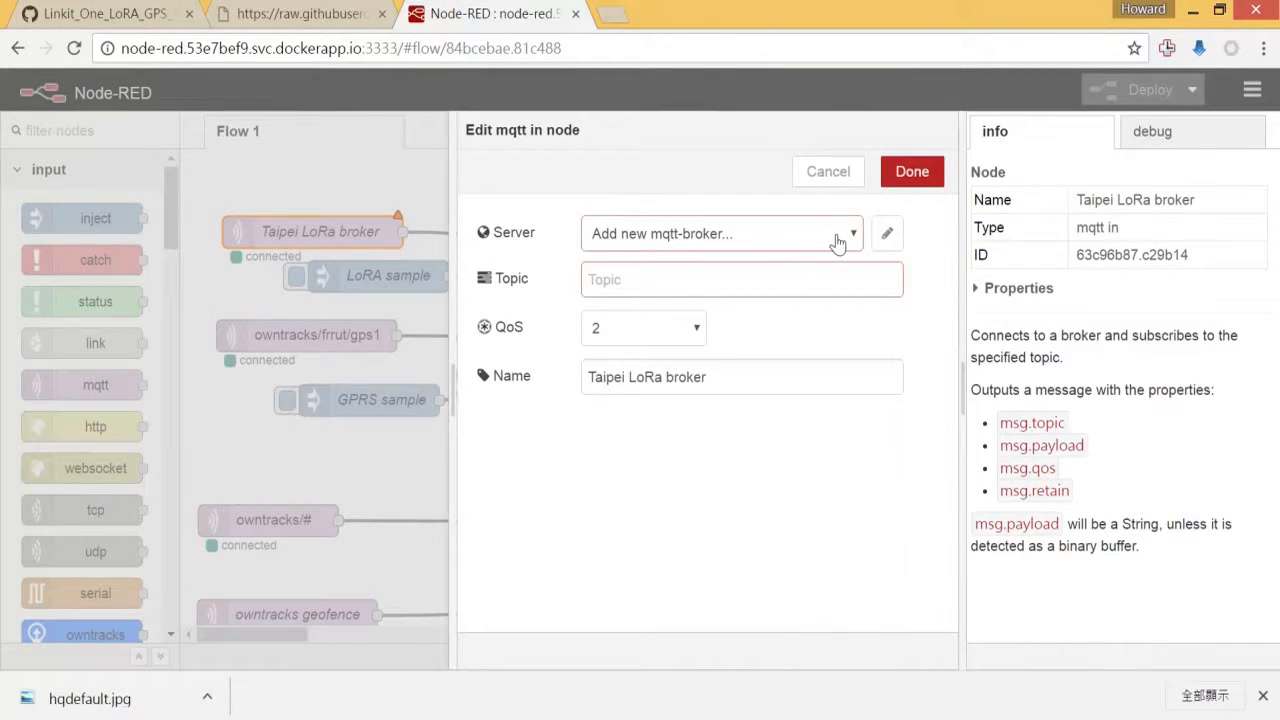
{"action": "mouse_move", "coordinate": [844, 242]}
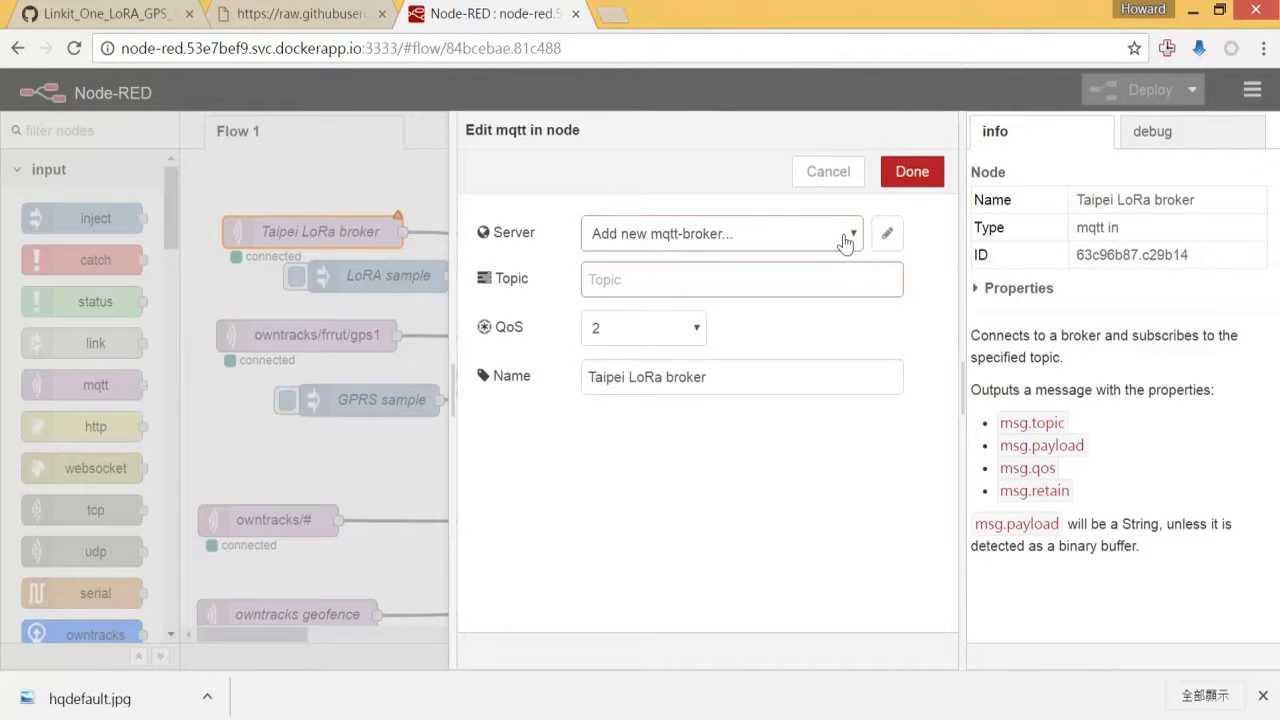
{"action": "mouse_move", "coordinate": [336, 244]}
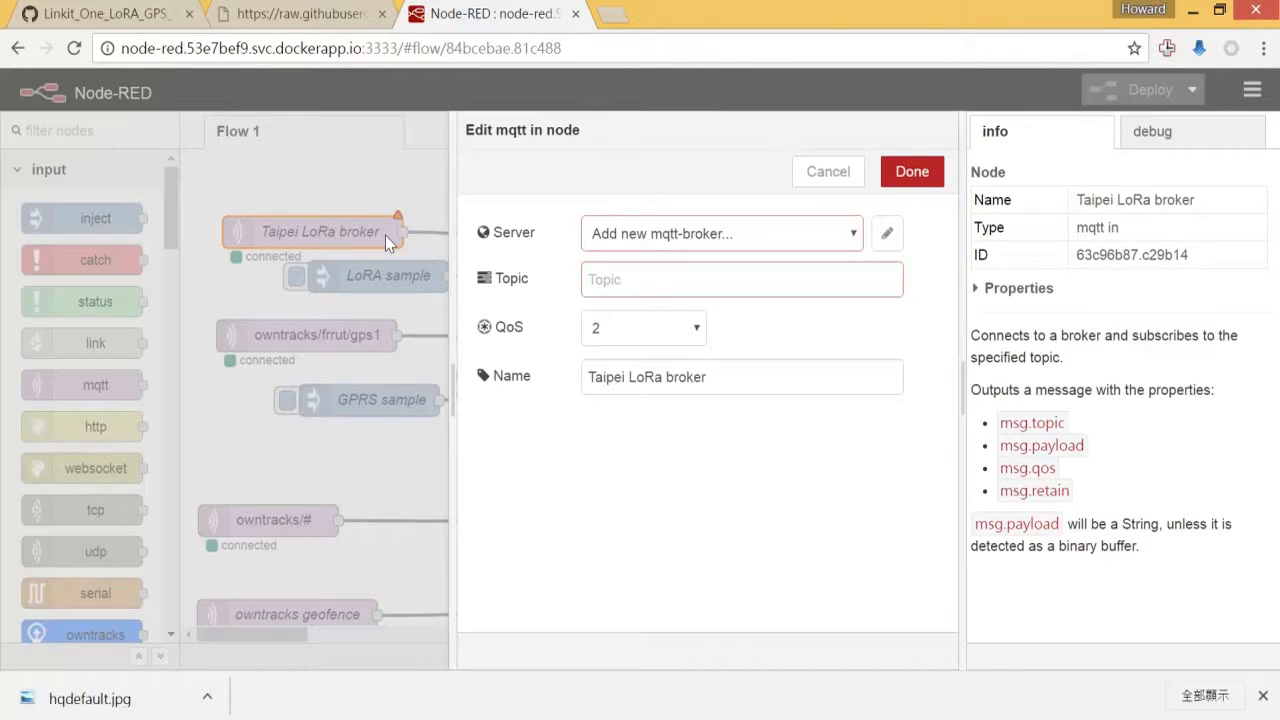
{"action": "mouse_move", "coordinate": [888, 240]}
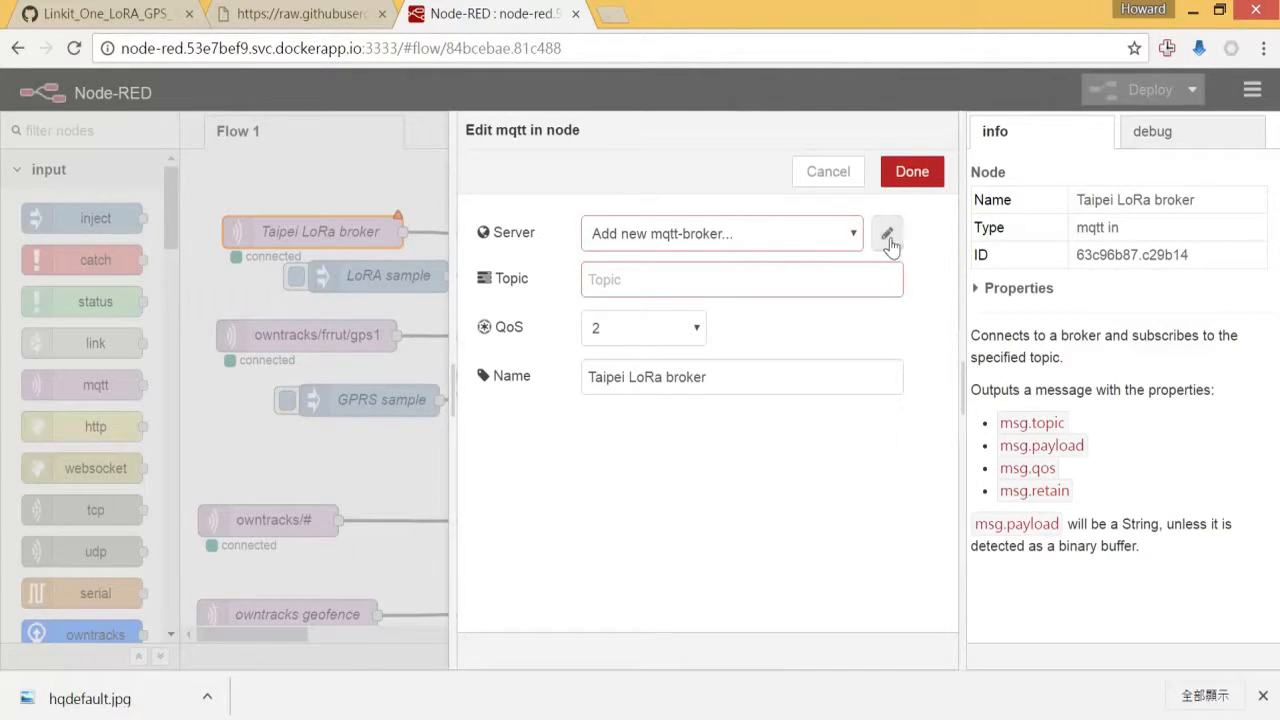
- Create an MQTT broker with server 52.193.146.103, port 80 and the username and password from the notes
{"action": "left_click", "coordinate": [888, 232]}
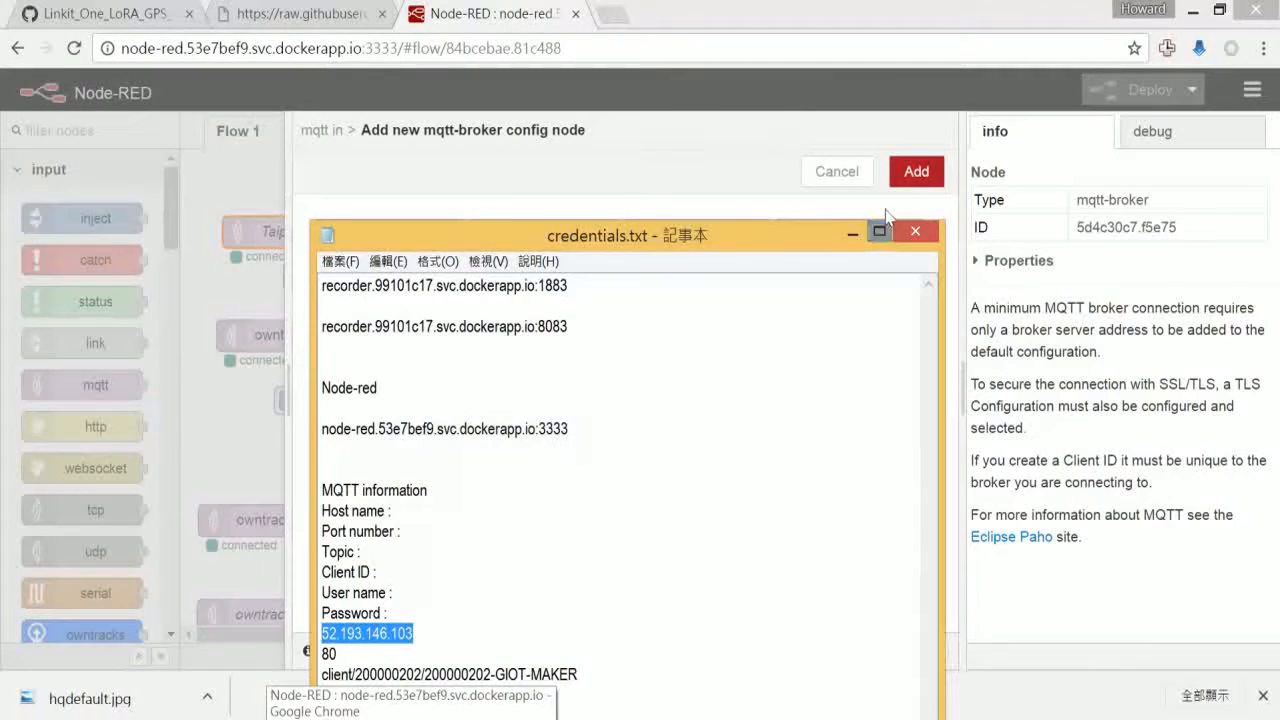
{"action": "right_click", "coordinate": [544, 284]}
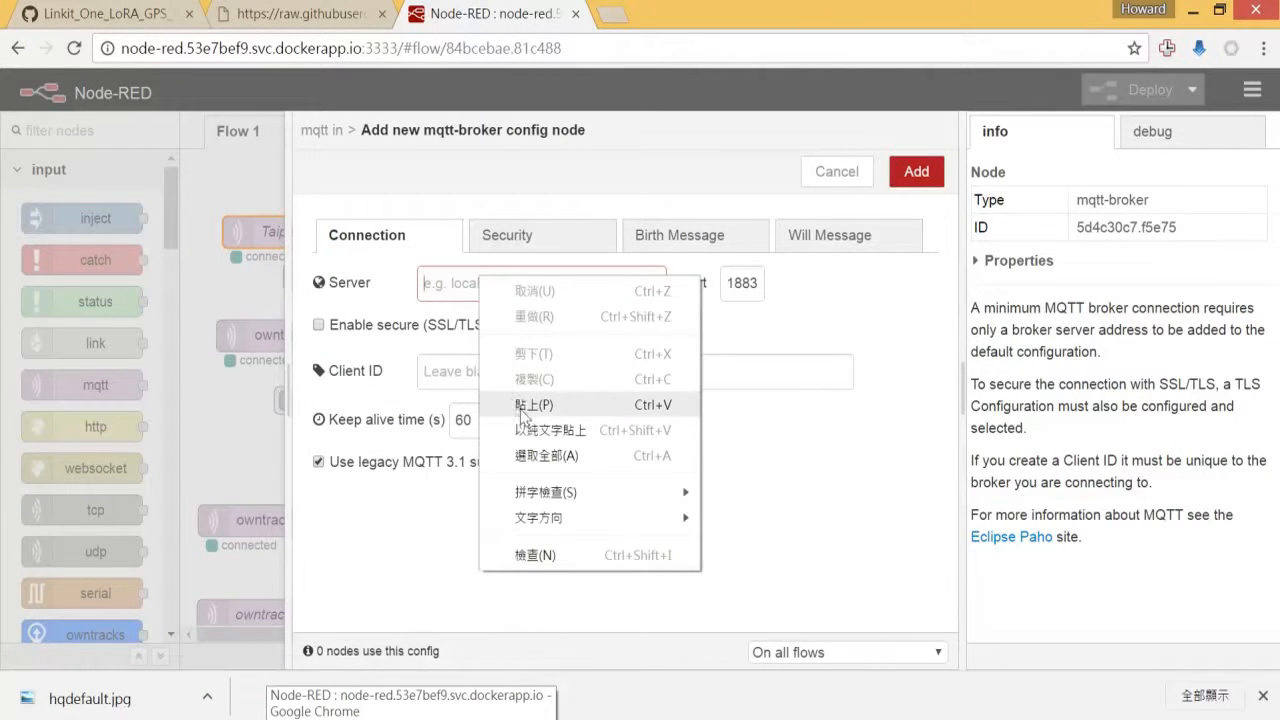
{"action": "left_click", "coordinate": [532, 404]}
{"action": "type", "text": "80"}
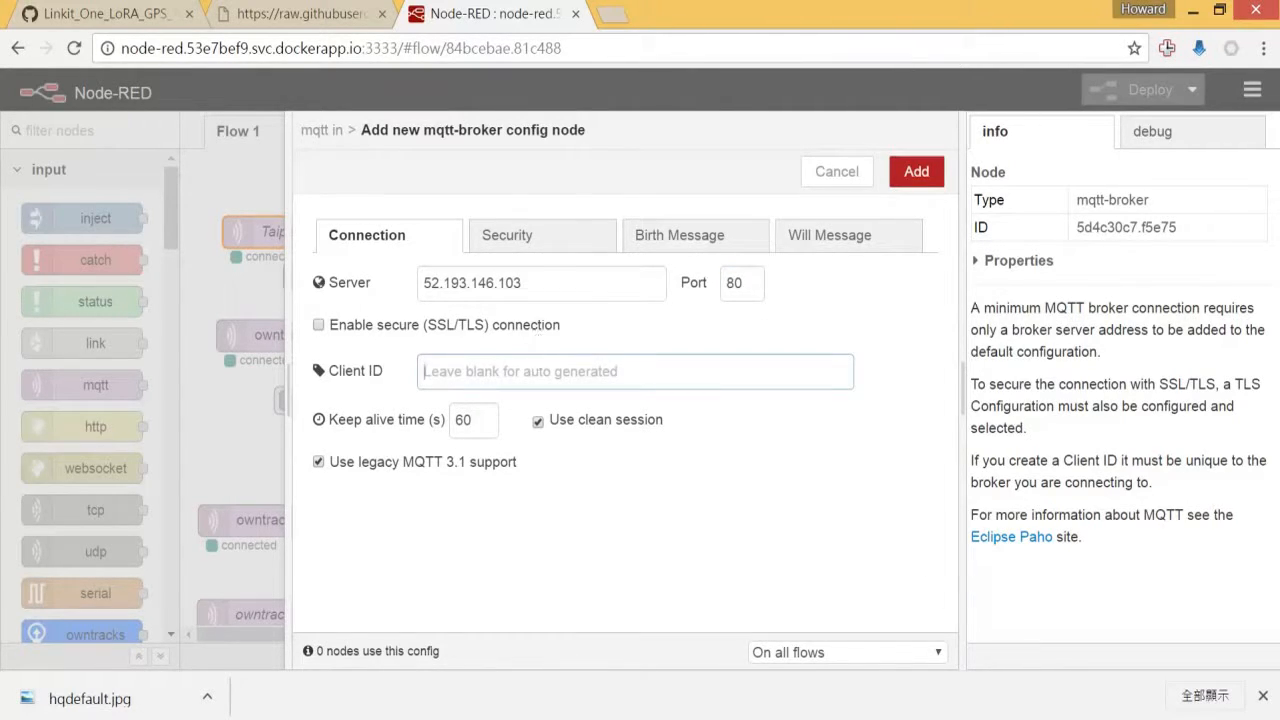
{"action": "left_click", "coordinate": [542, 236]}
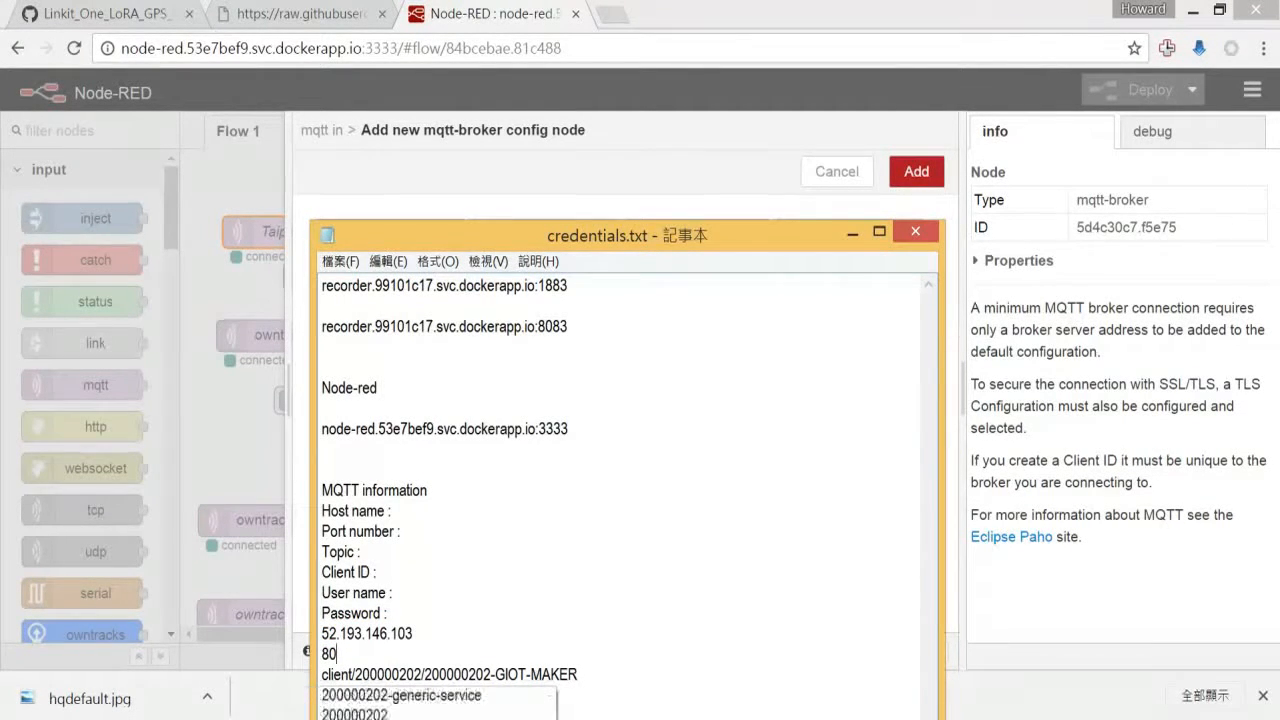
{"action": "double_click", "coordinate": [354, 712]}
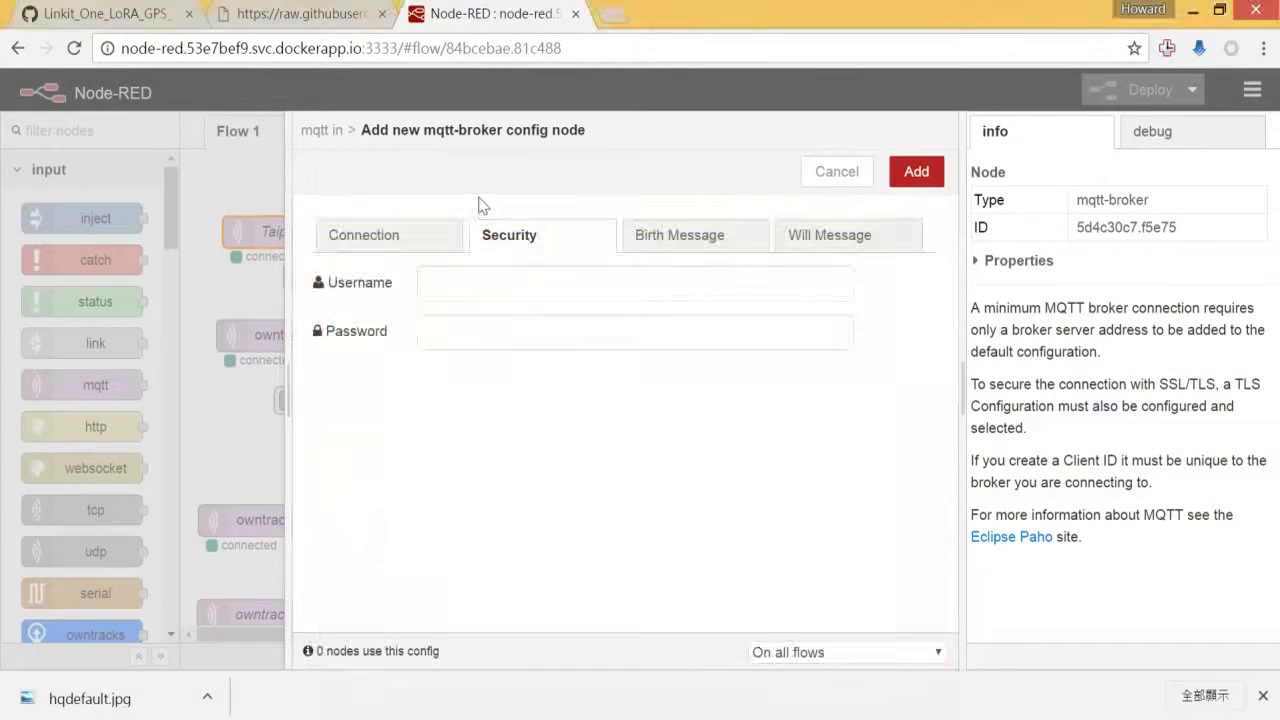
{"action": "right_click", "coordinate": [636, 284]}
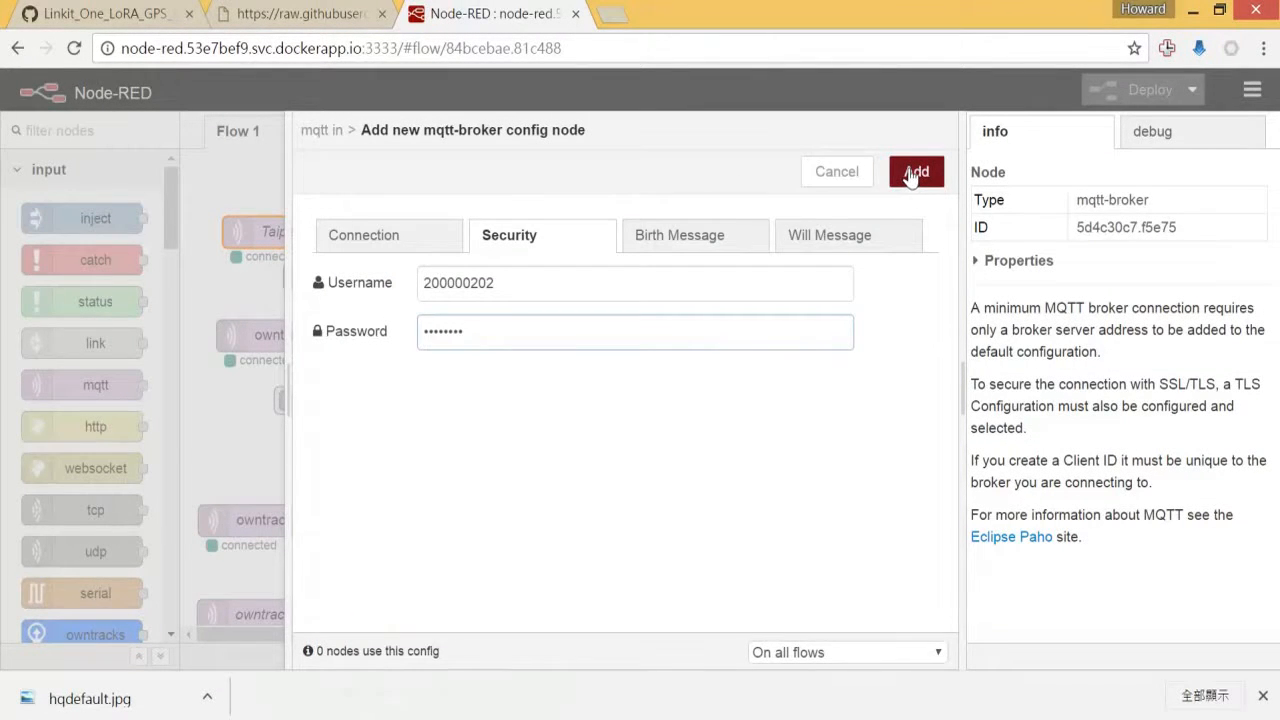
- Add the new broker and subscribe the node to the GIOT-MAKER device topic from the notes
{"action": "left_click", "coordinate": [916, 172]}
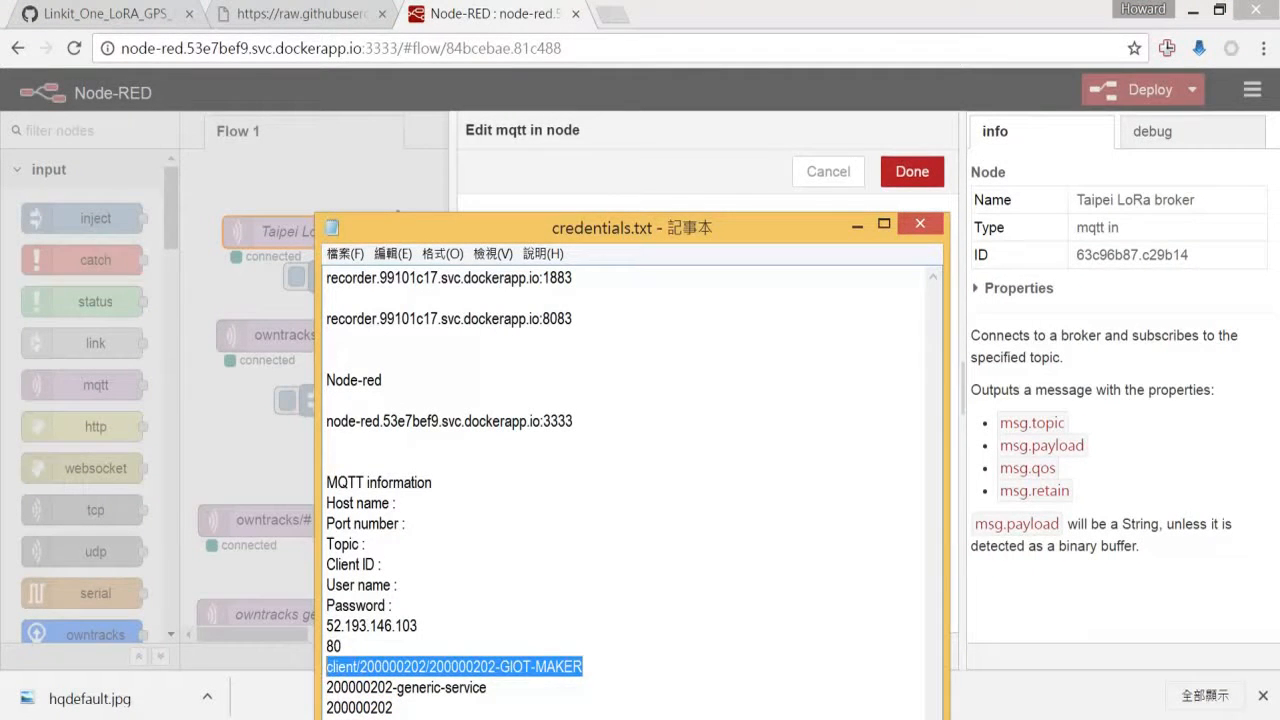
{"action": "mouse_move", "coordinate": [880, 256]}
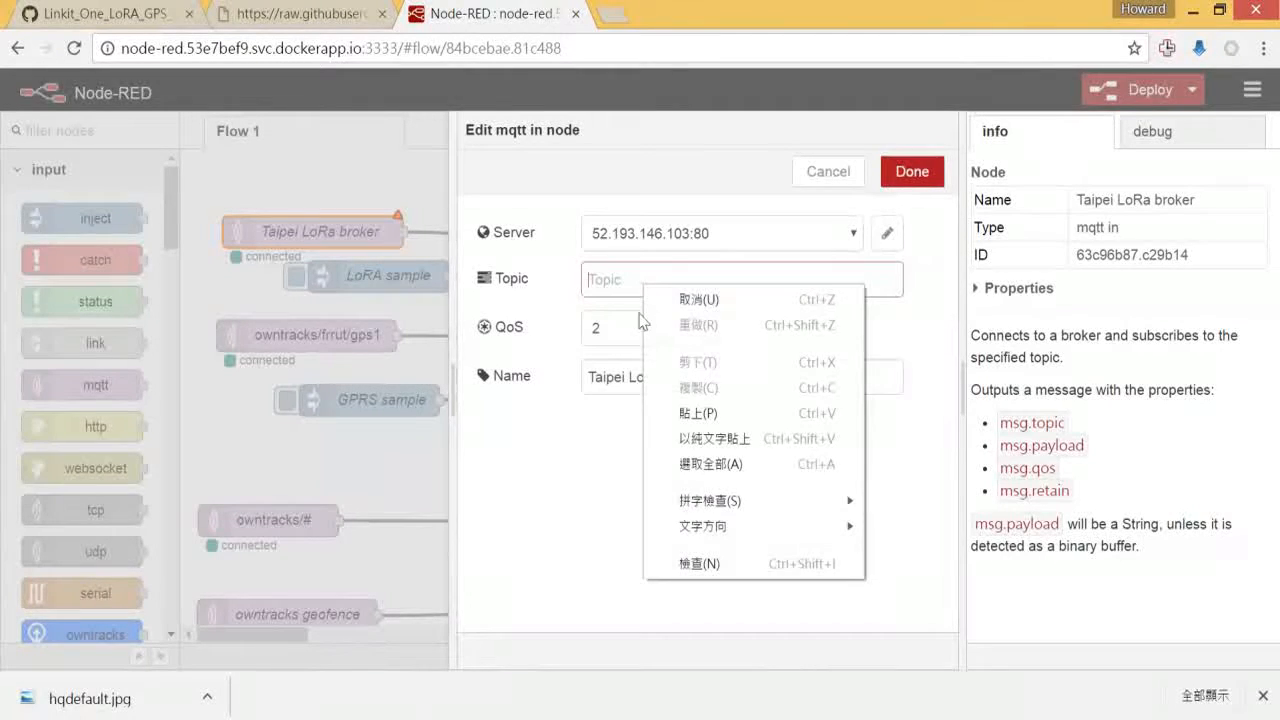
{"action": "mouse_move", "coordinate": [668, 434]}
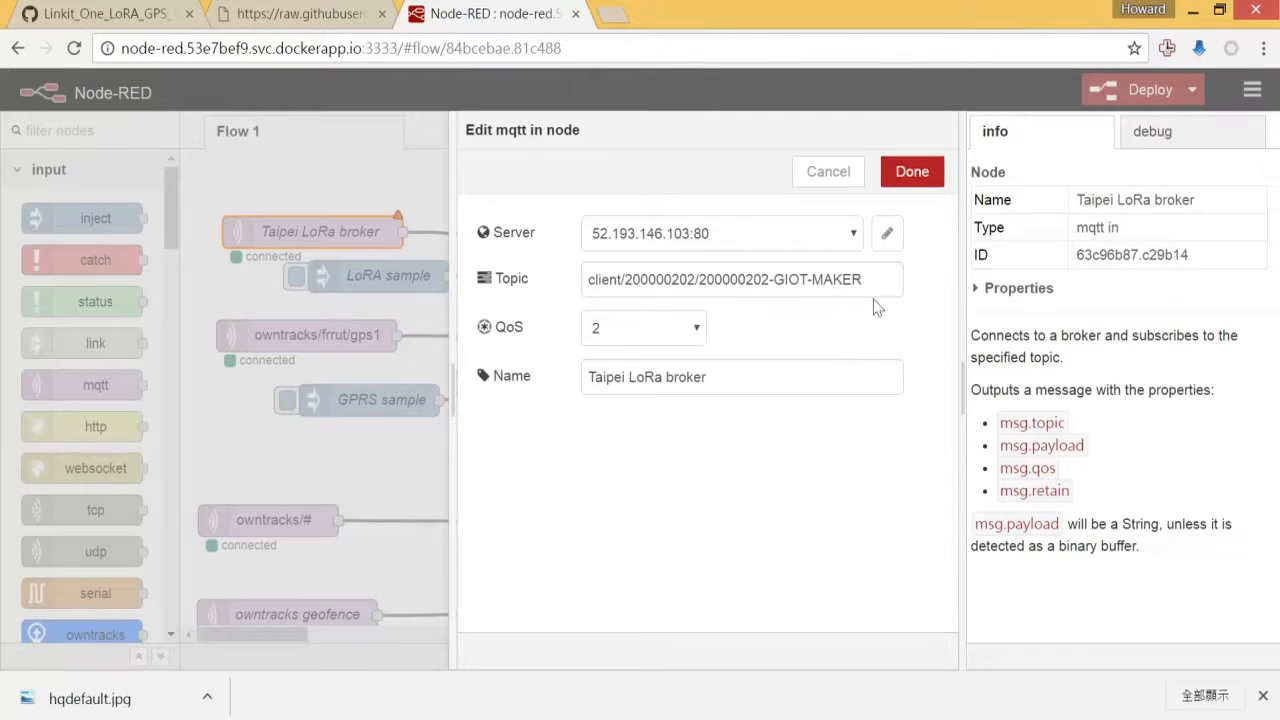
{"action": "mouse_move", "coordinate": [912, 172]}
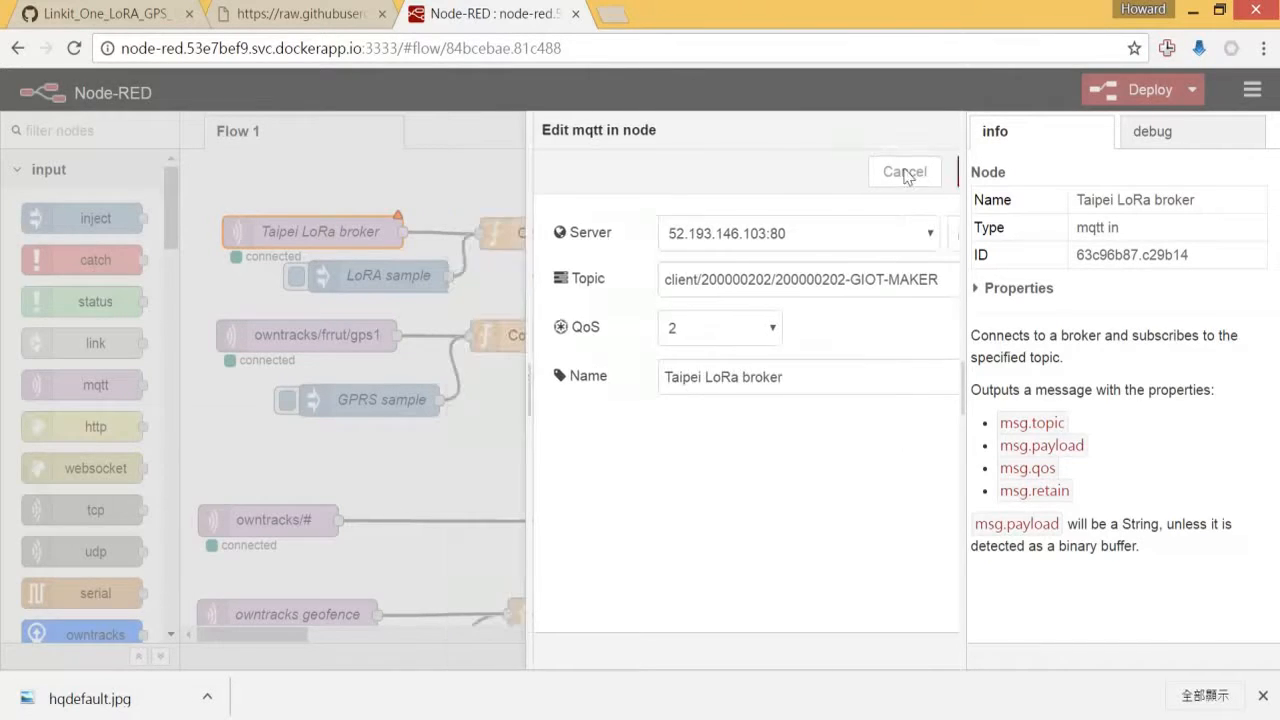
{"action": "left_click", "coordinate": [904, 172]}
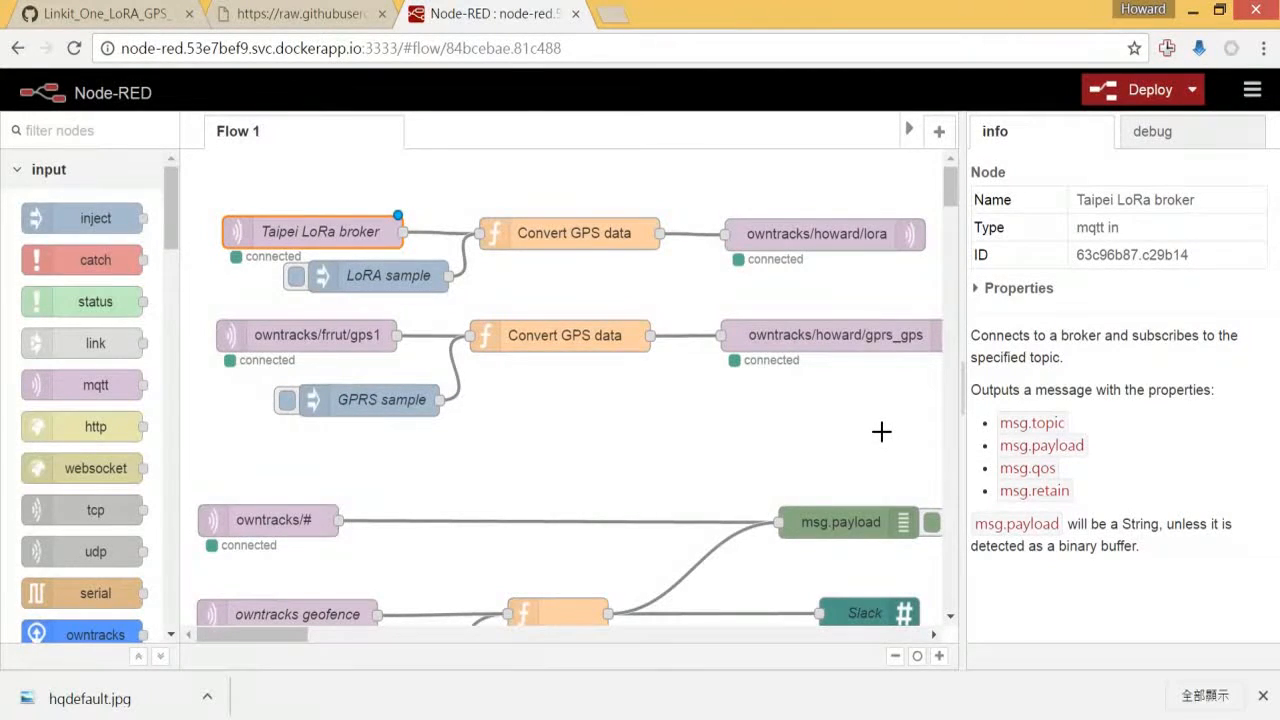
{"action": "mouse_move", "coordinate": [390, 230]}
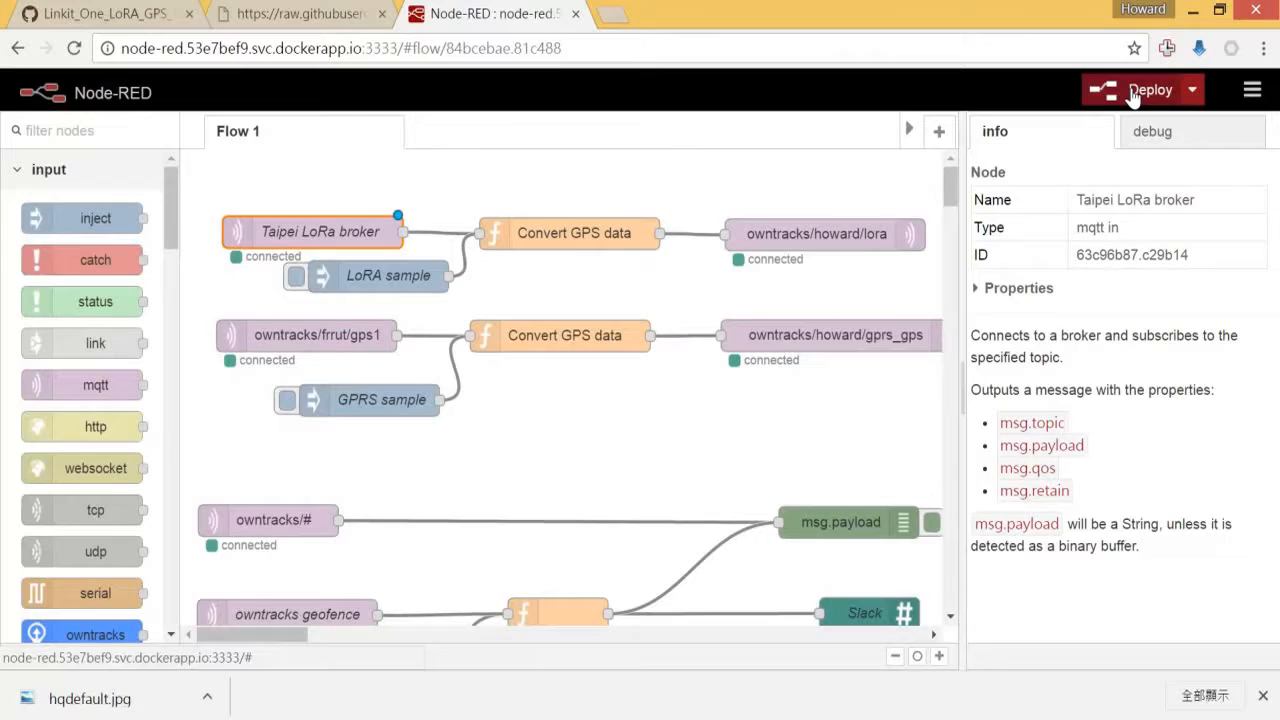
- Deploy the flow and dismiss Chrome's save-password prompt
{"action": "left_click", "coordinate": [1150, 90]}
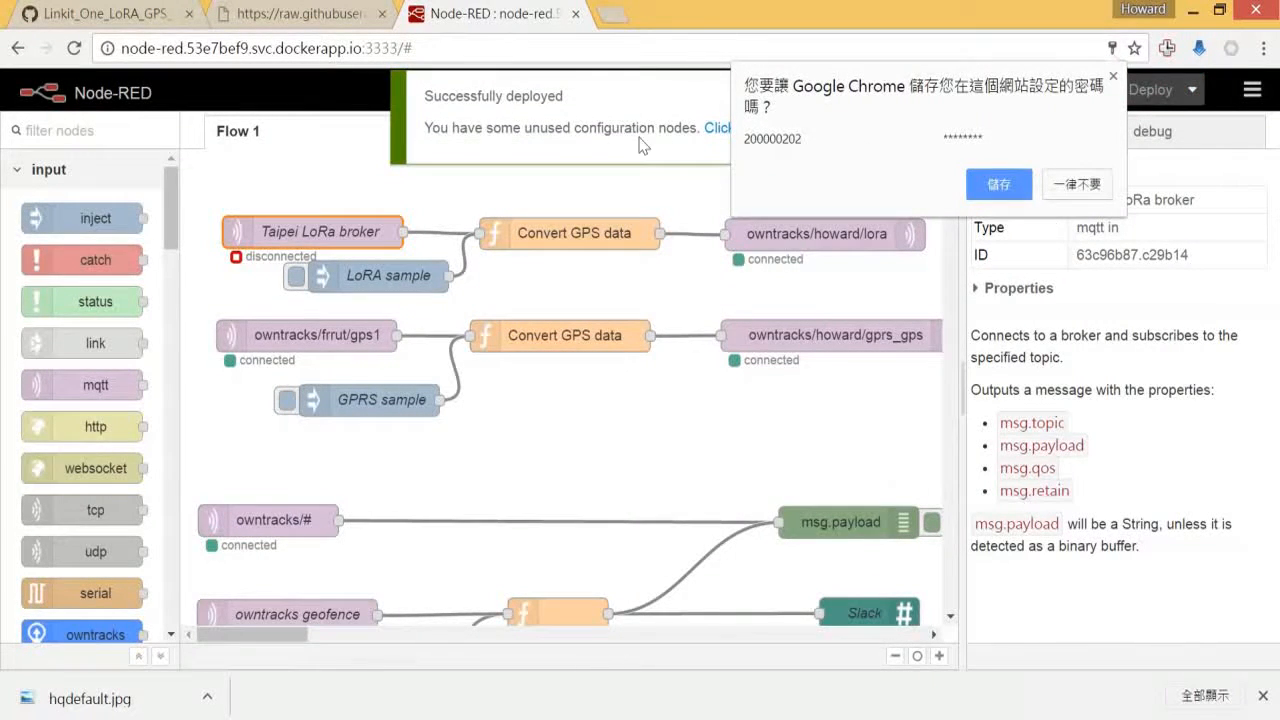
{"action": "left_click", "coordinate": [1076, 184]}
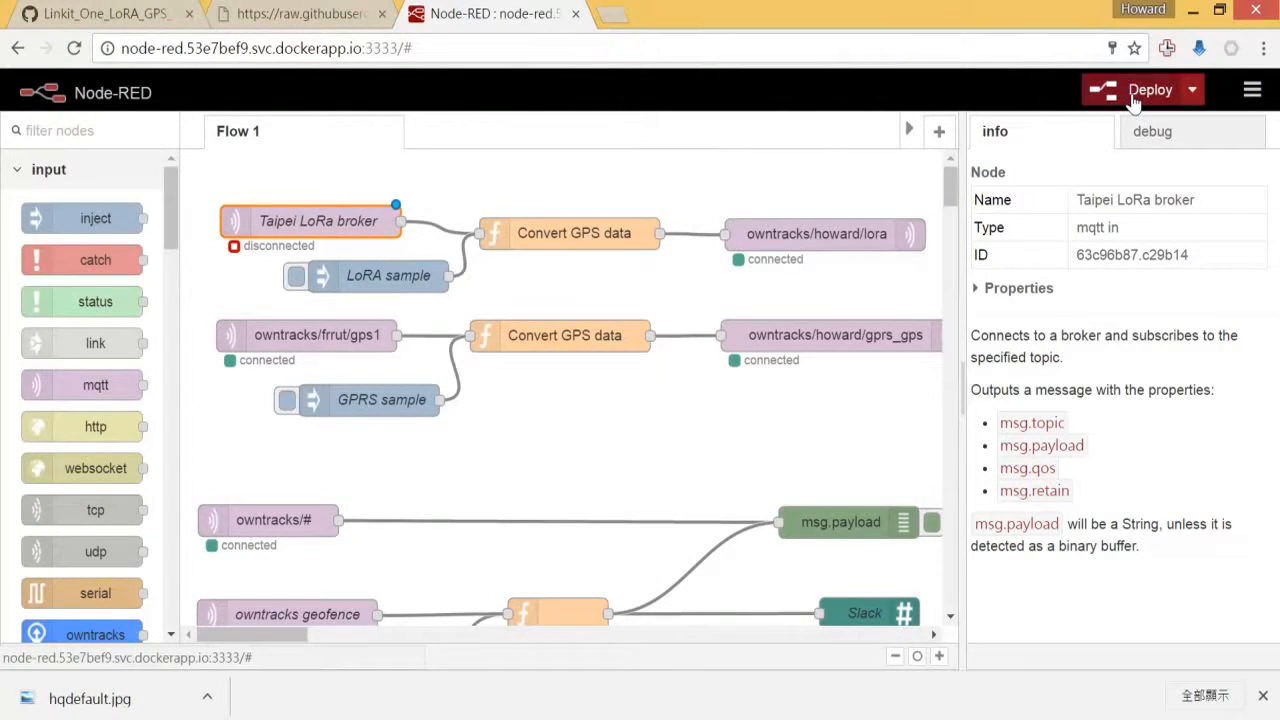
{"action": "mouse_move", "coordinate": [356, 236]}
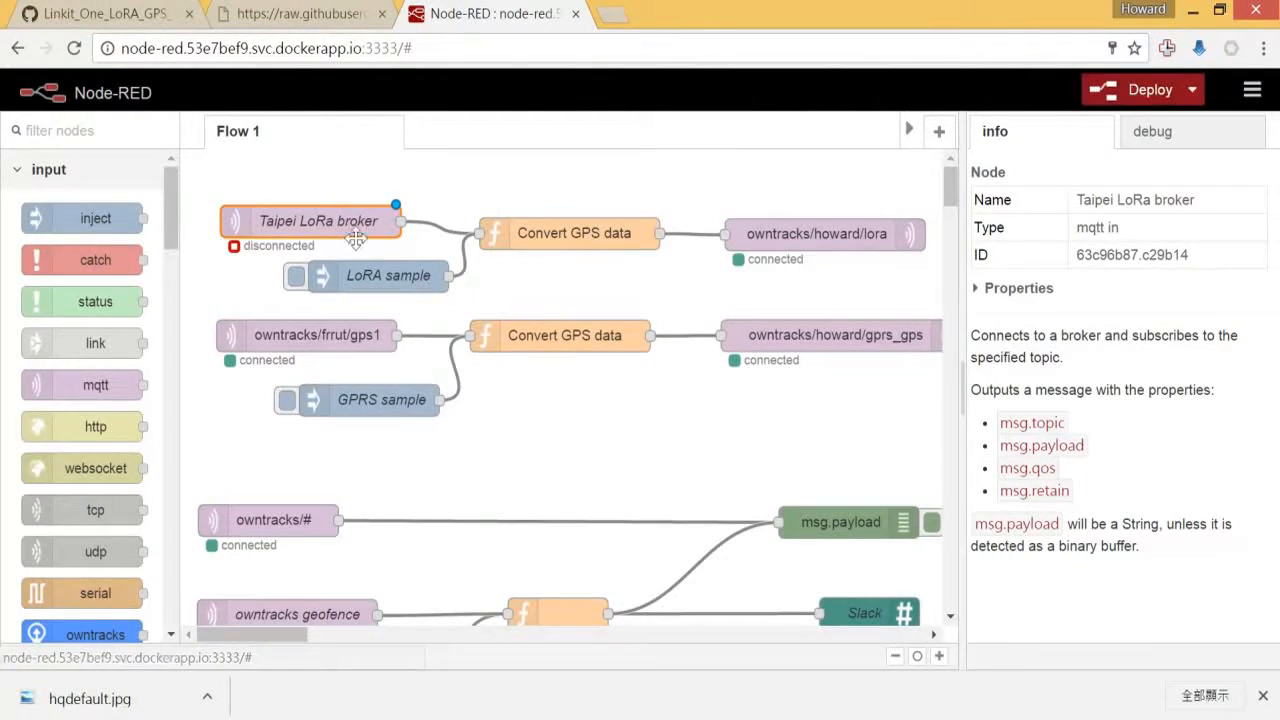
{"action": "double_click", "coordinate": [312, 220]}
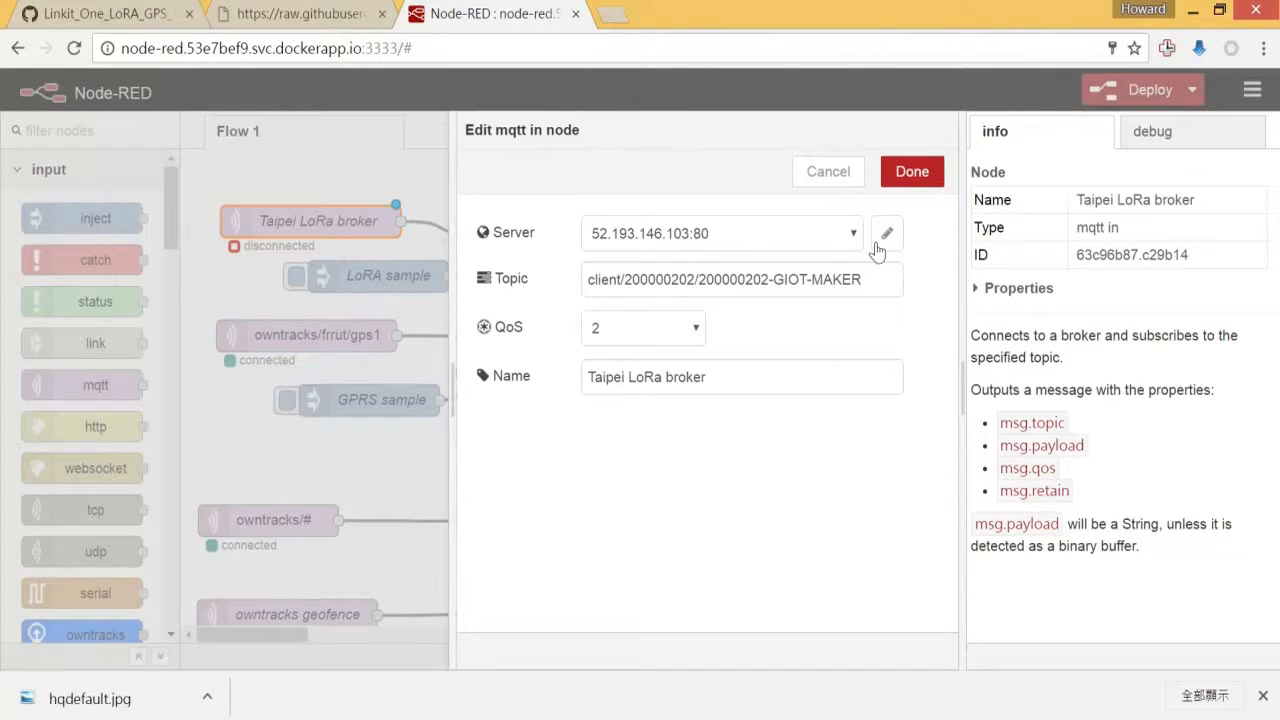
{"action": "left_click", "coordinate": [886, 232]}
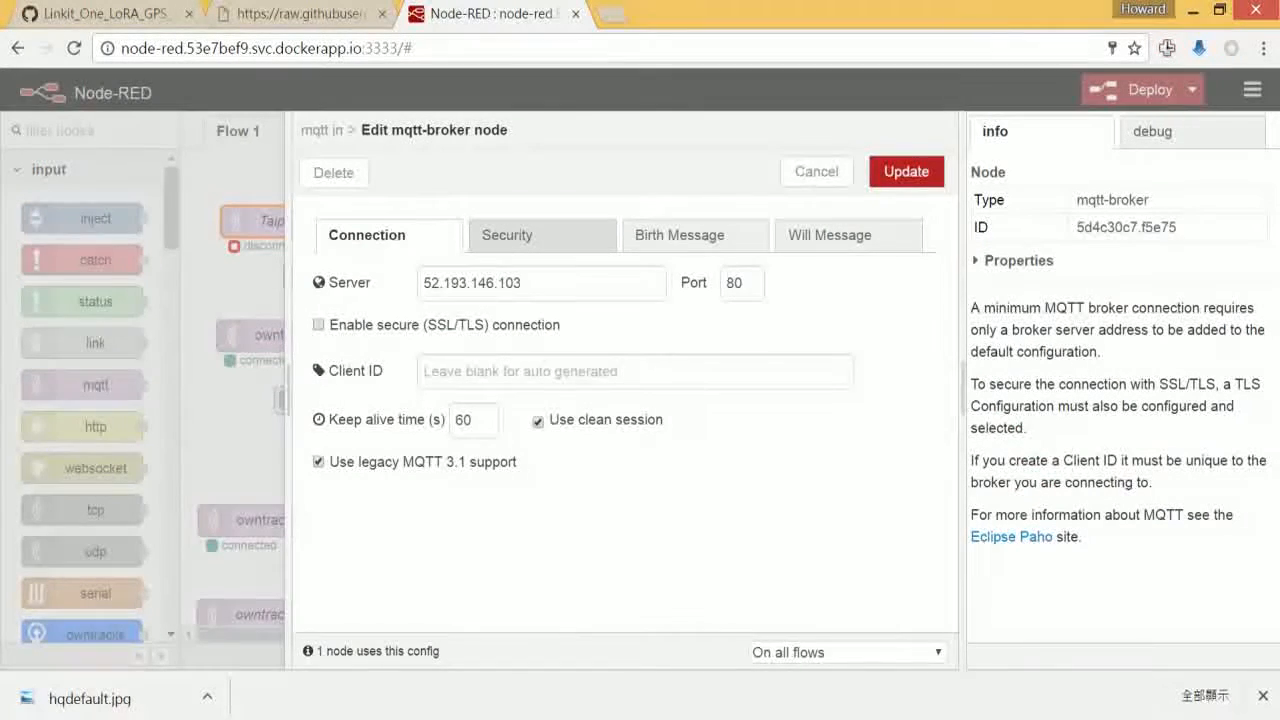
{"action": "left_click", "coordinate": [508, 236]}
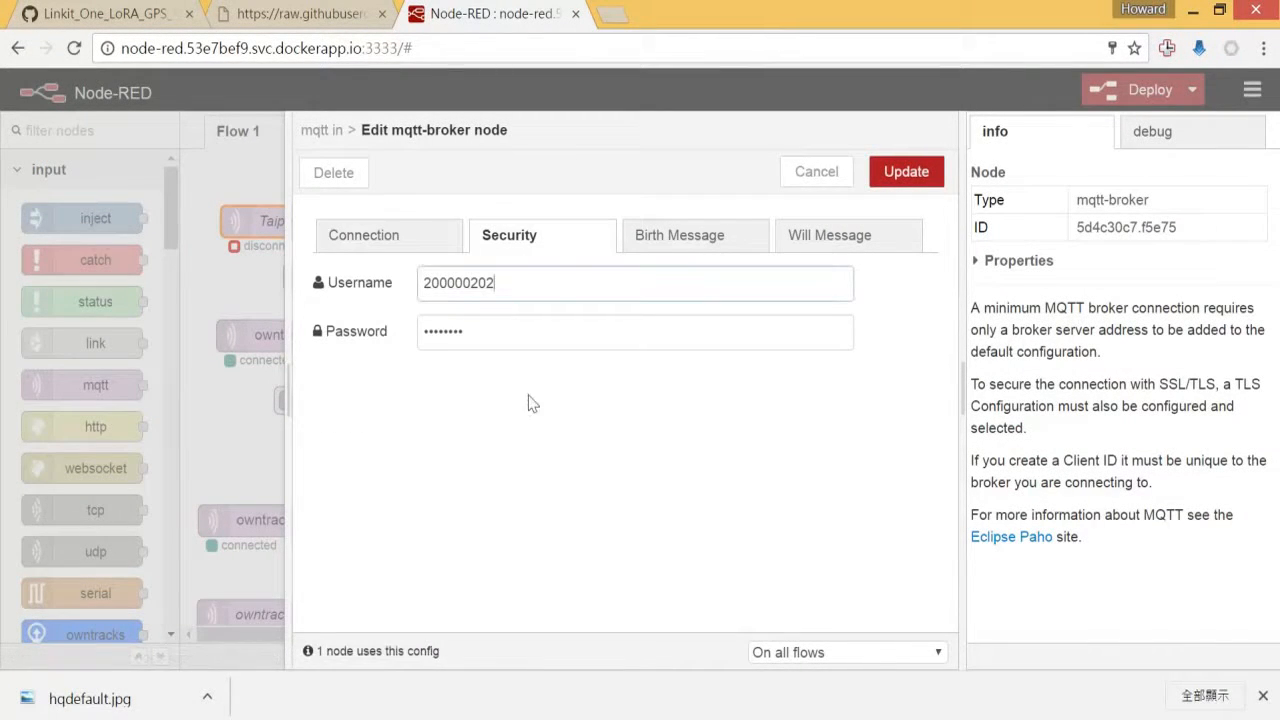
{"action": "left_click", "coordinate": [636, 332]}
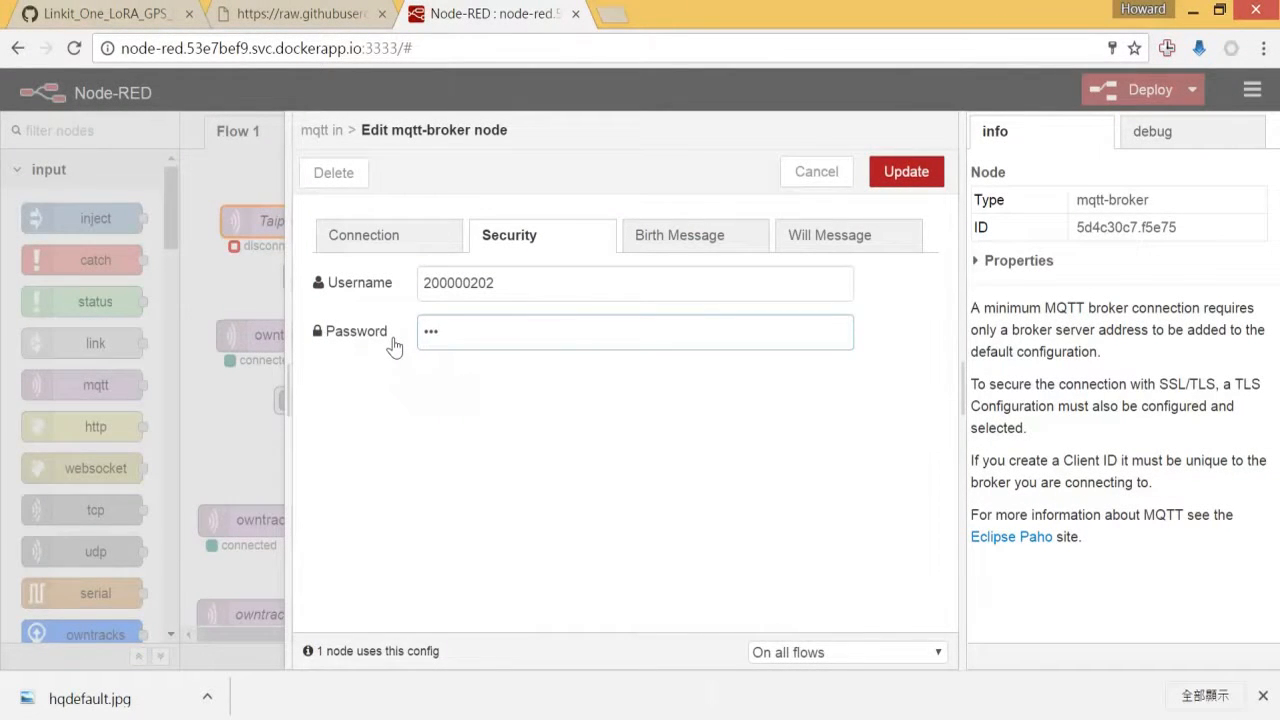
{"action": "type", "text": "••"}
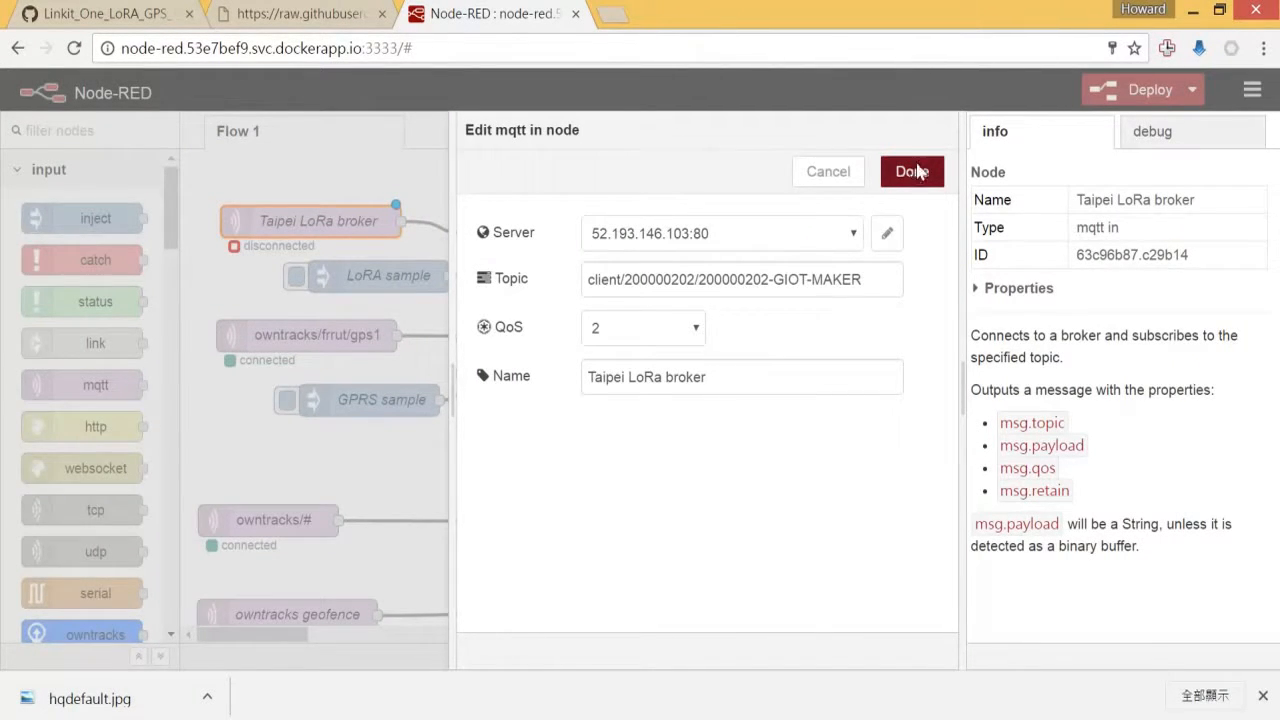
- Finish the node edit and redeploy so the Taipei LoRa broker shows connected
{"action": "left_click", "coordinate": [912, 172]}
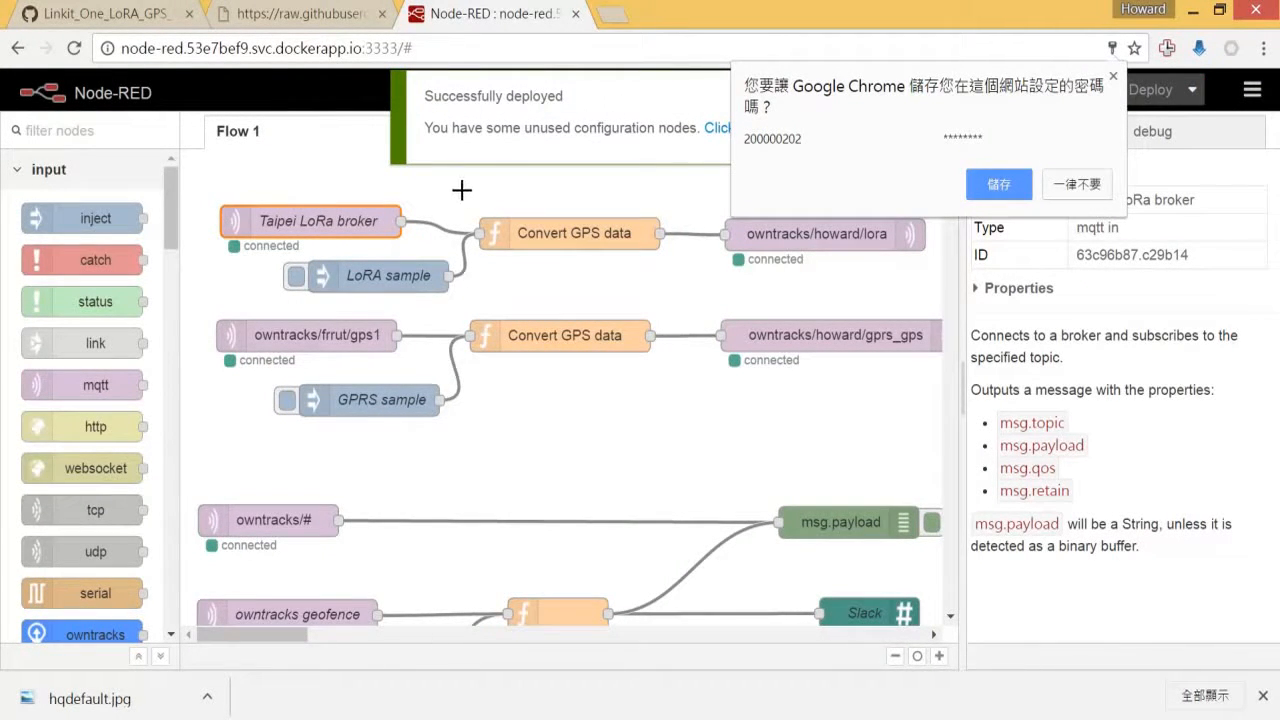
{"action": "left_click", "coordinate": [1076, 184]}
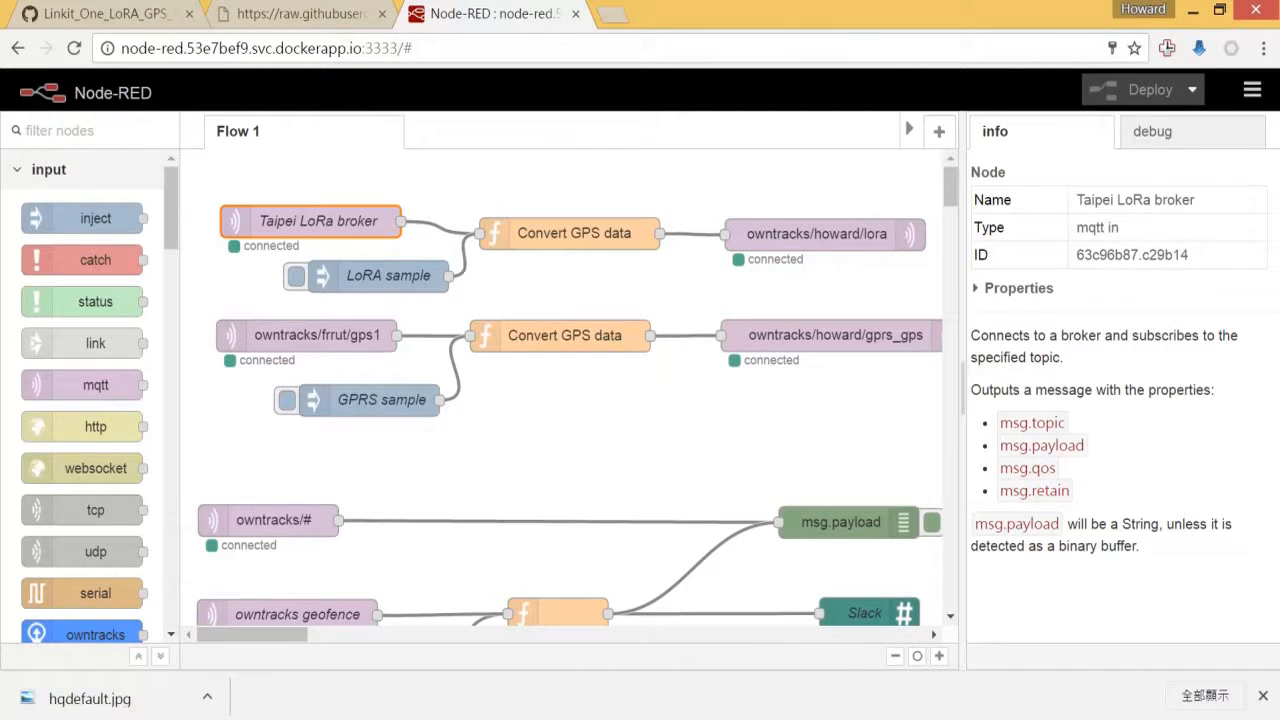
{"action": "mouse_move", "coordinate": [688, 468]}
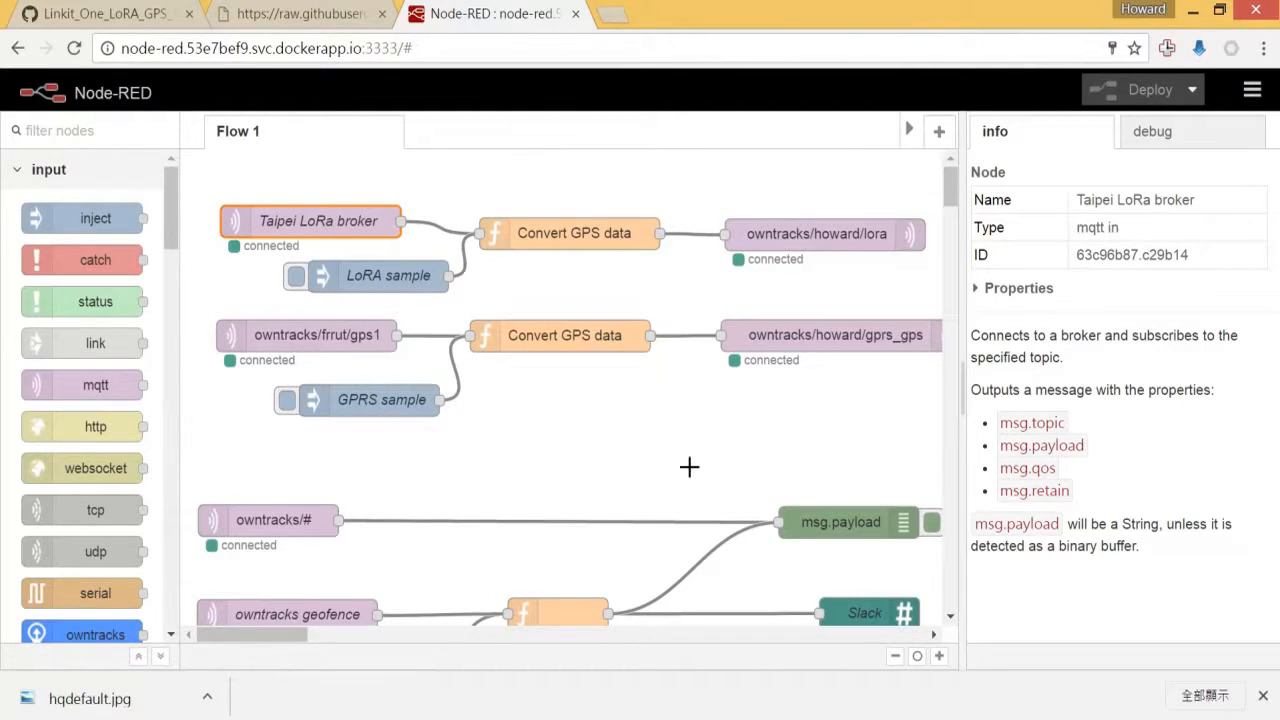
{"action": "mouse_move", "coordinate": [360, 212]}
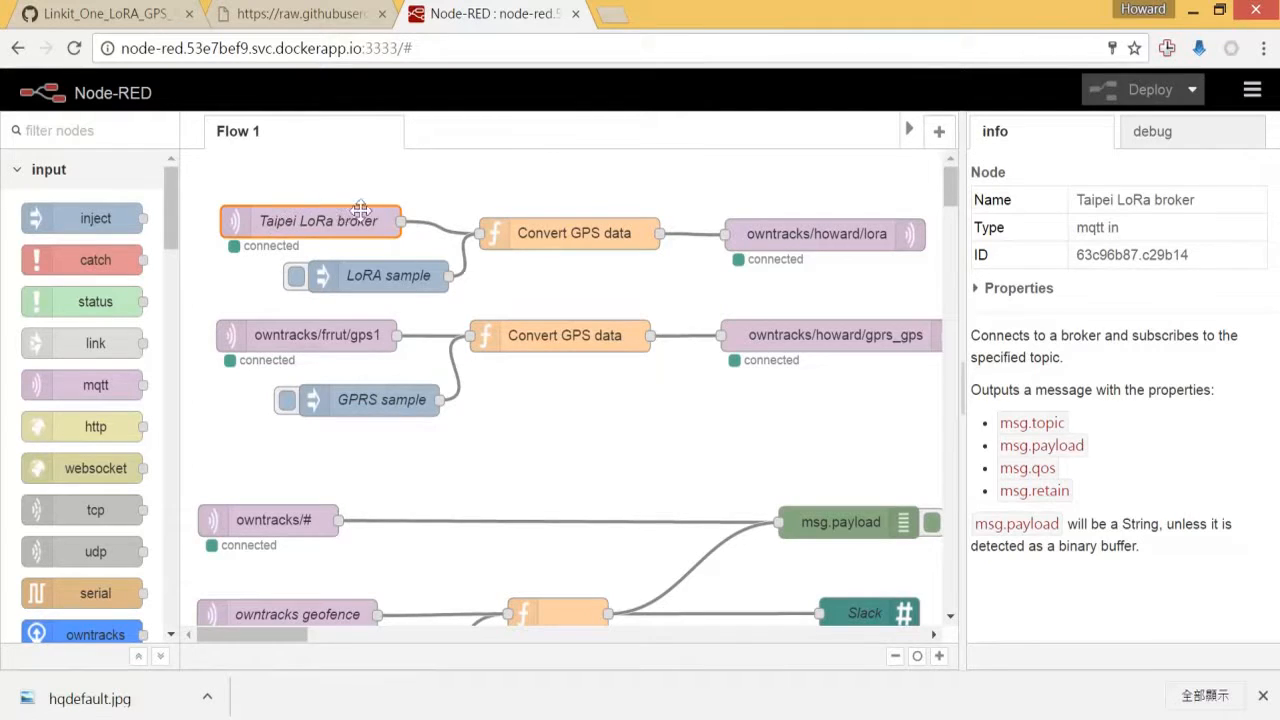
{"action": "mouse_move", "coordinate": [360, 220]}
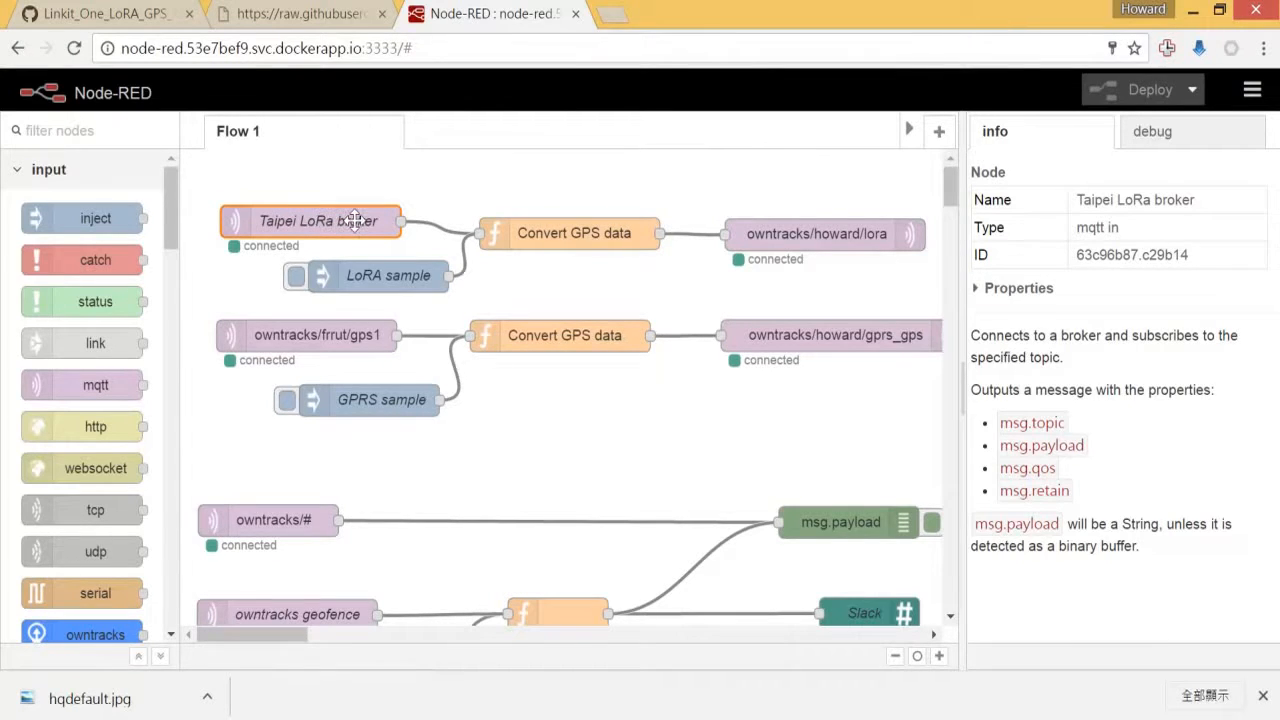
{"action": "mouse_move", "coordinate": [316, 220]}
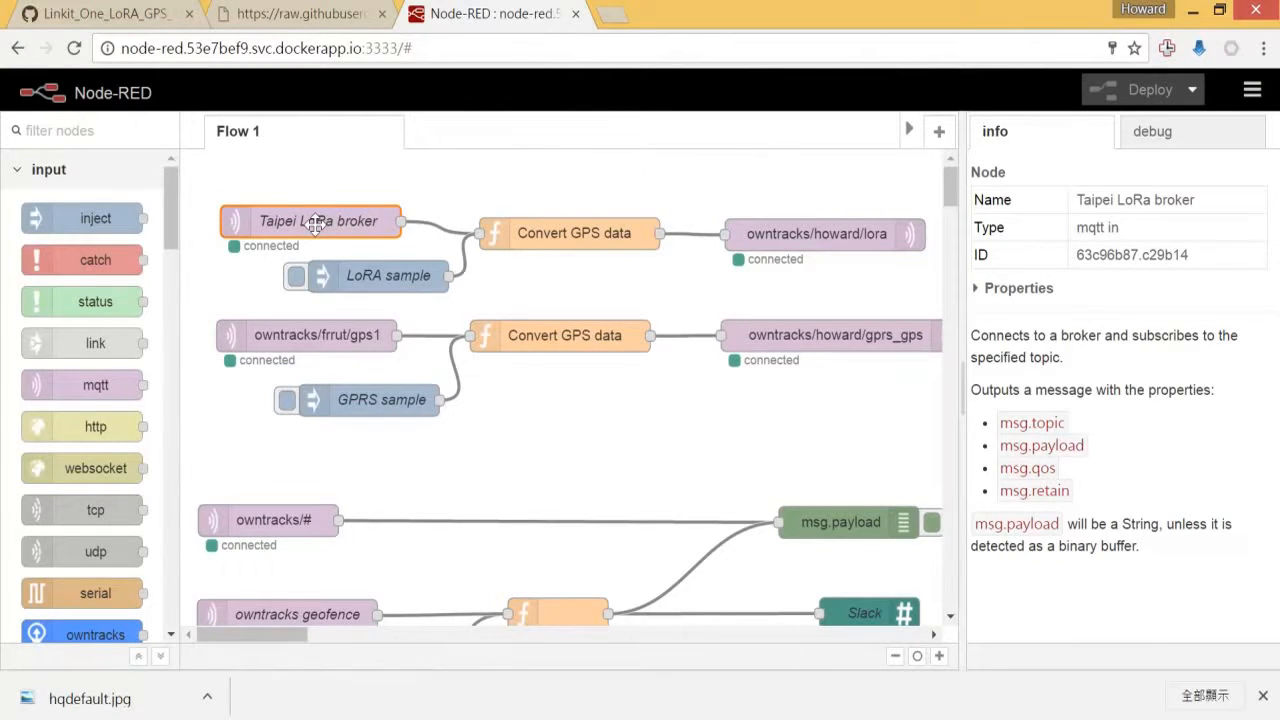
{"action": "mouse_move", "coordinate": [404, 220]}
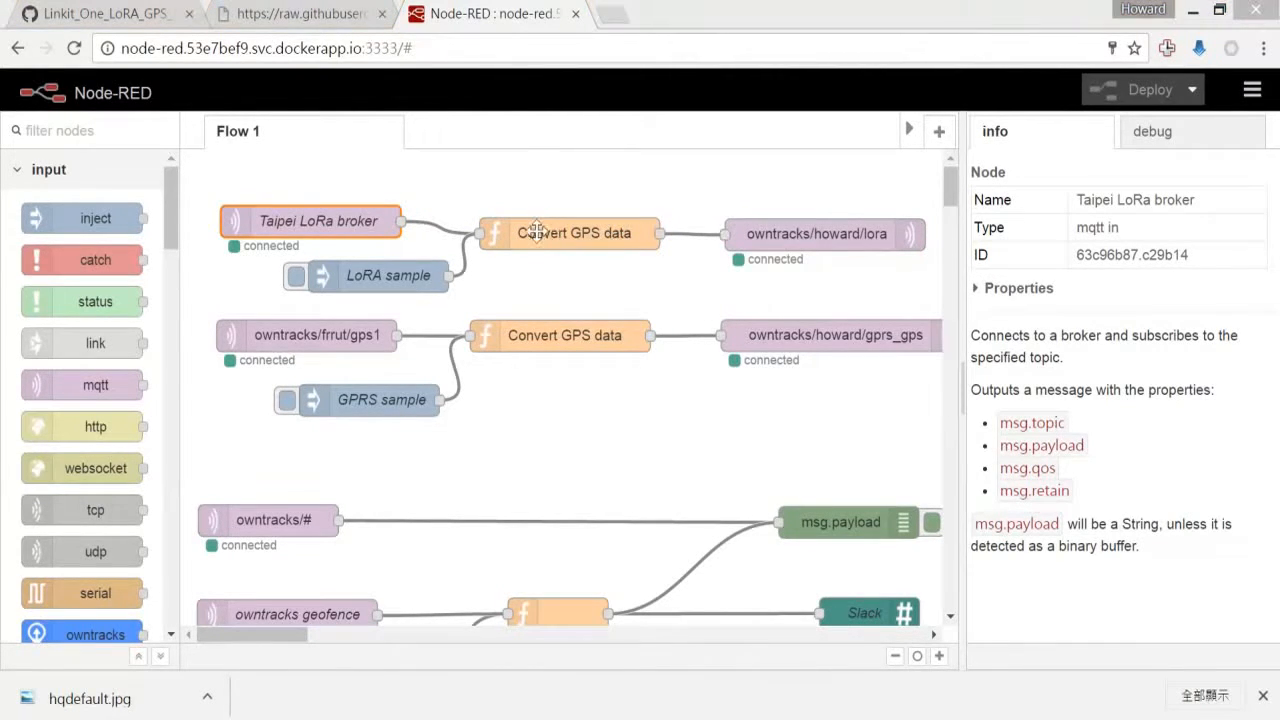
{"action": "mouse_move", "coordinate": [614, 236]}
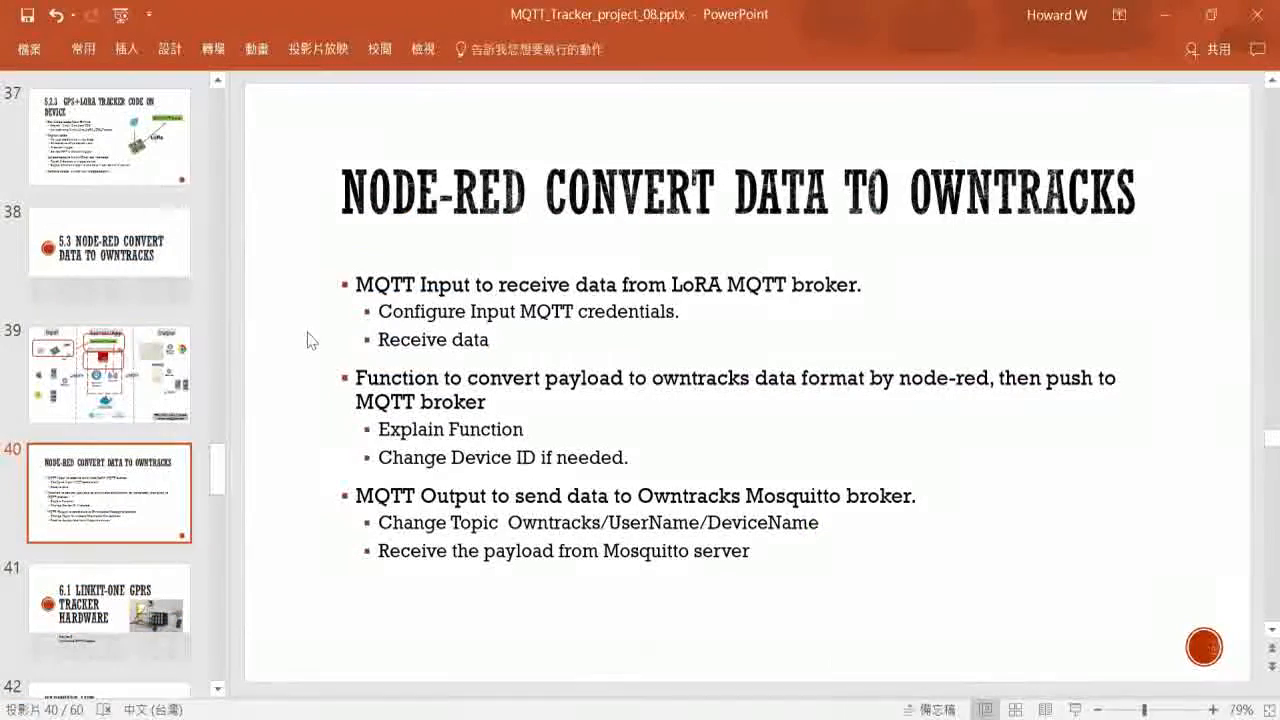
- Show slide 39 with the LoRa input, Gemtek MQTT broker and Node-RED architecture diagram
{"action": "left_click", "coordinate": [108, 374]}
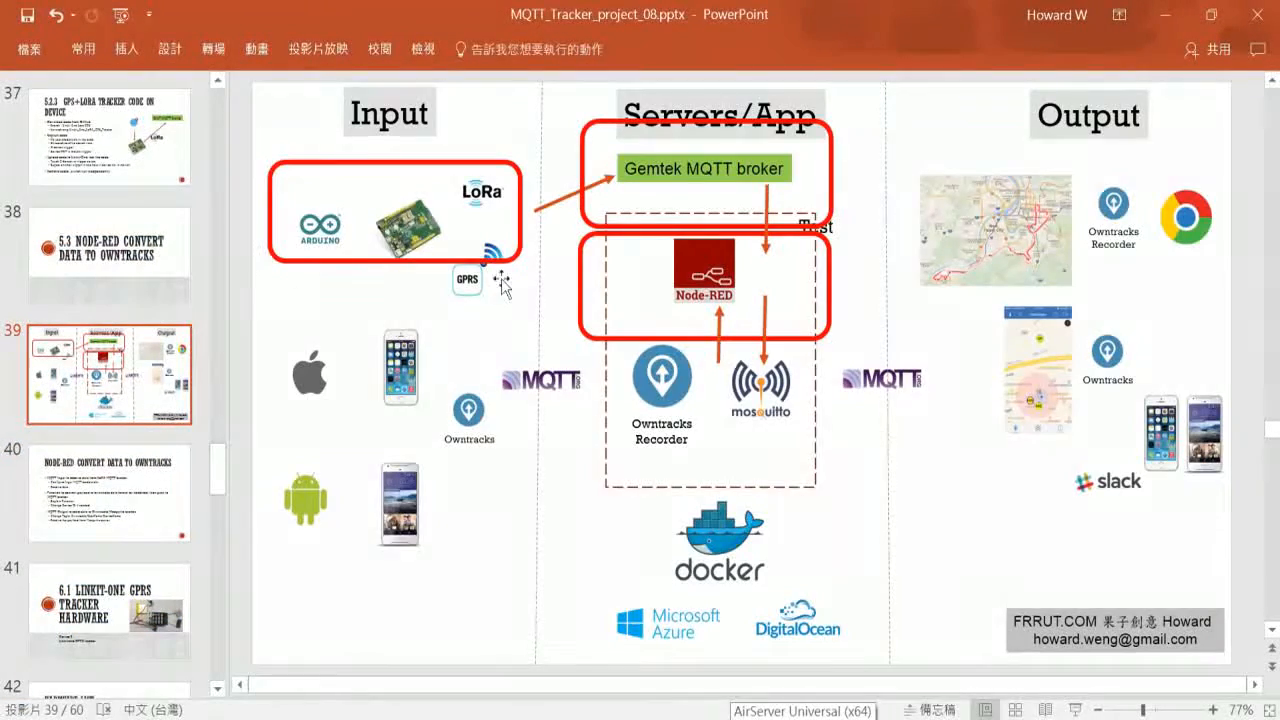
{"action": "mouse_move", "coordinate": [500, 290]}
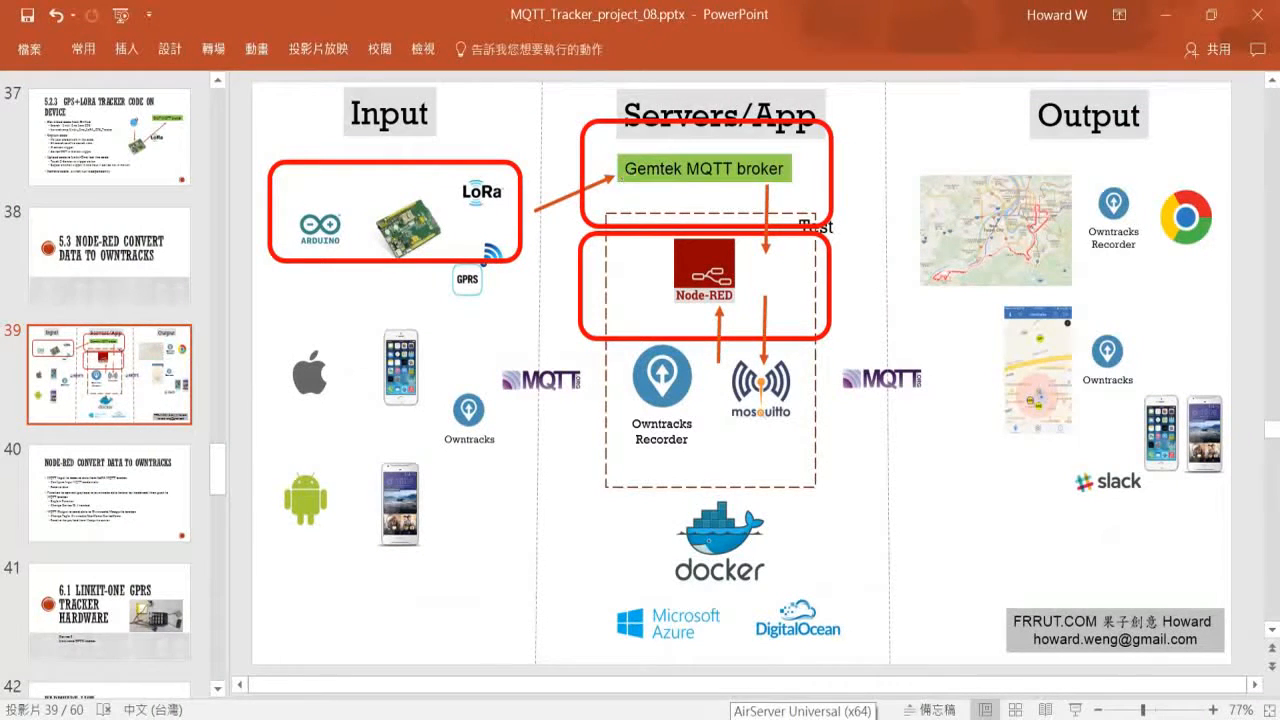
{"action": "mouse_move", "coordinate": [684, 250]}
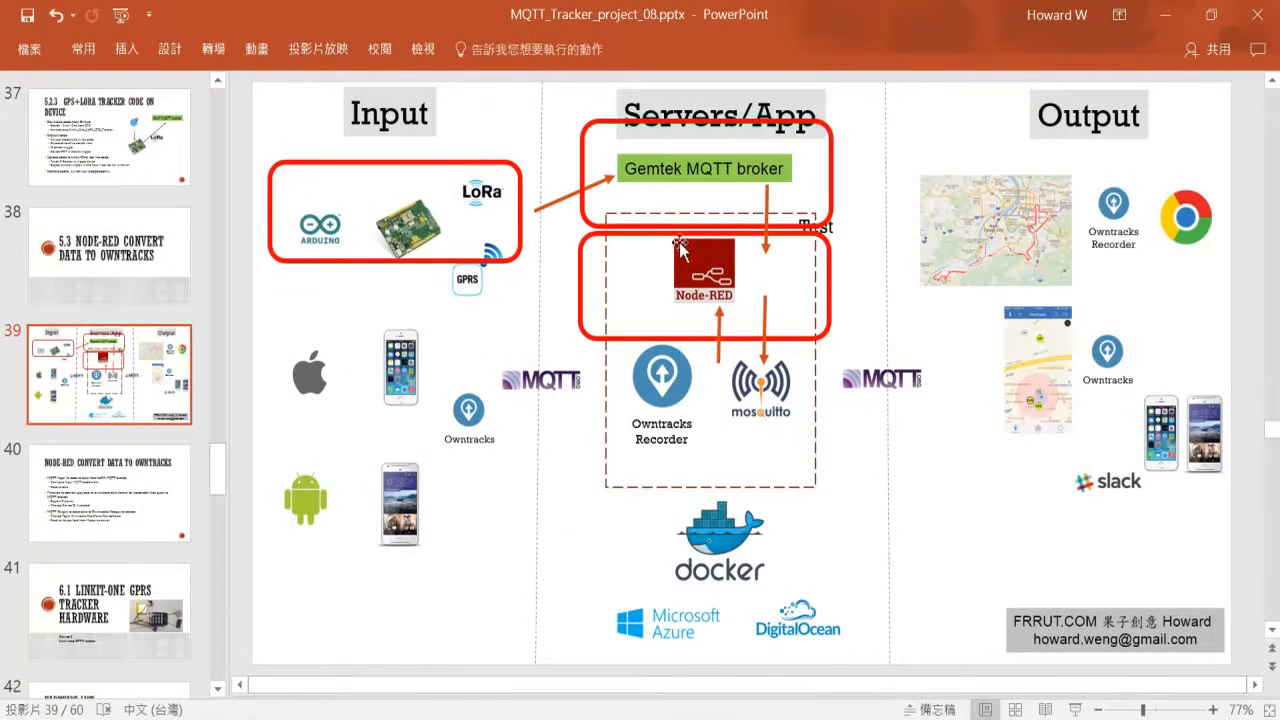
{"action": "mouse_move", "coordinate": [684, 256]}
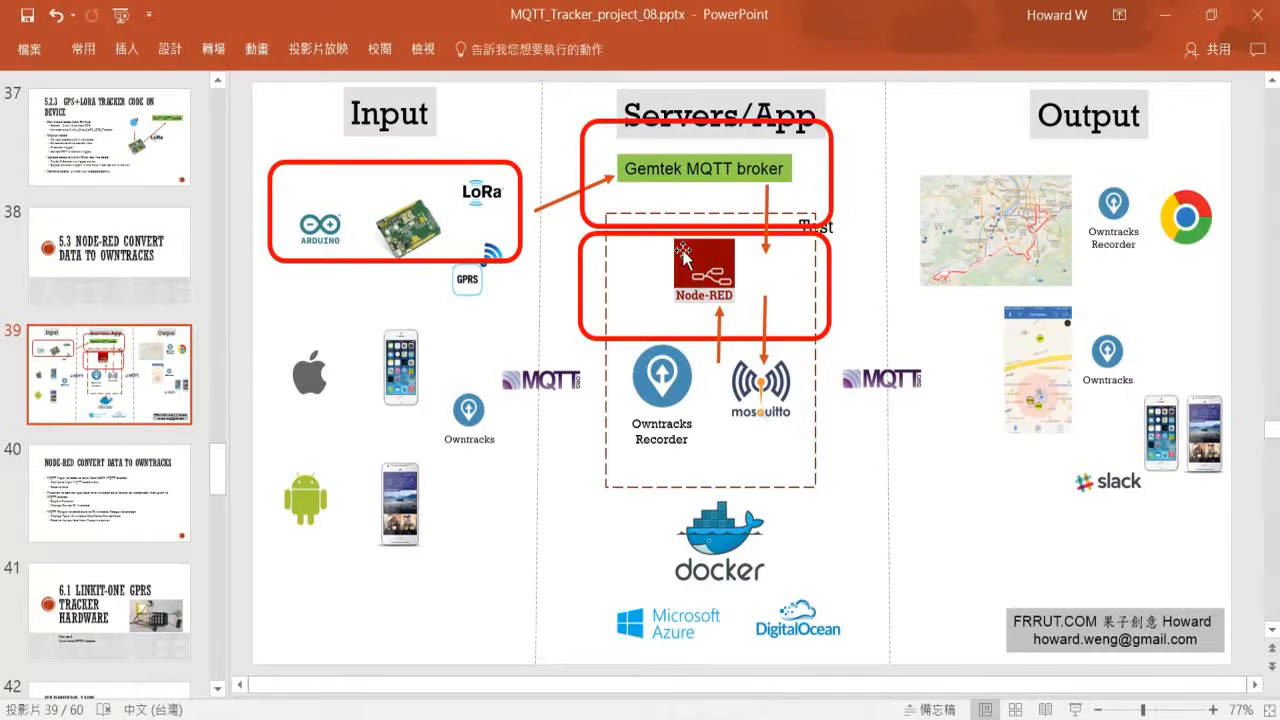
{"action": "mouse_move", "coordinate": [768, 188]}
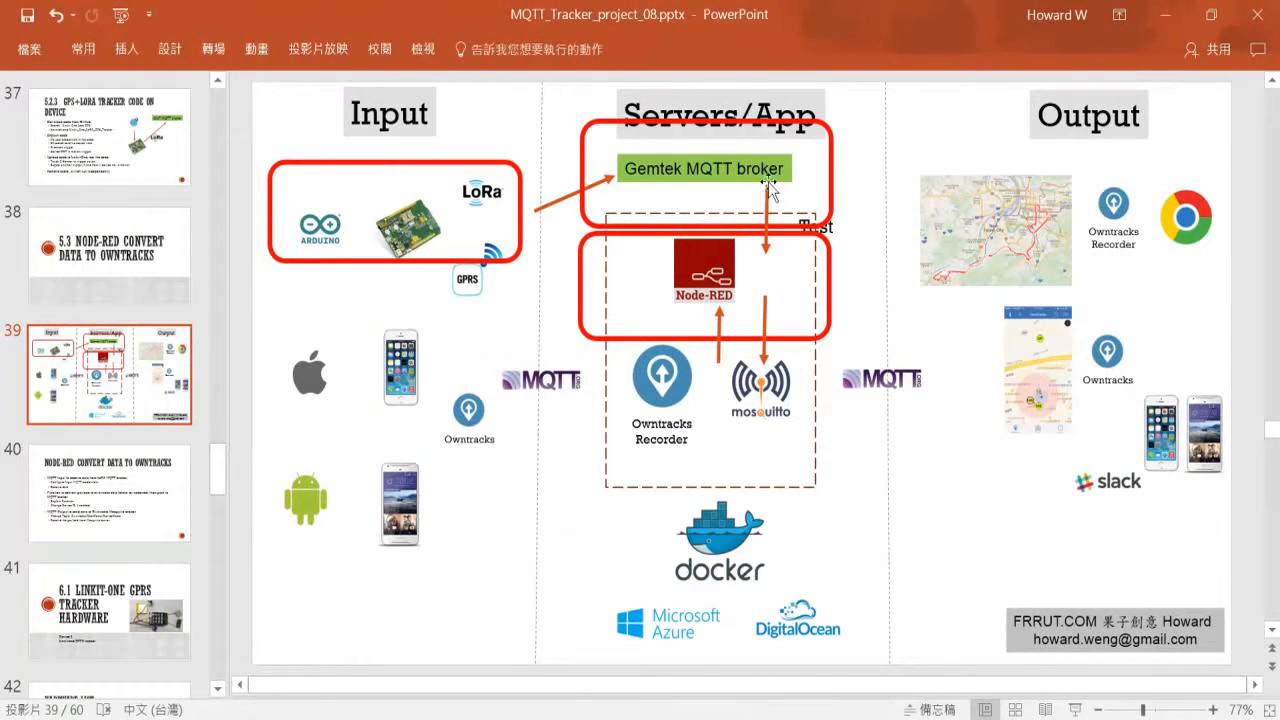
{"action": "mouse_move", "coordinate": [764, 264]}
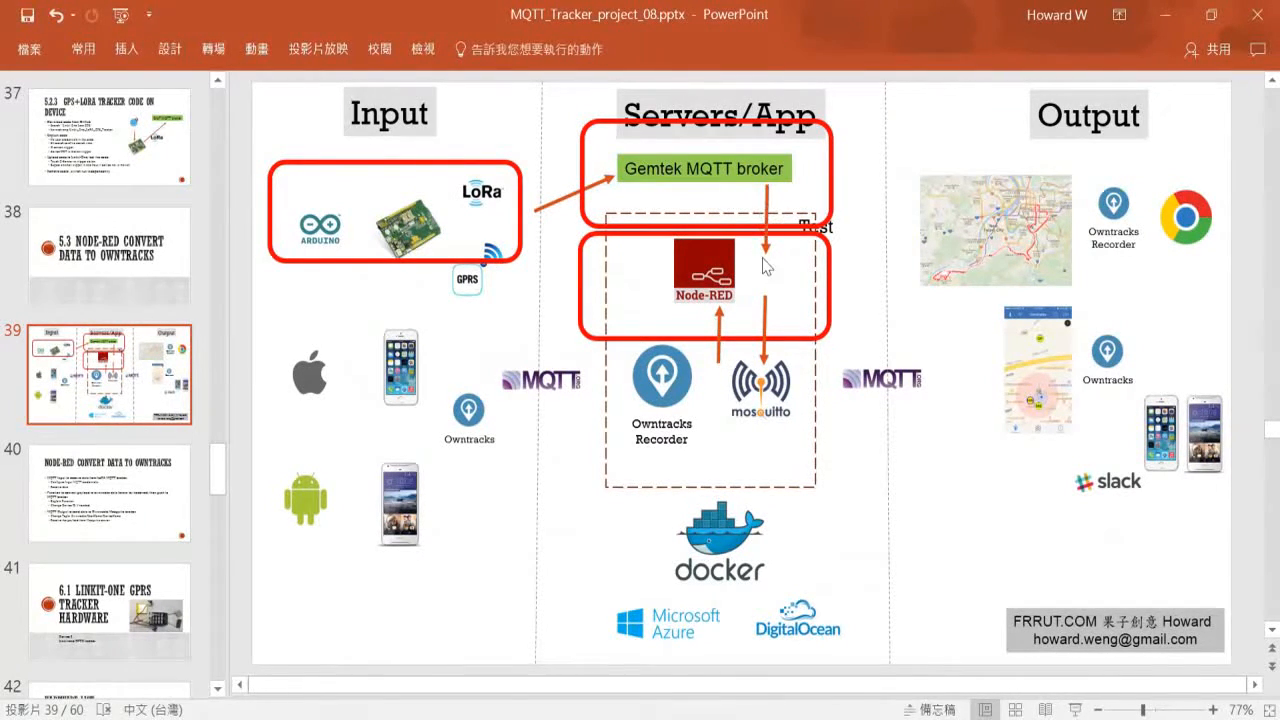
{"action": "mouse_move", "coordinate": [724, 310]}
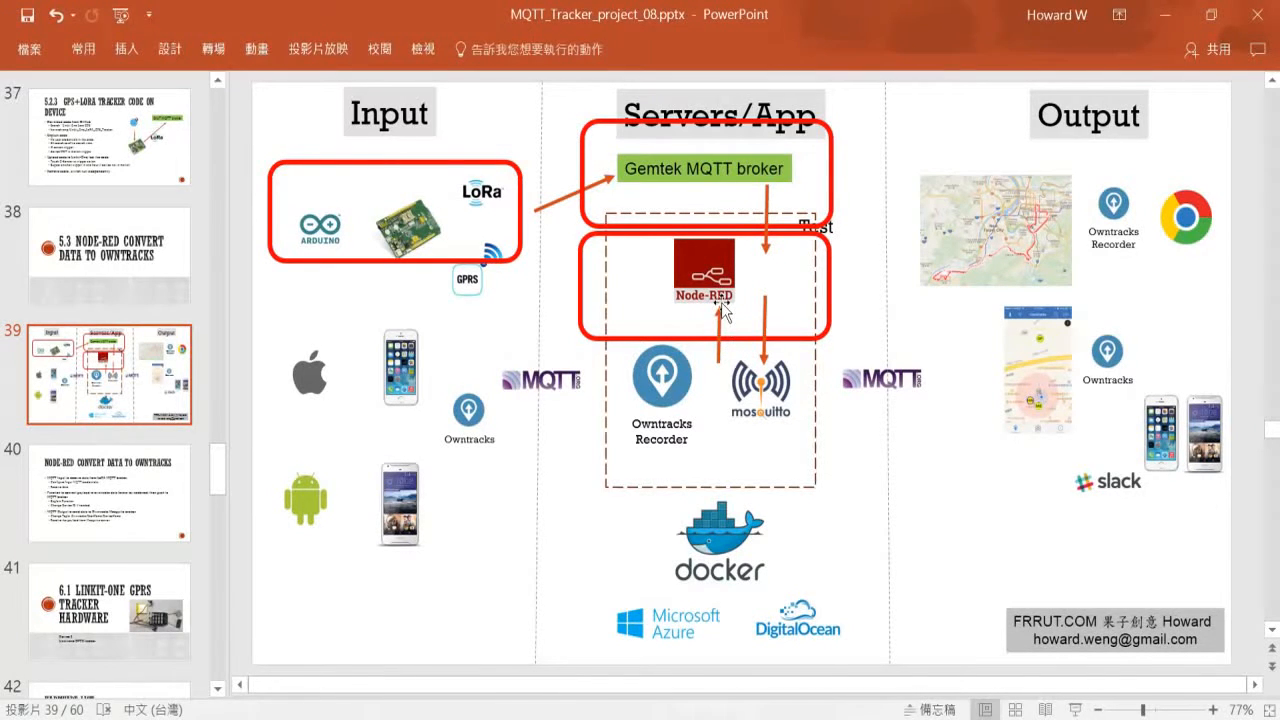
{"action": "mouse_move", "coordinate": [764, 350]}
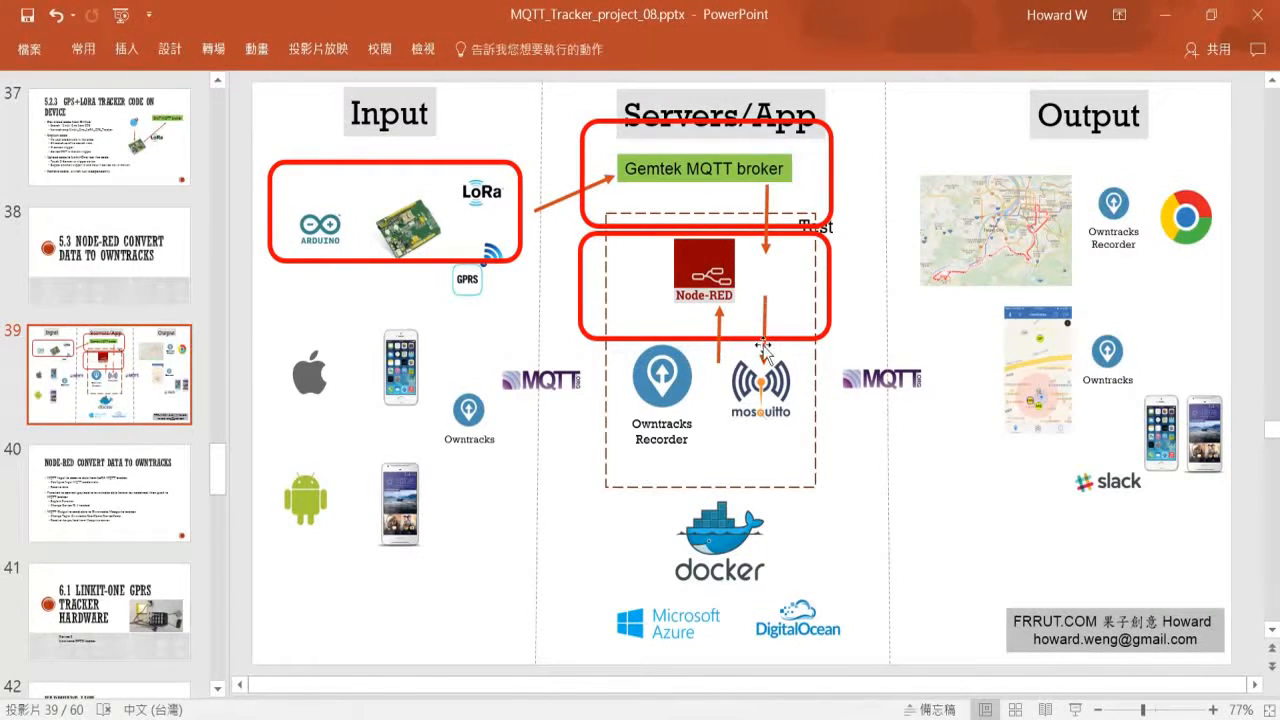
{"action": "mouse_move", "coordinate": [730, 396]}
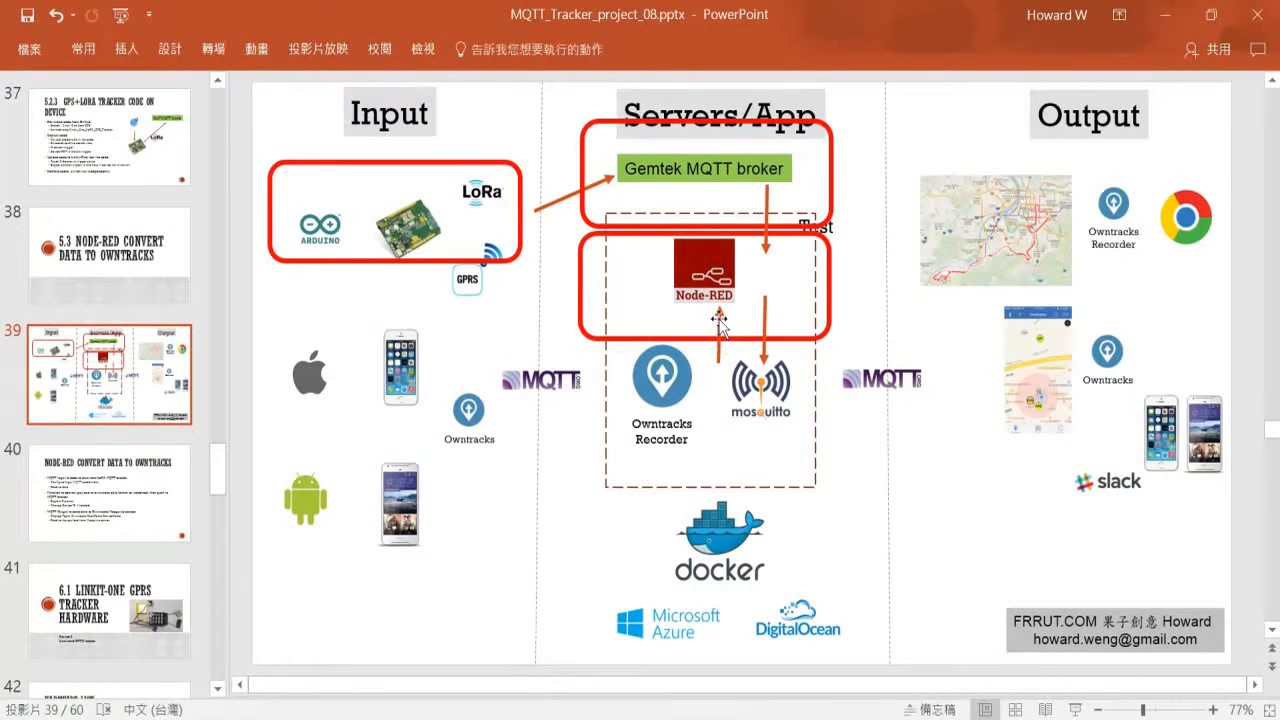
{"action": "mouse_move", "coordinate": [716, 312]}
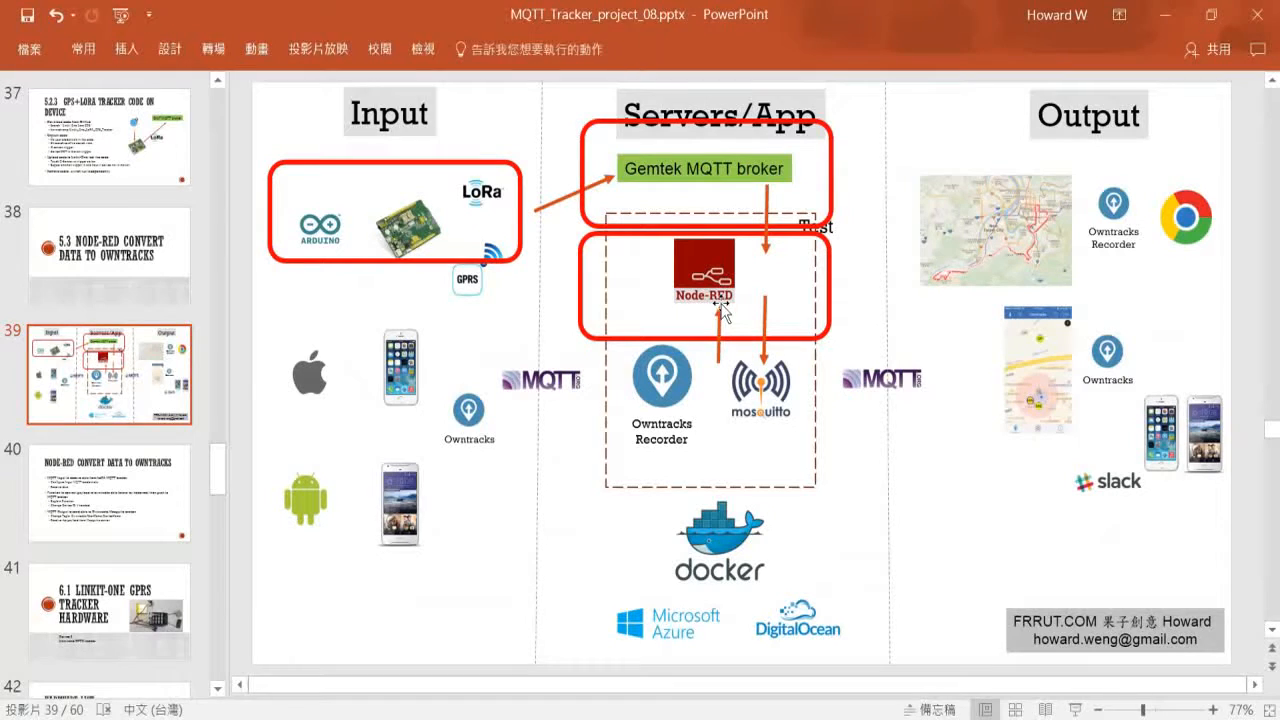
{"action": "mouse_move", "coordinate": [716, 304]}
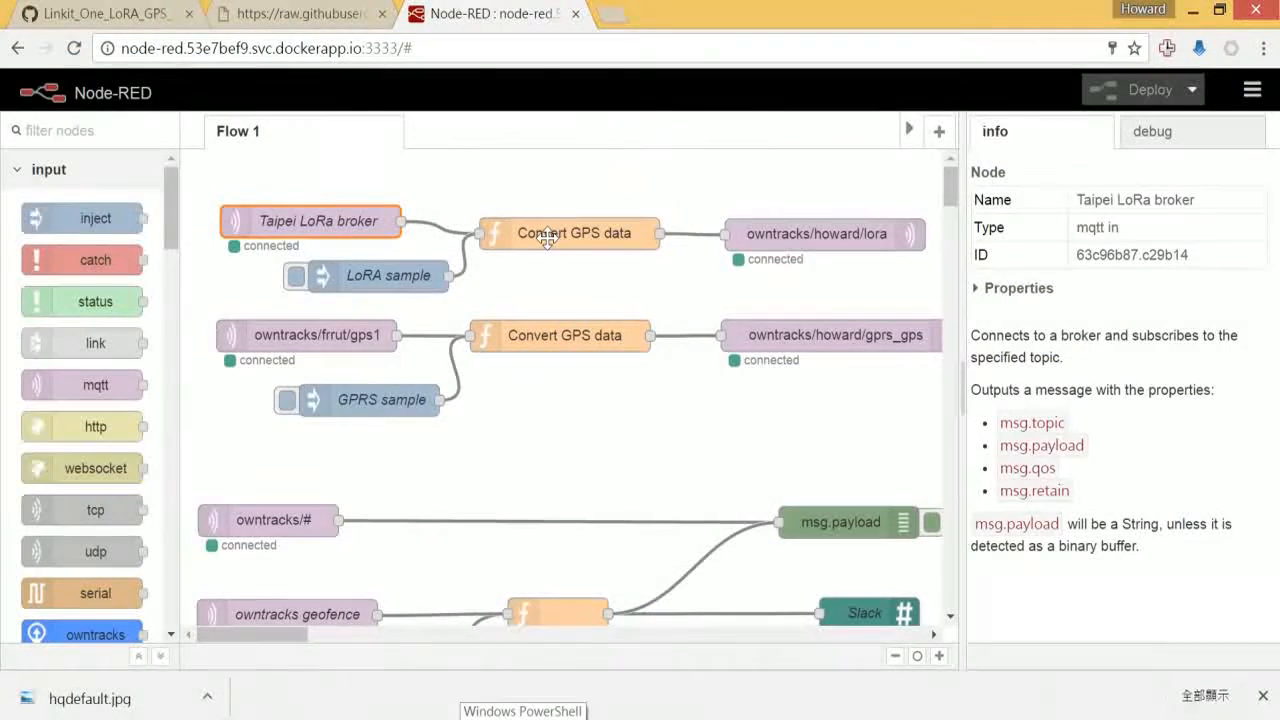
{"action": "double_click", "coordinate": [574, 232]}
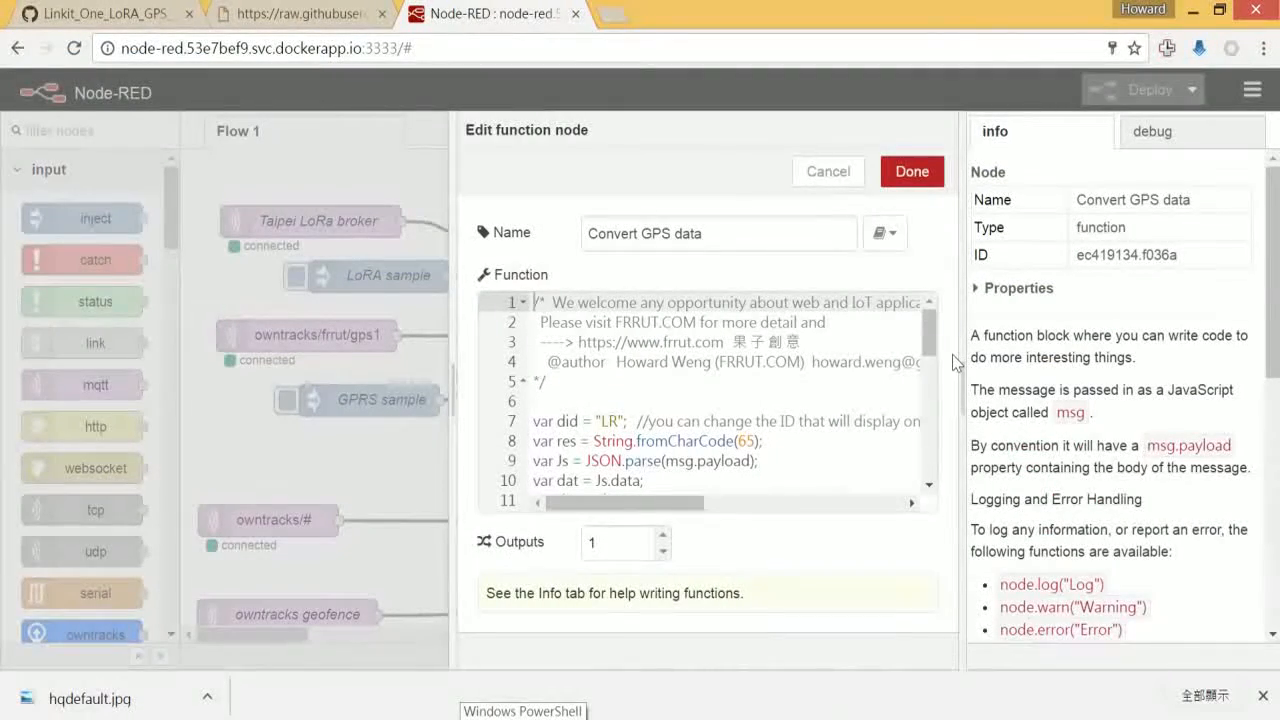
{"action": "scroll", "scroll_direction": "down", "scroll_amount": 3}
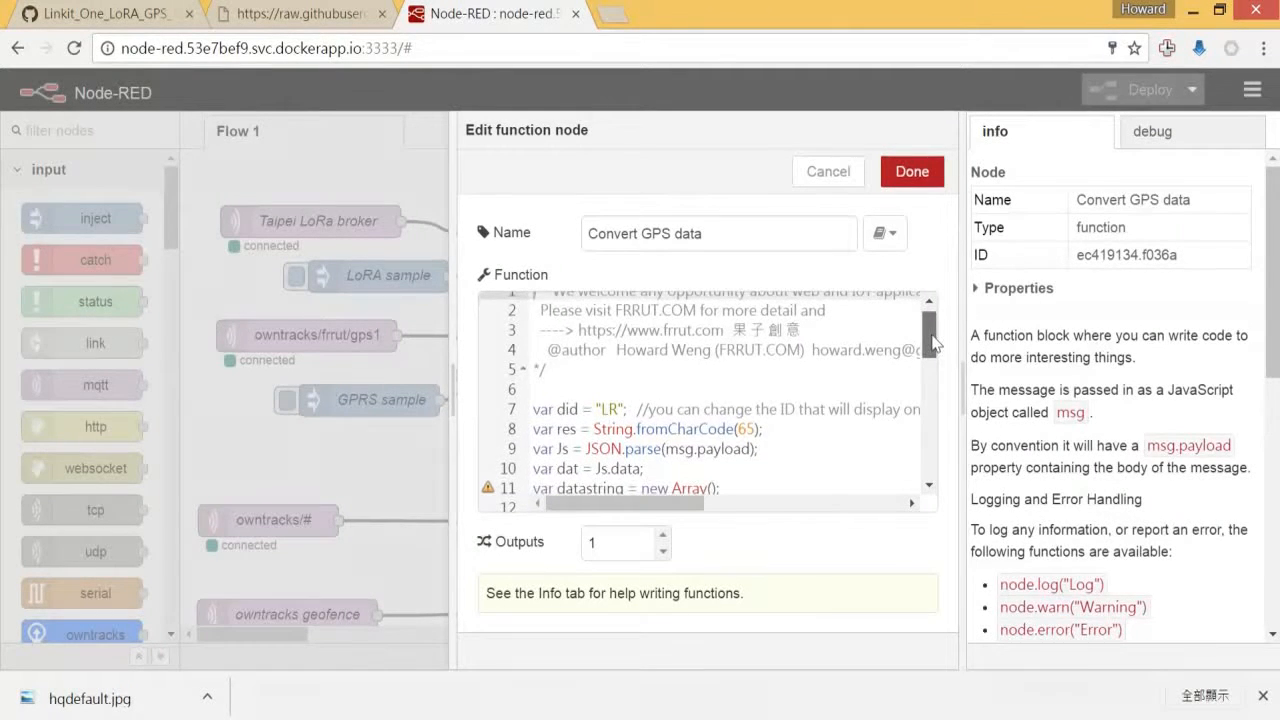
{"action": "scroll", "scroll_direction": "down", "scroll_amount": 3}
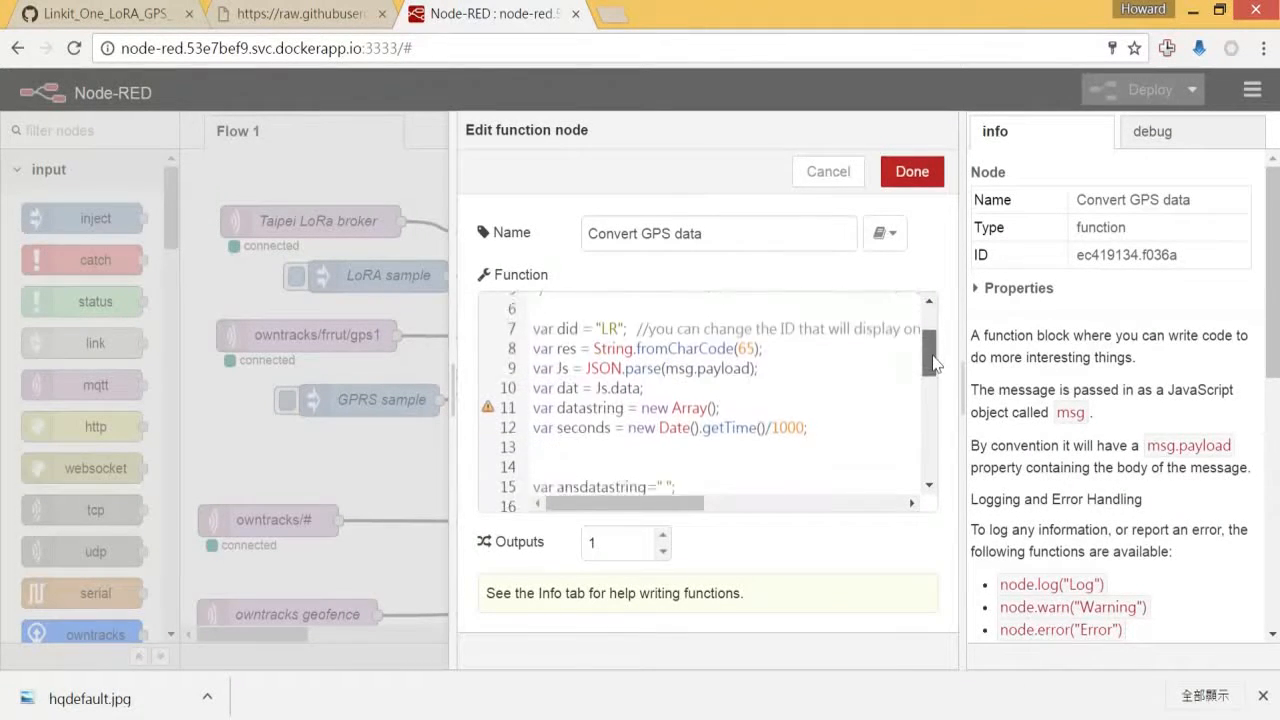
{"action": "scroll", "scroll_direction": "down", "scroll_amount": 3}
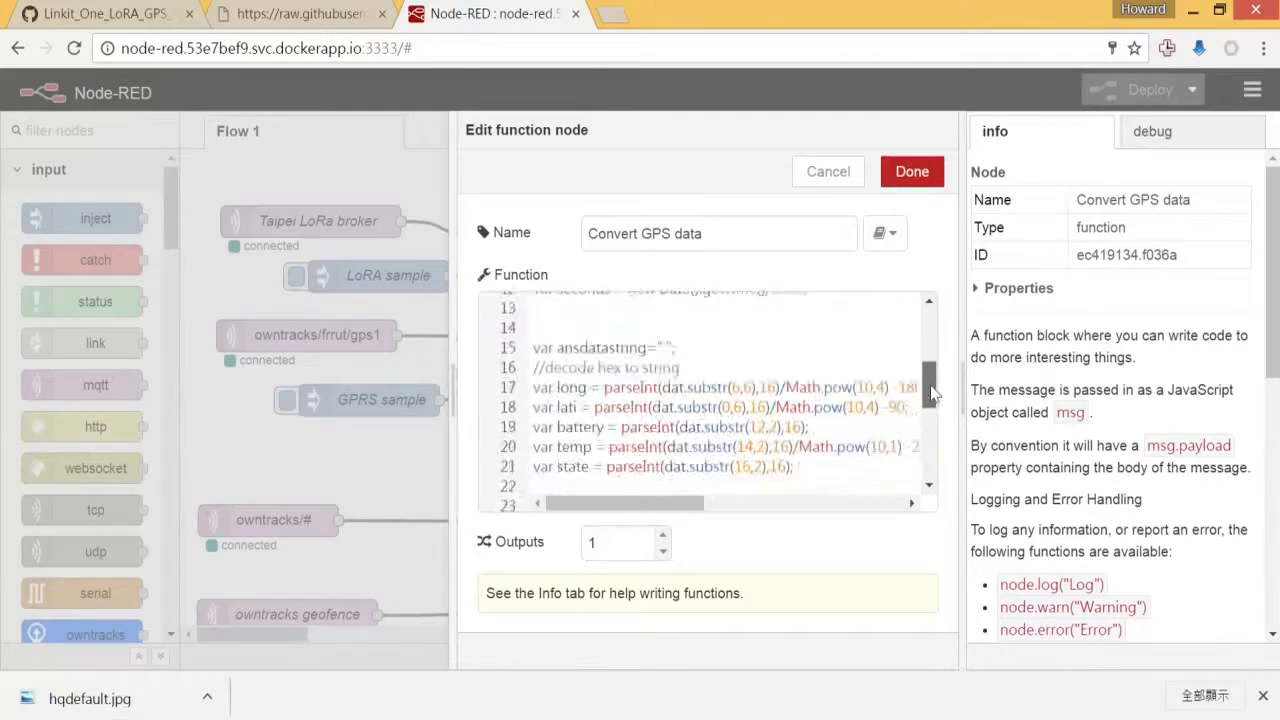
{"action": "scroll", "scroll_direction": "up", "scroll_amount": 3}
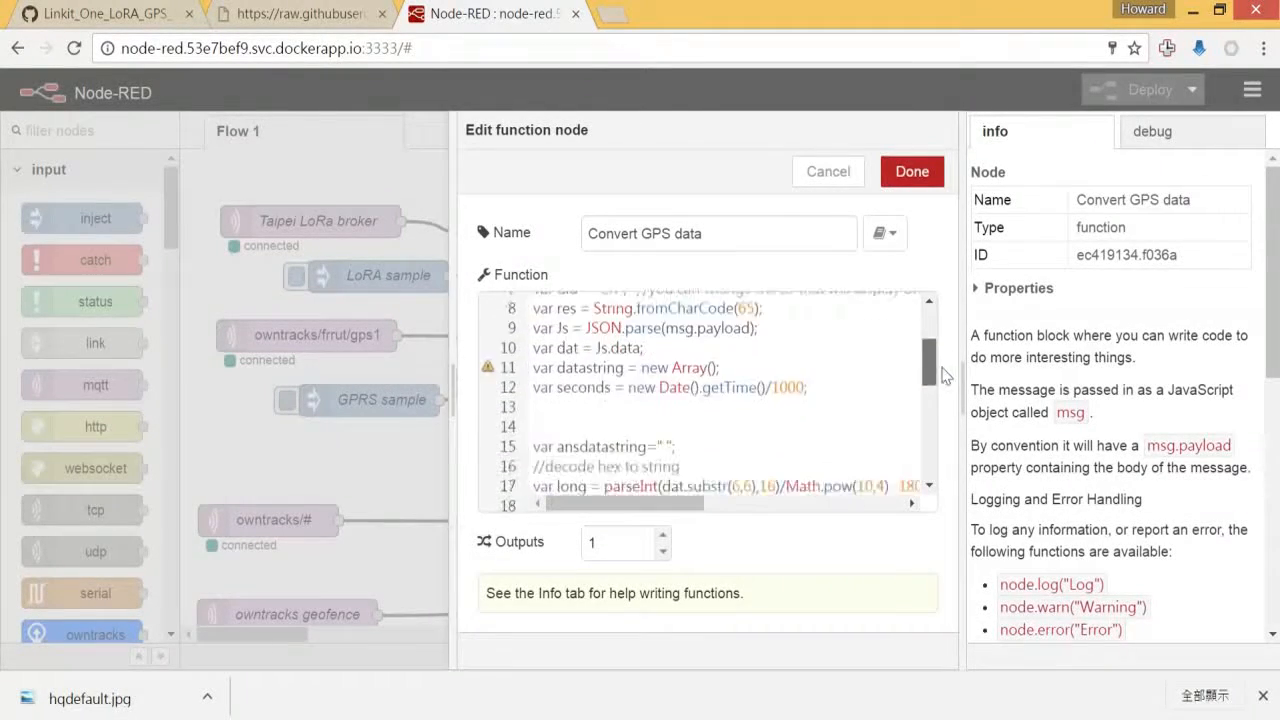
{"action": "scroll", "scroll_direction": "down", "scroll_amount": 3}
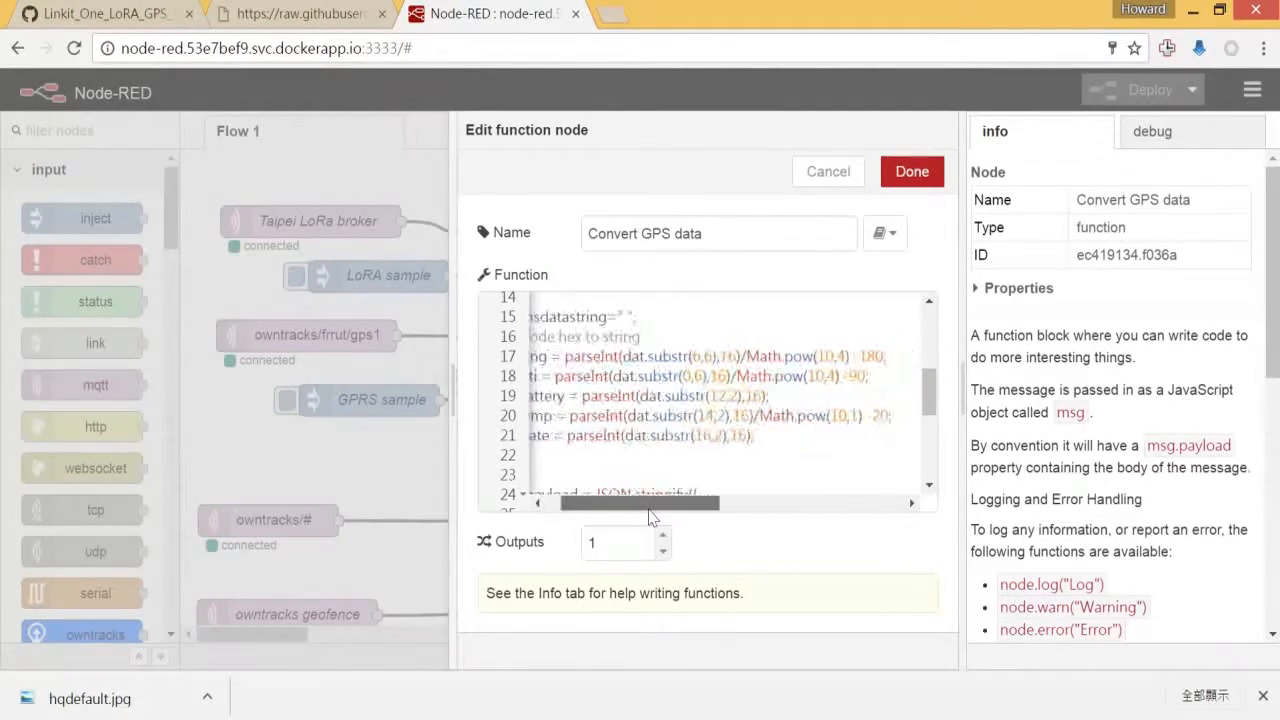
{"action": "scroll", "scroll_direction": "down", "scroll_amount": 3}
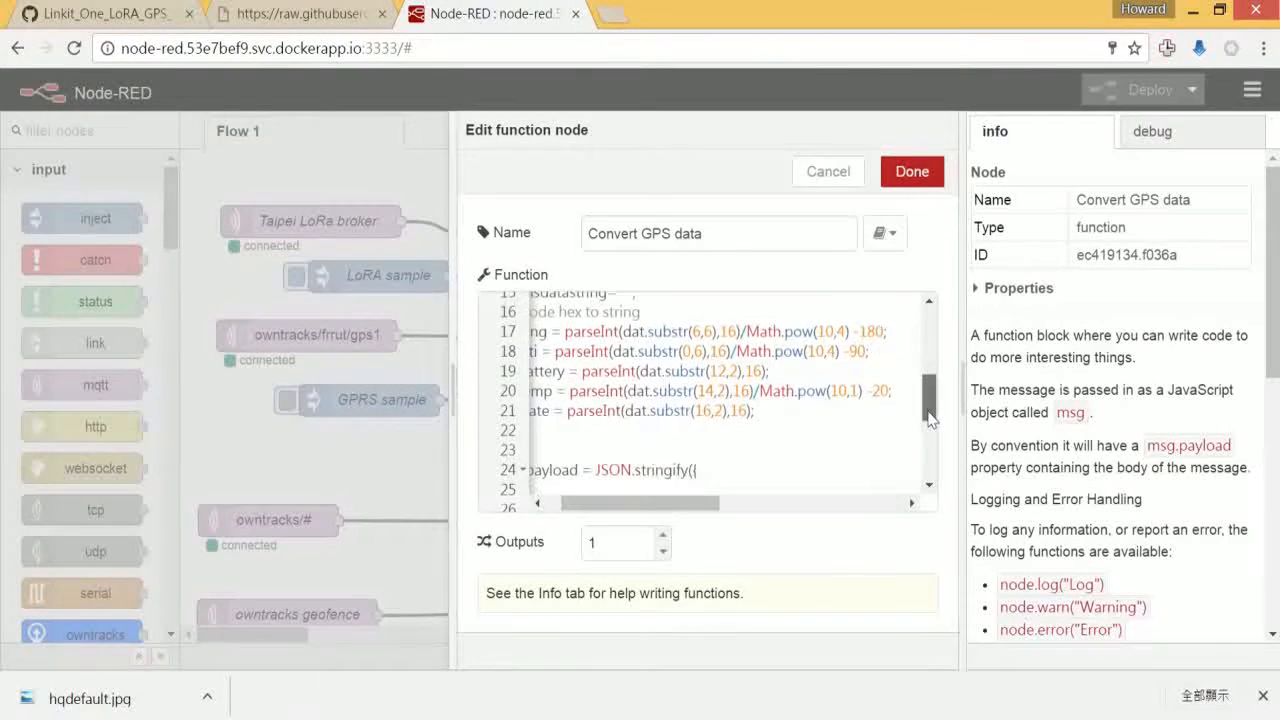
{"action": "scroll", "scroll_direction": "down", "scroll_amount": 3}
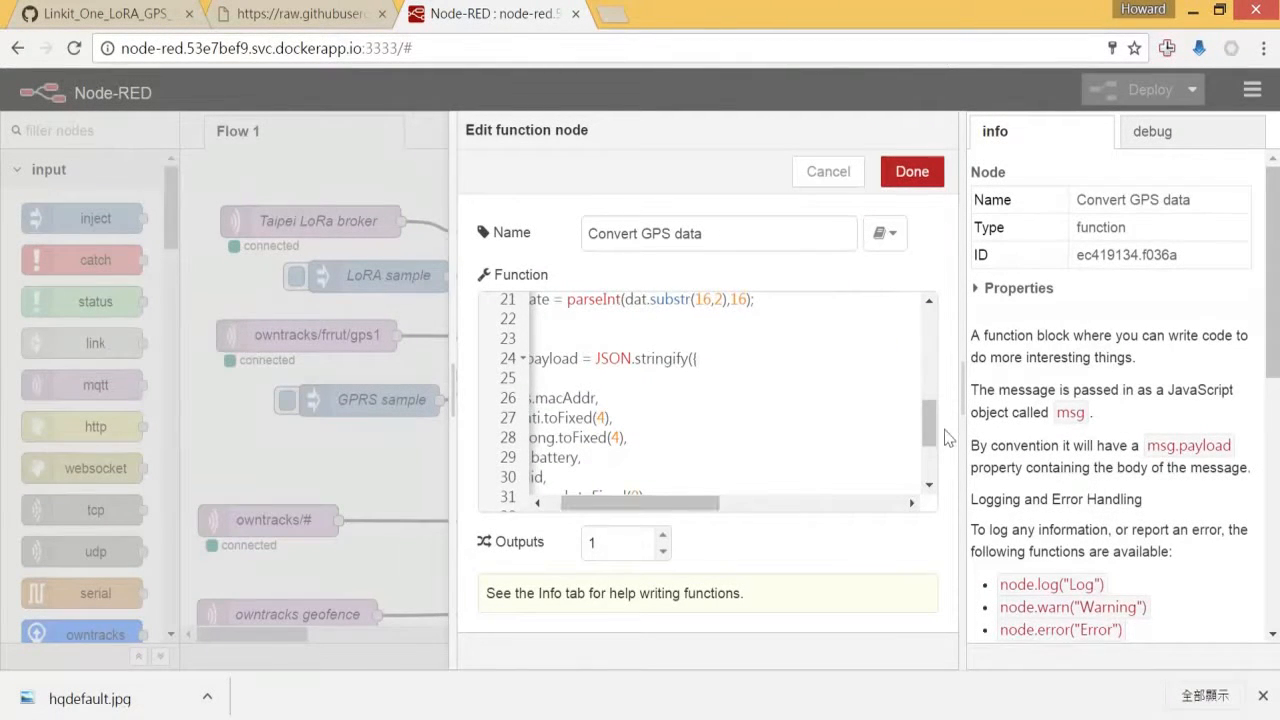
{"action": "scroll", "scroll_direction": "up", "scroll_amount": 3}
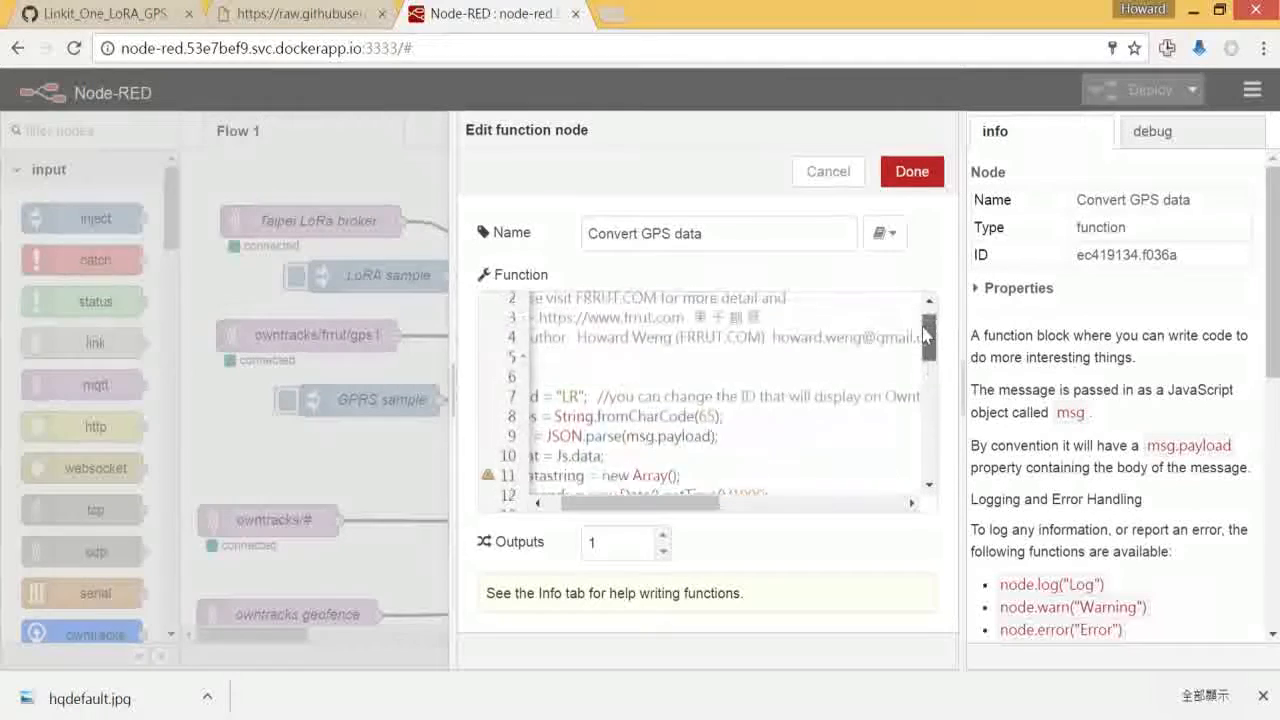
{"action": "scroll", "scroll_direction": "down", "scroll_amount": 3}
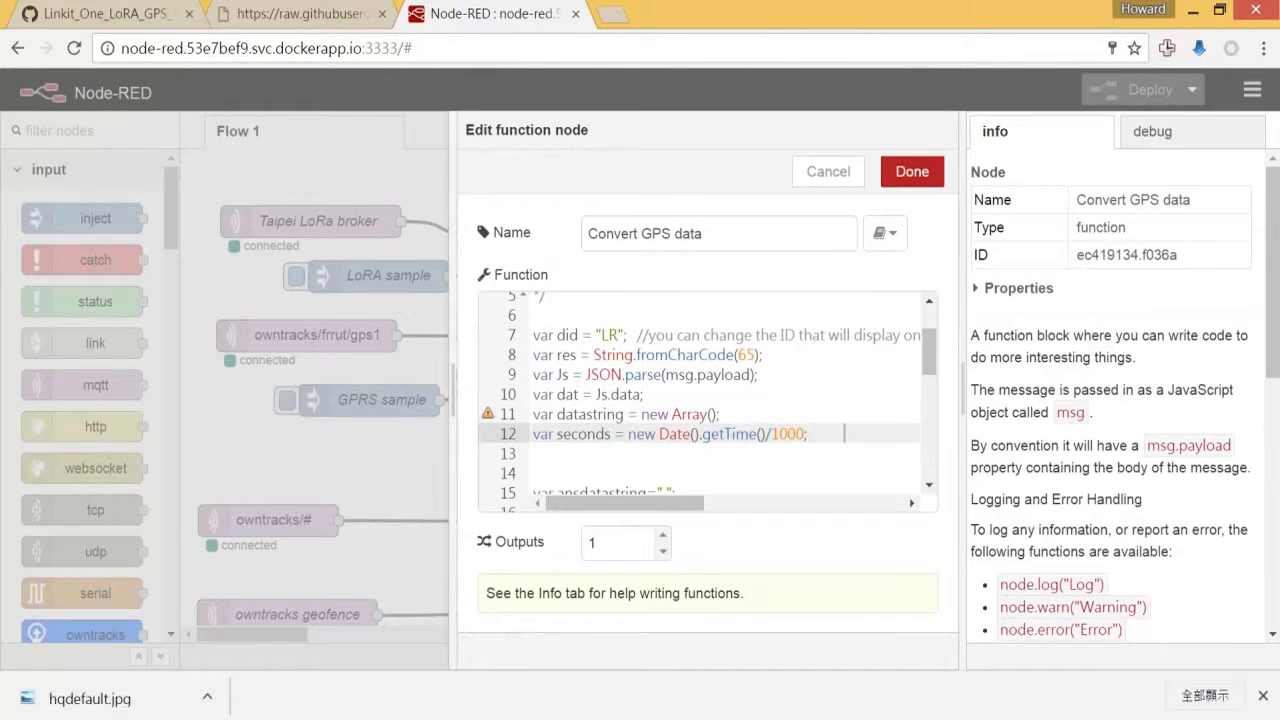
{"action": "mouse_move", "coordinate": [920, 360]}
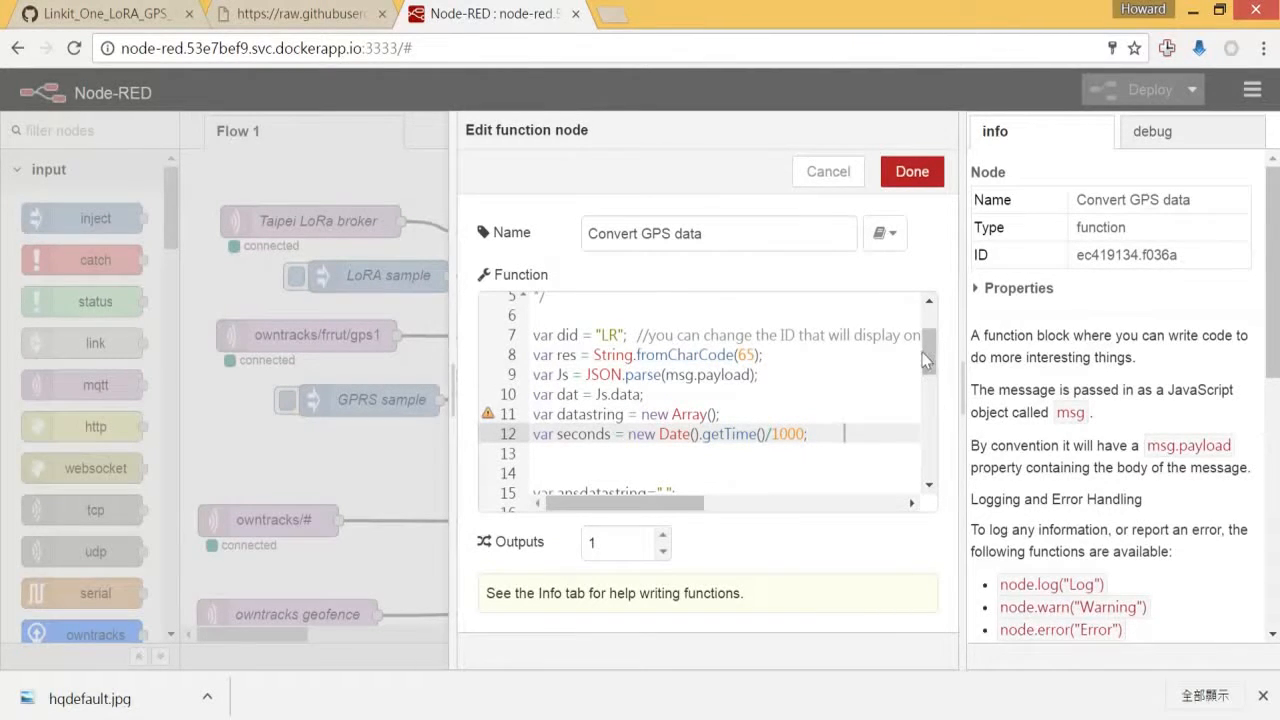
{"action": "scroll", "scroll_direction": "down", "scroll_amount": 3}
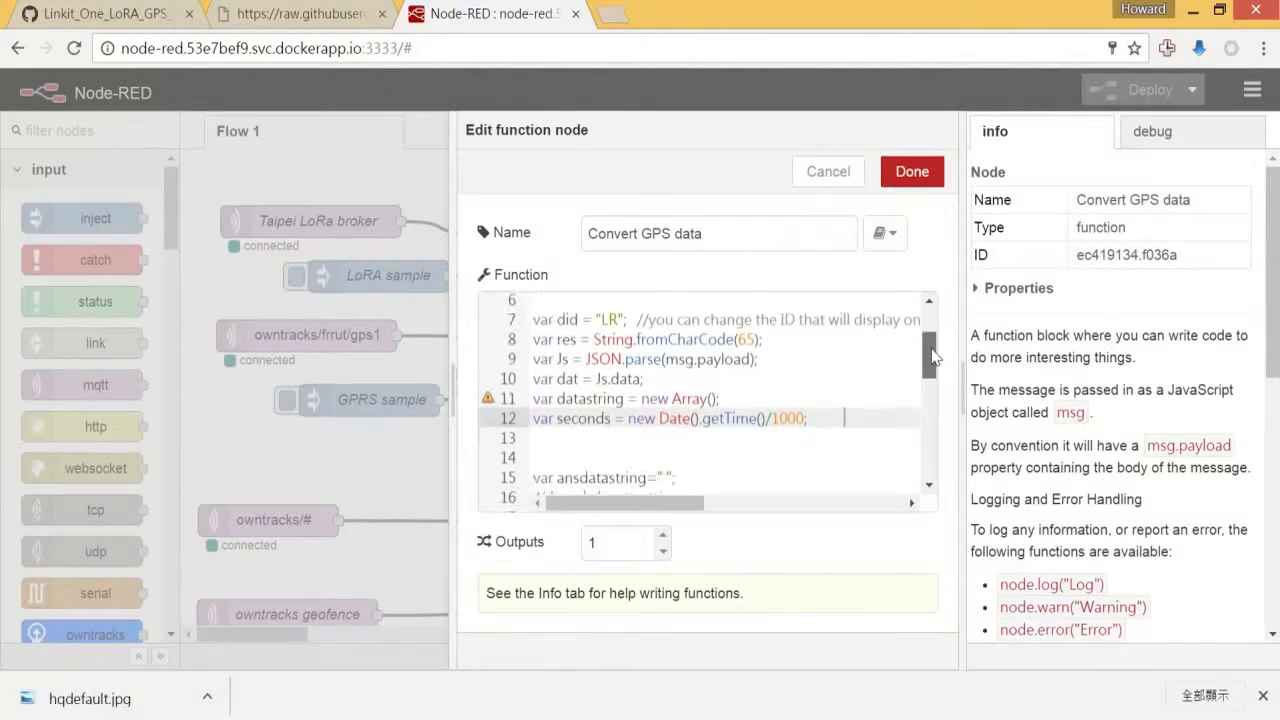
{"action": "scroll", "scroll_direction": "down", "scroll_amount": 3}
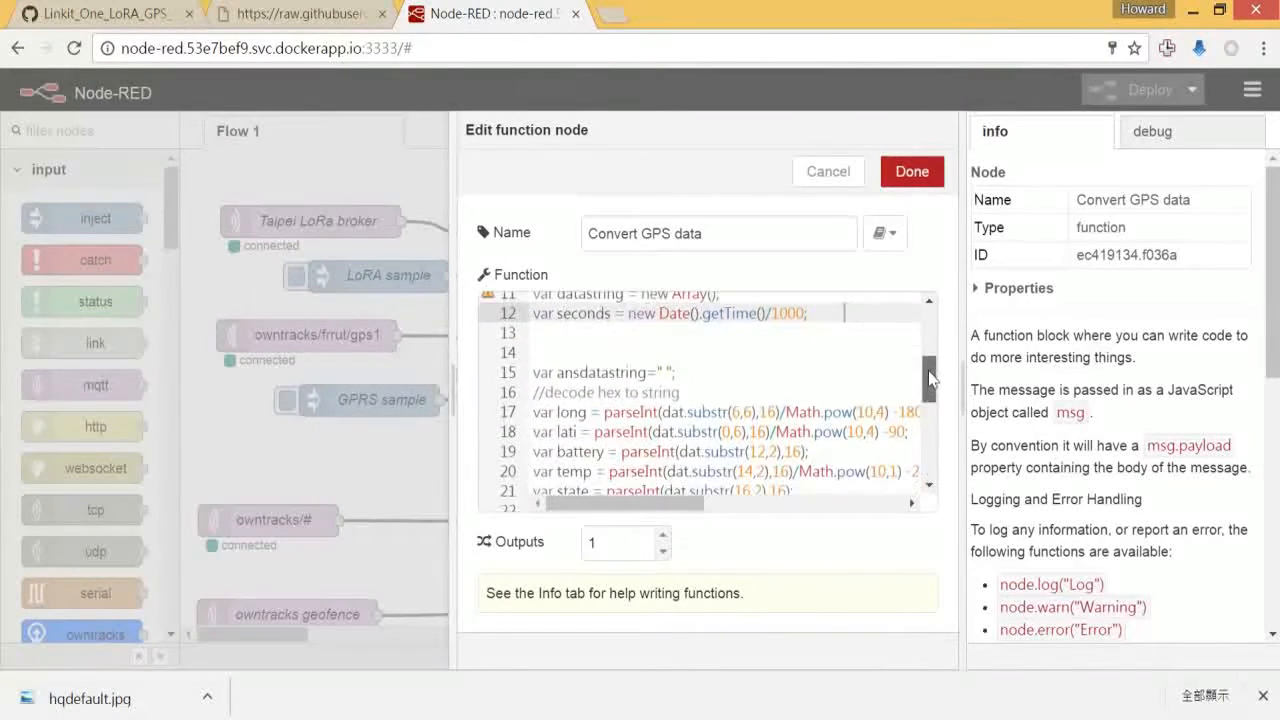
{"action": "scroll", "scroll_direction": "down", "scroll_amount": 3}
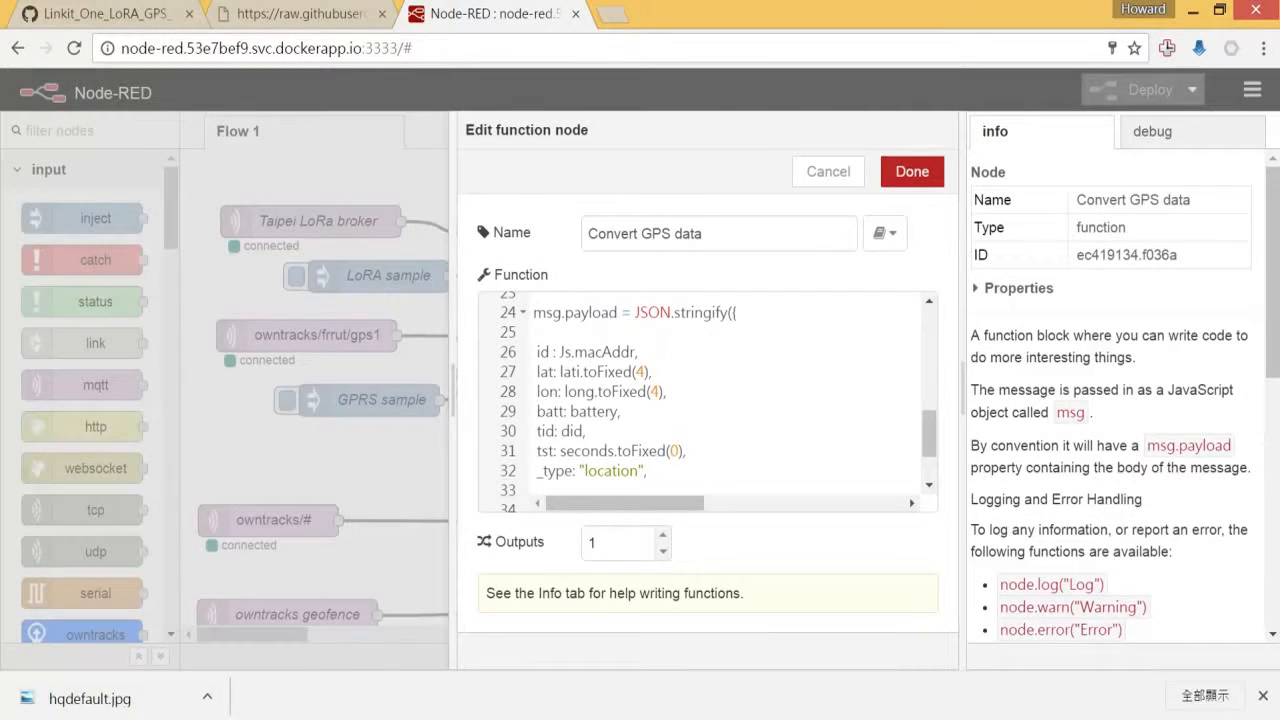
- Review the msg.payload JSON.stringify block with lat/lon fields, then finish editing Convert GPS data
{"action": "scroll", "scroll_direction": "down", "scroll_amount": 3}
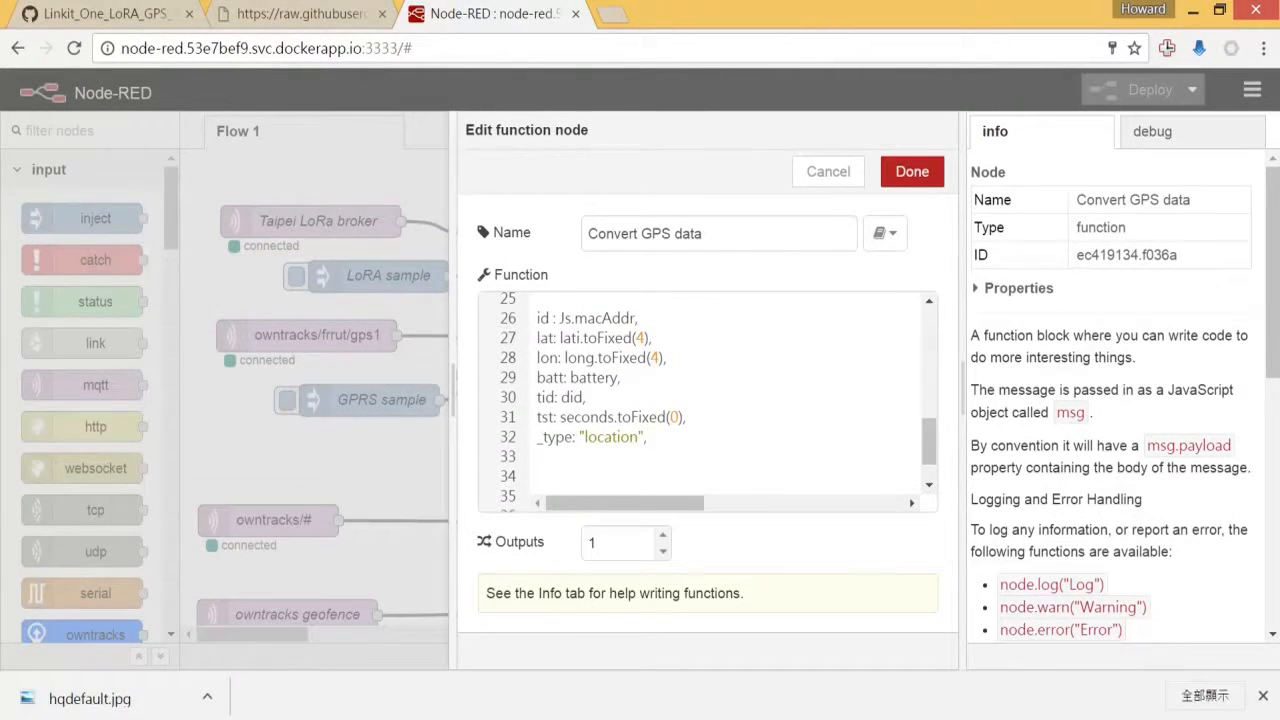
{"action": "scroll", "scroll_direction": "down", "scroll_amount": 3}
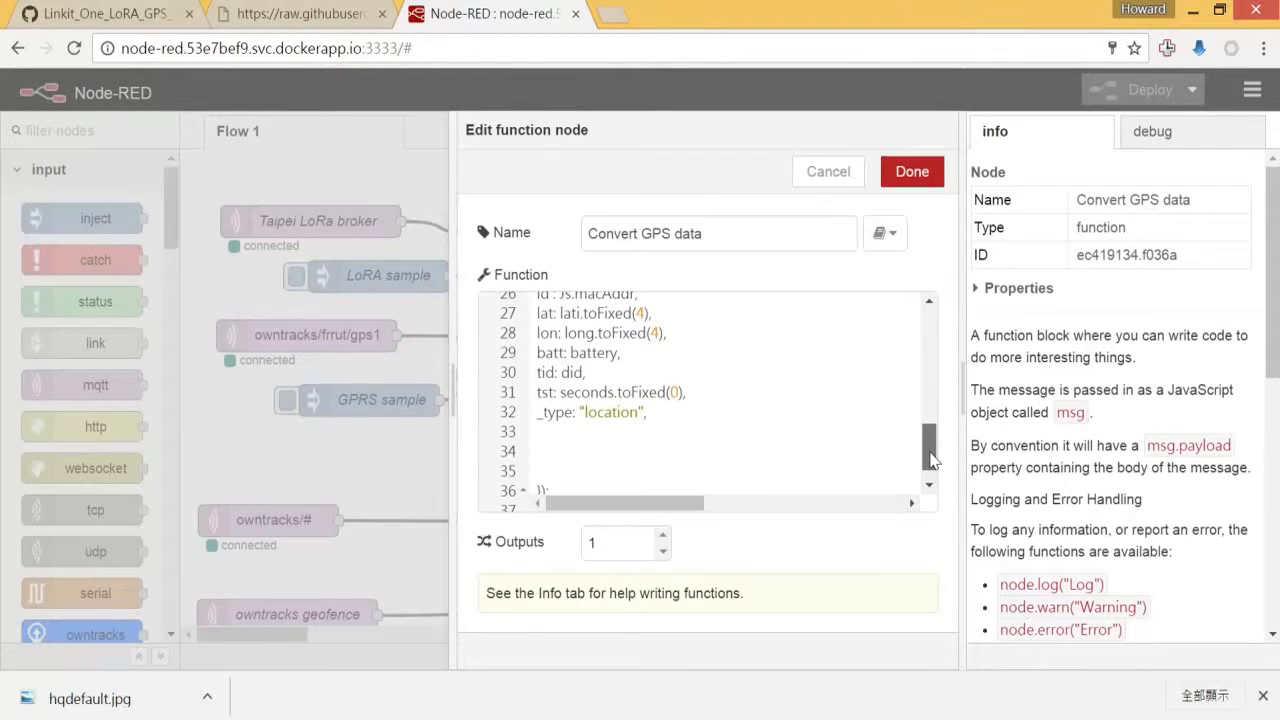
{"action": "scroll", "scroll_direction": "down", "scroll_amount": 3}
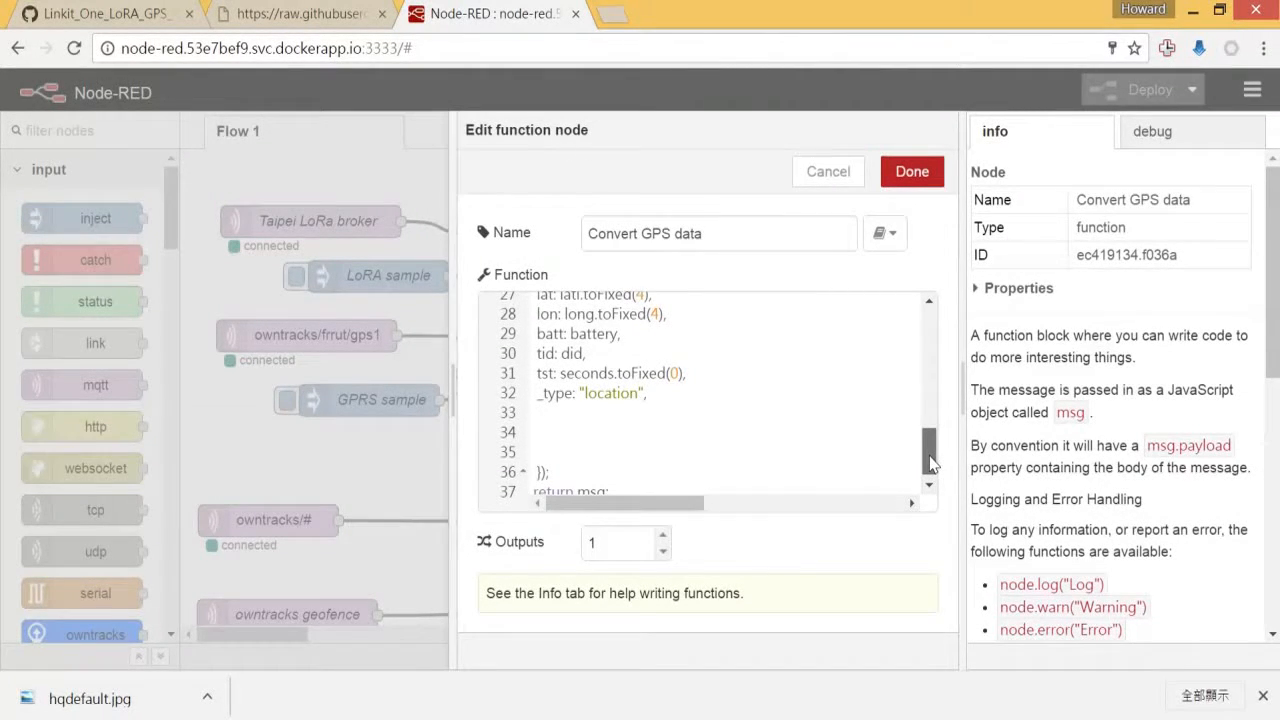
{"action": "scroll", "scroll_direction": "up", "scroll_amount": 3}
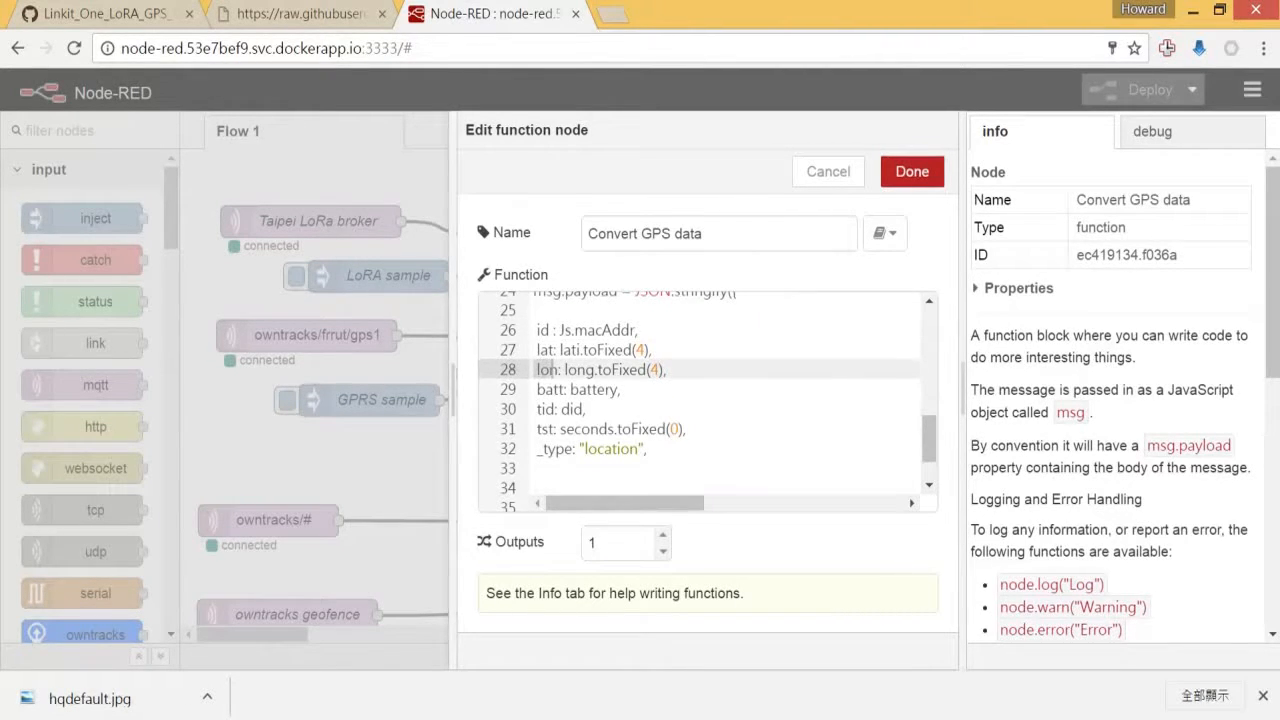
{"action": "left_click", "coordinate": [576, 388]}
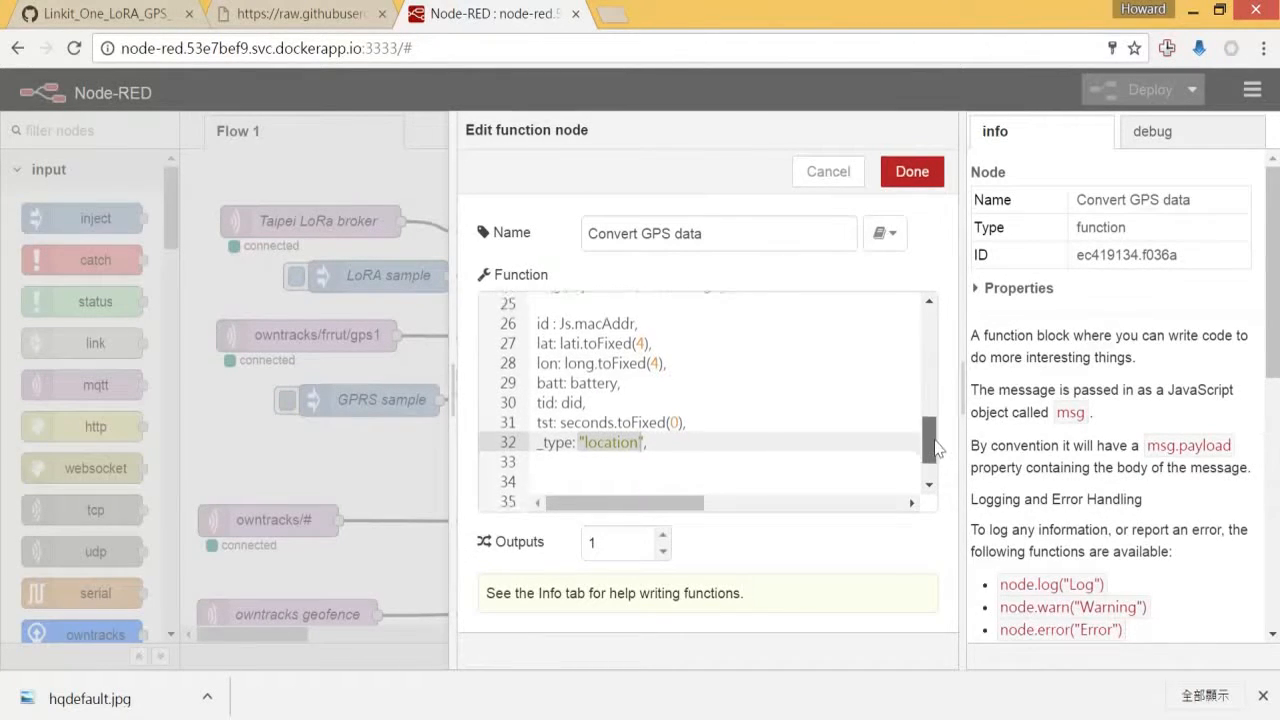
{"action": "scroll", "scroll_direction": "down", "scroll_amount": 3}
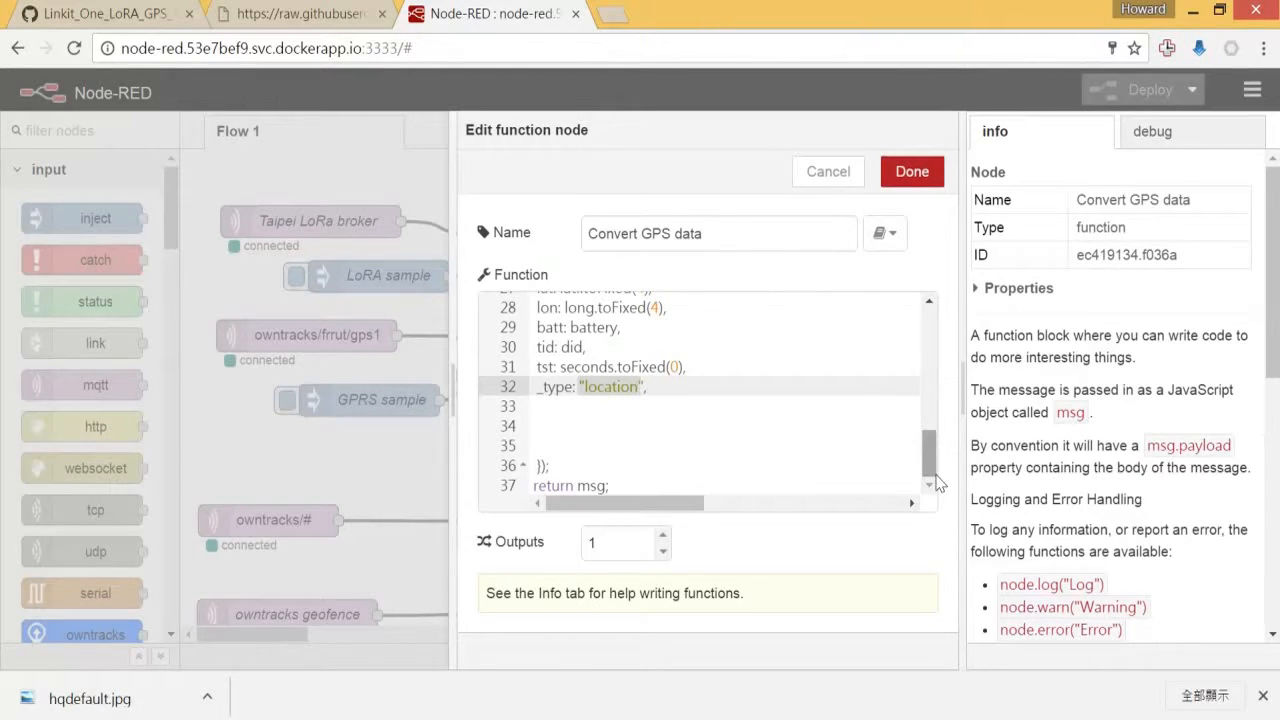
{"action": "mouse_move", "coordinate": [912, 172]}
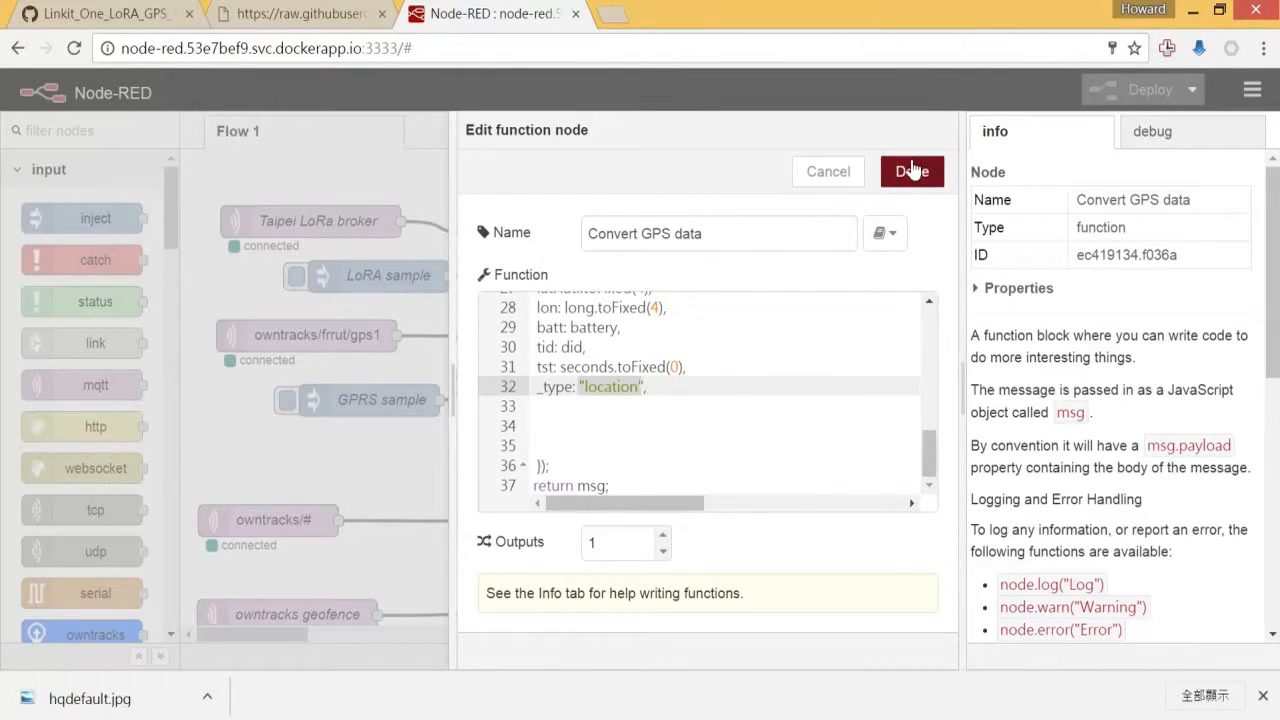
{"action": "left_click", "coordinate": [910, 172]}
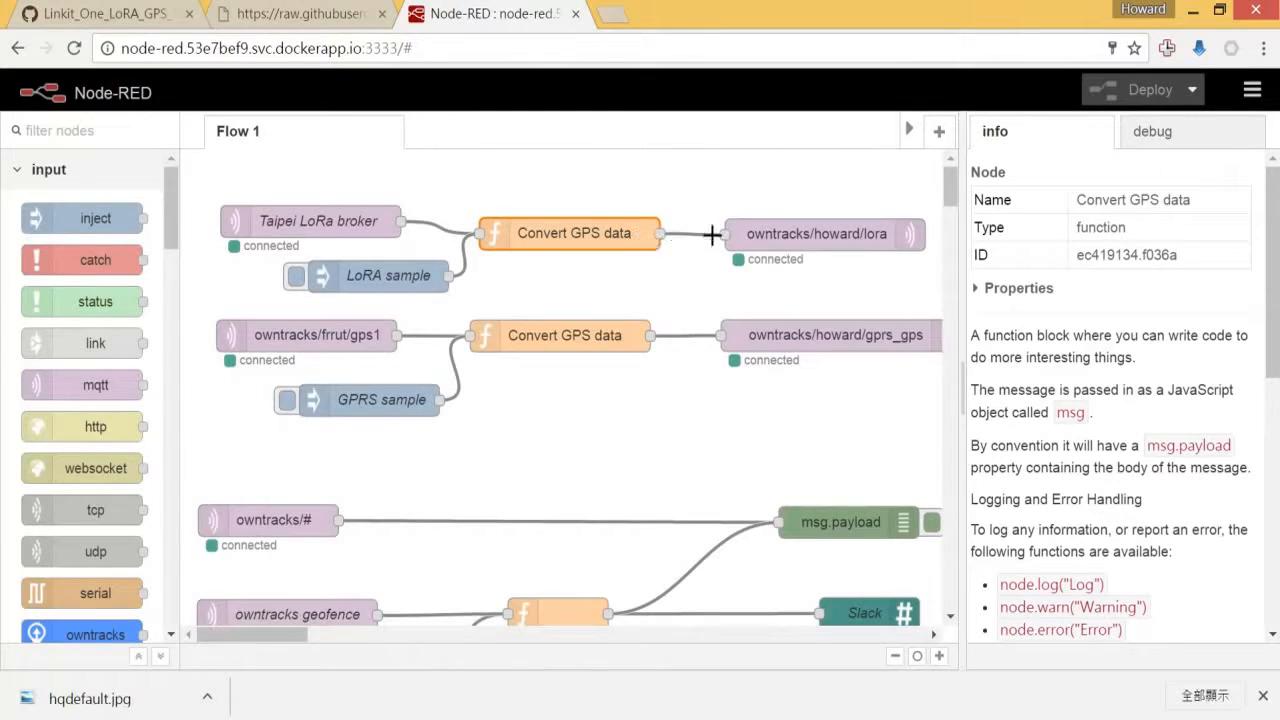
{"action": "mouse_move", "coordinate": [836, 240]}
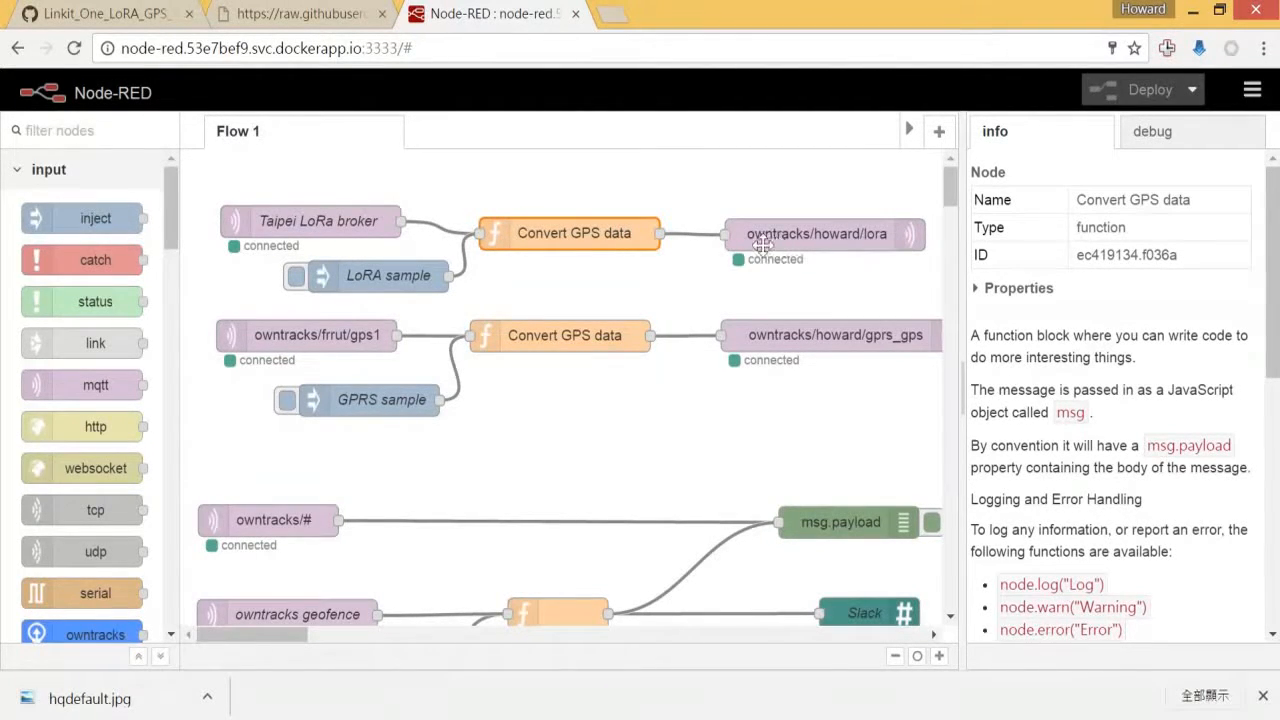
{"action": "mouse_move", "coordinate": [860, 244]}
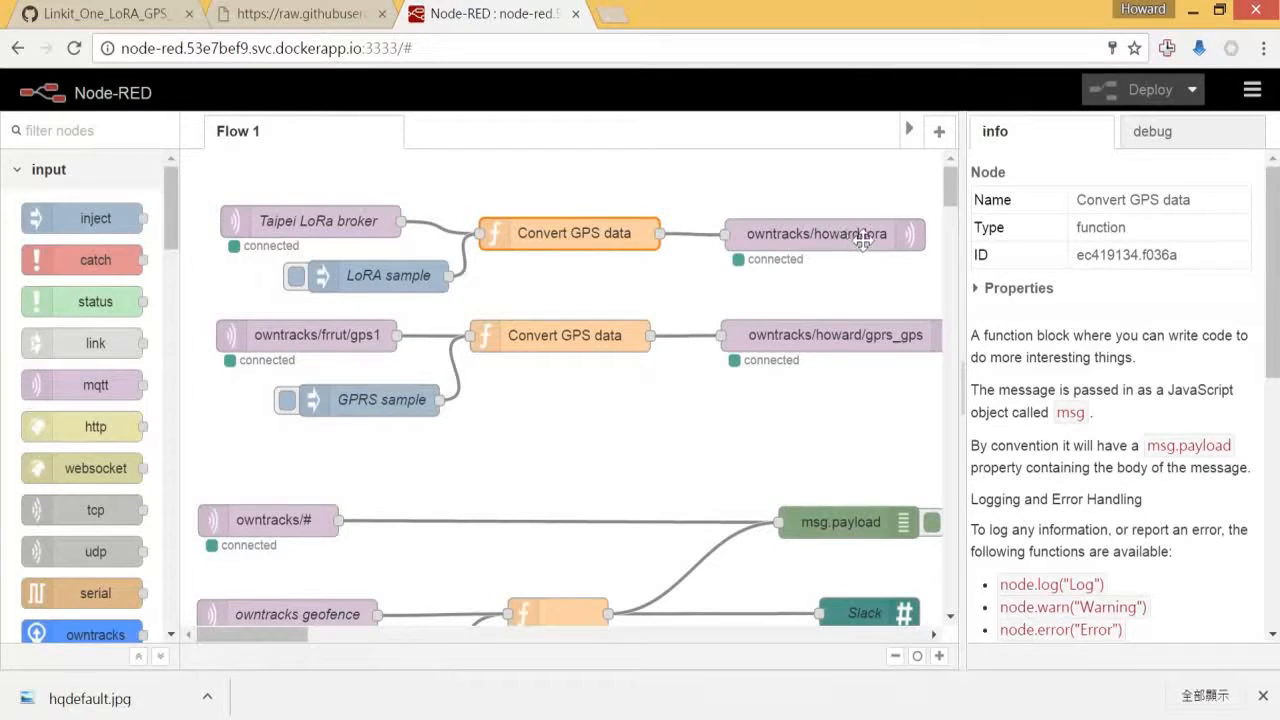
{"action": "mouse_move", "coordinate": [878, 240]}
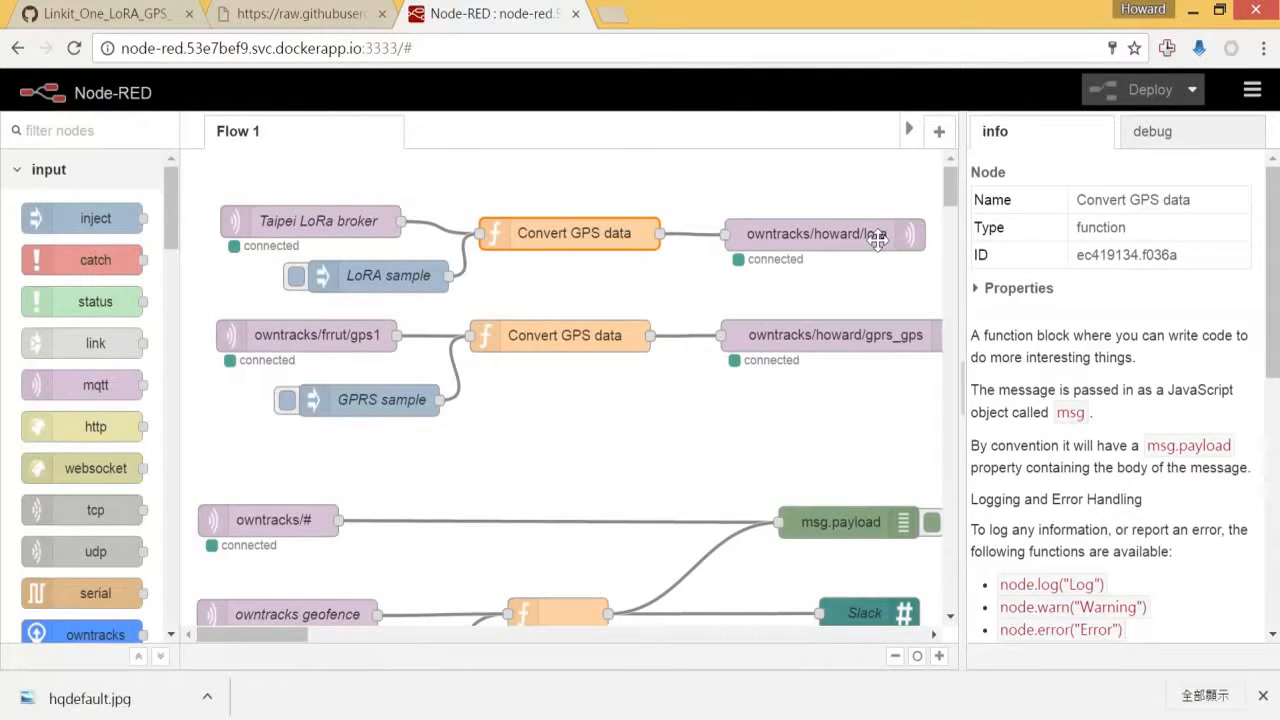
{"action": "mouse_move", "coordinate": [848, 242]}
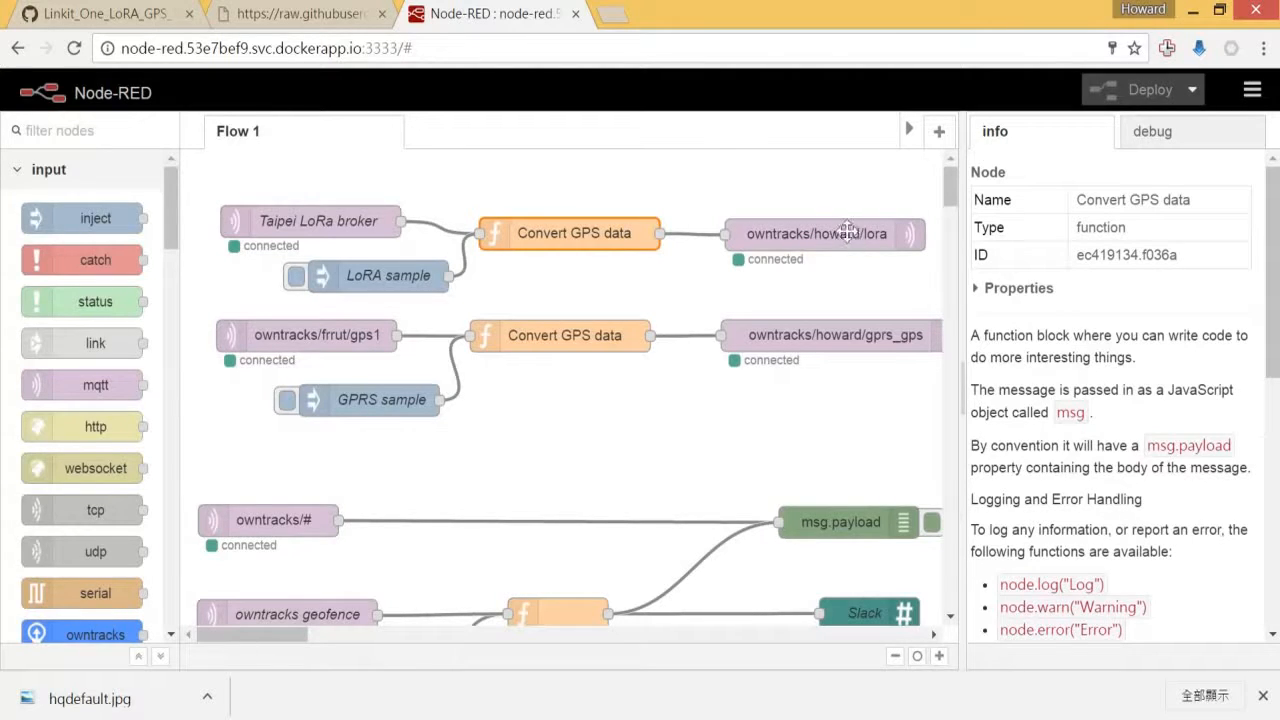
{"action": "mouse_move", "coordinate": [832, 234]}
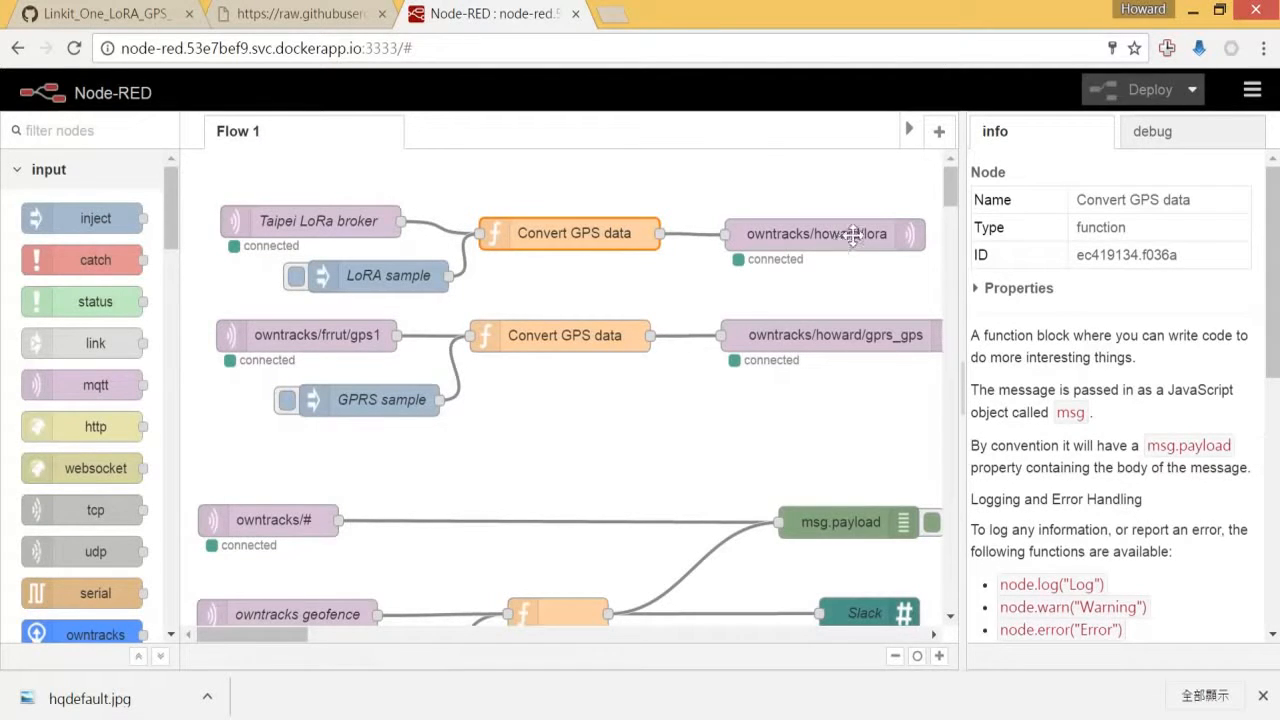
{"action": "mouse_move", "coordinate": [880, 244]}
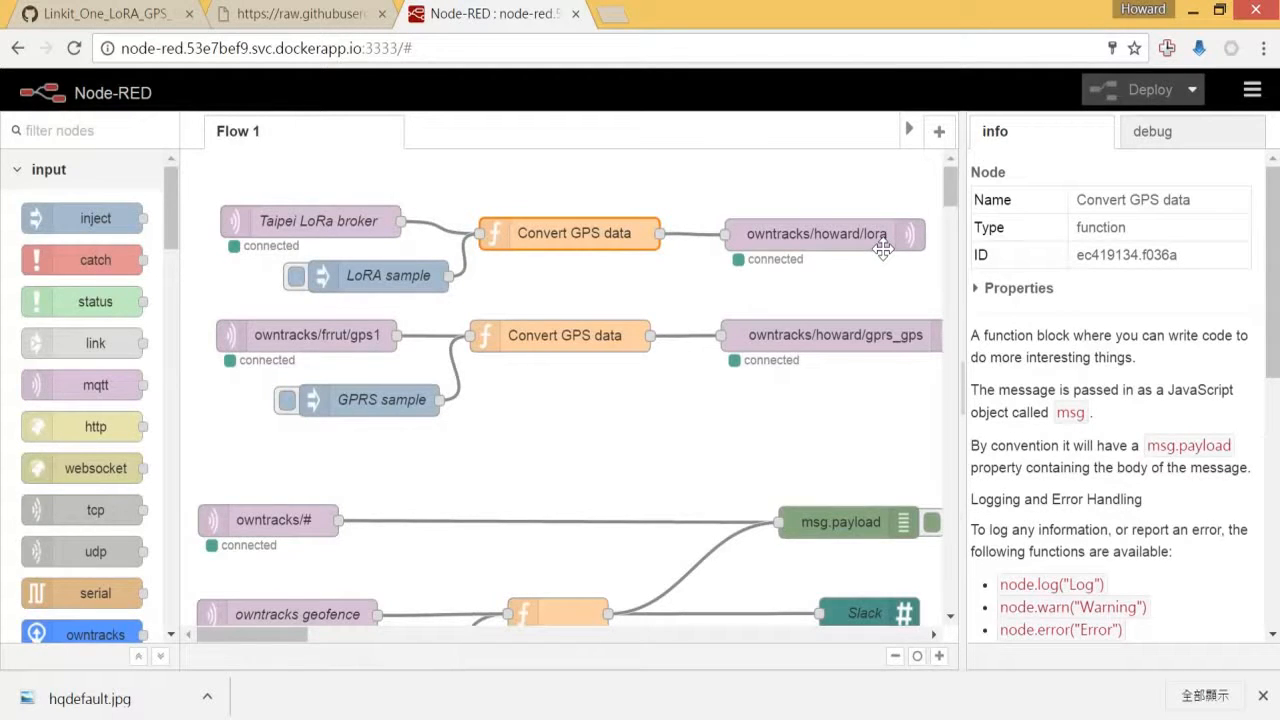
{"action": "mouse_move", "coordinate": [932, 248]}
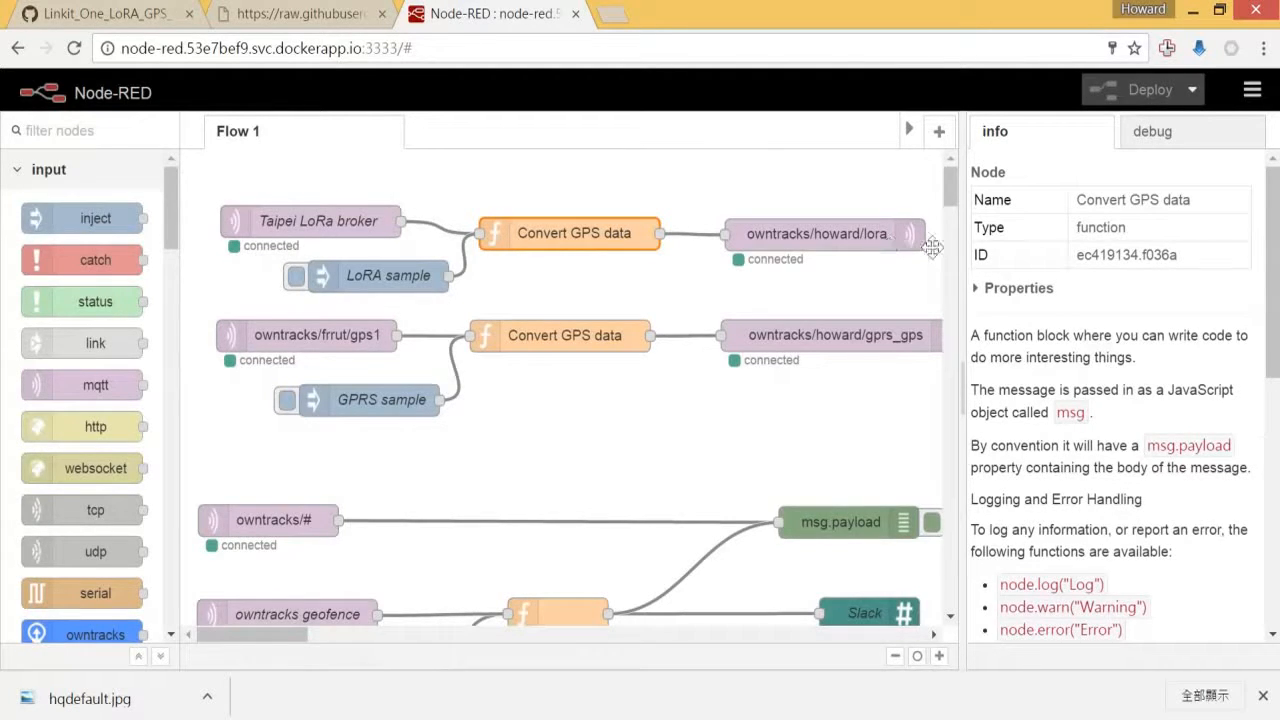
- Show the debug sidebar listing the owntracks/howard/lora location payloads
{"action": "left_click", "coordinate": [1152, 132]}
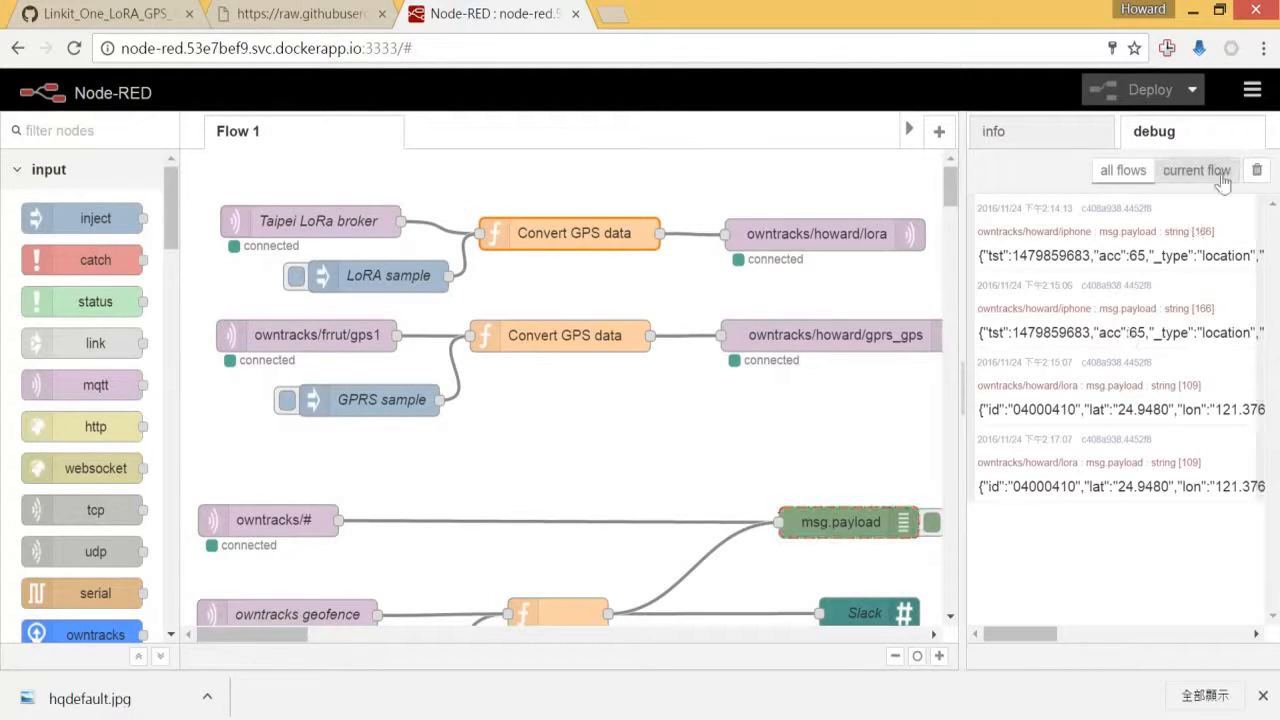
{"action": "left_click", "coordinate": [1256, 168]}
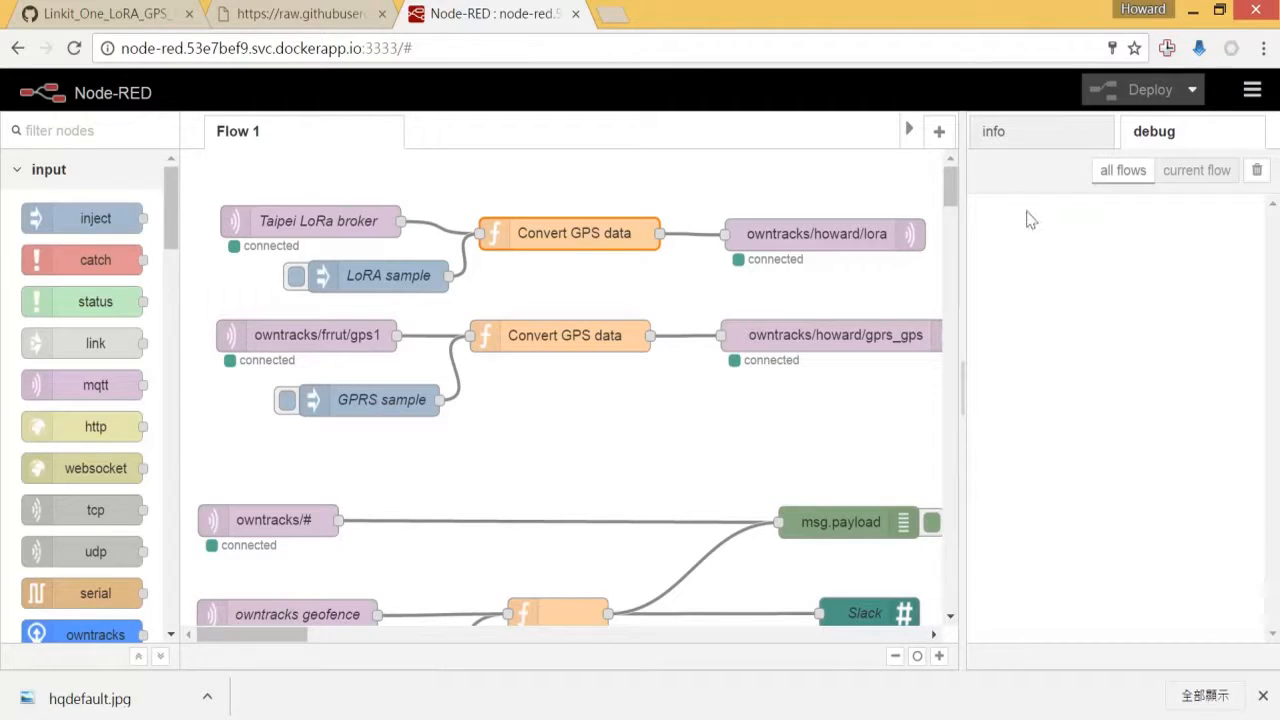
{"action": "mouse_move", "coordinate": [1180, 214]}
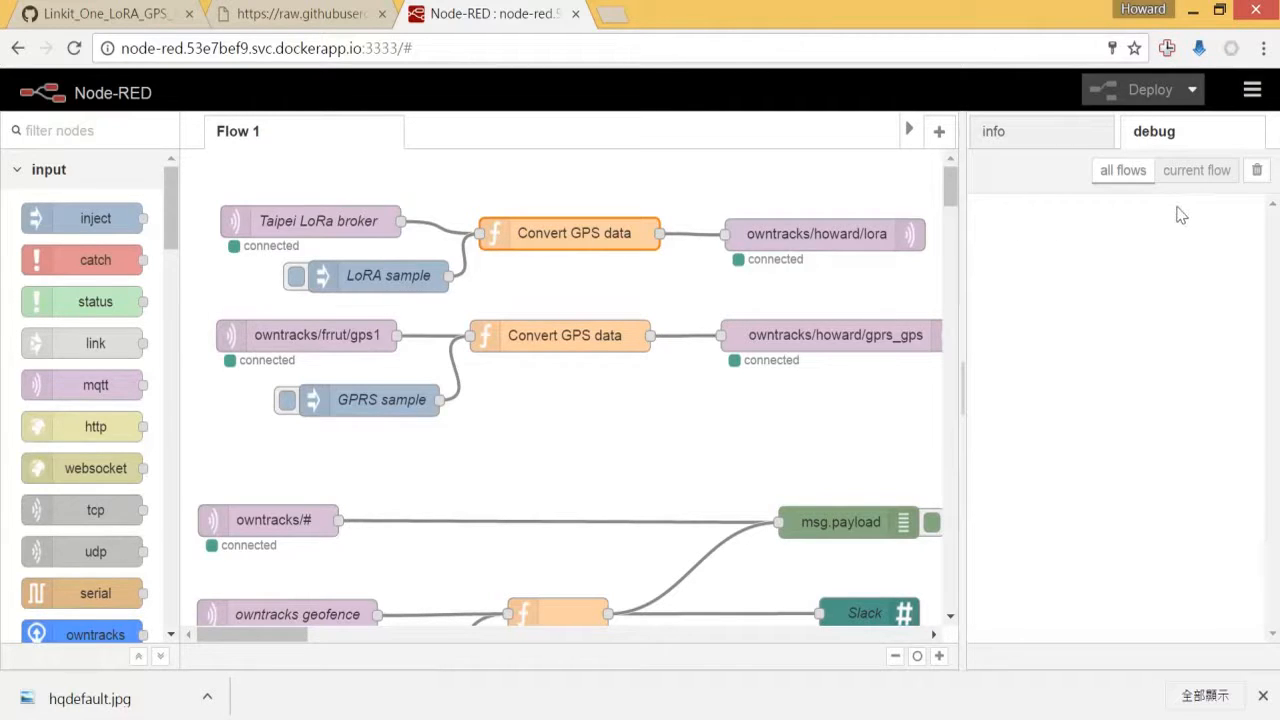
{"action": "mouse_move", "coordinate": [1096, 218]}
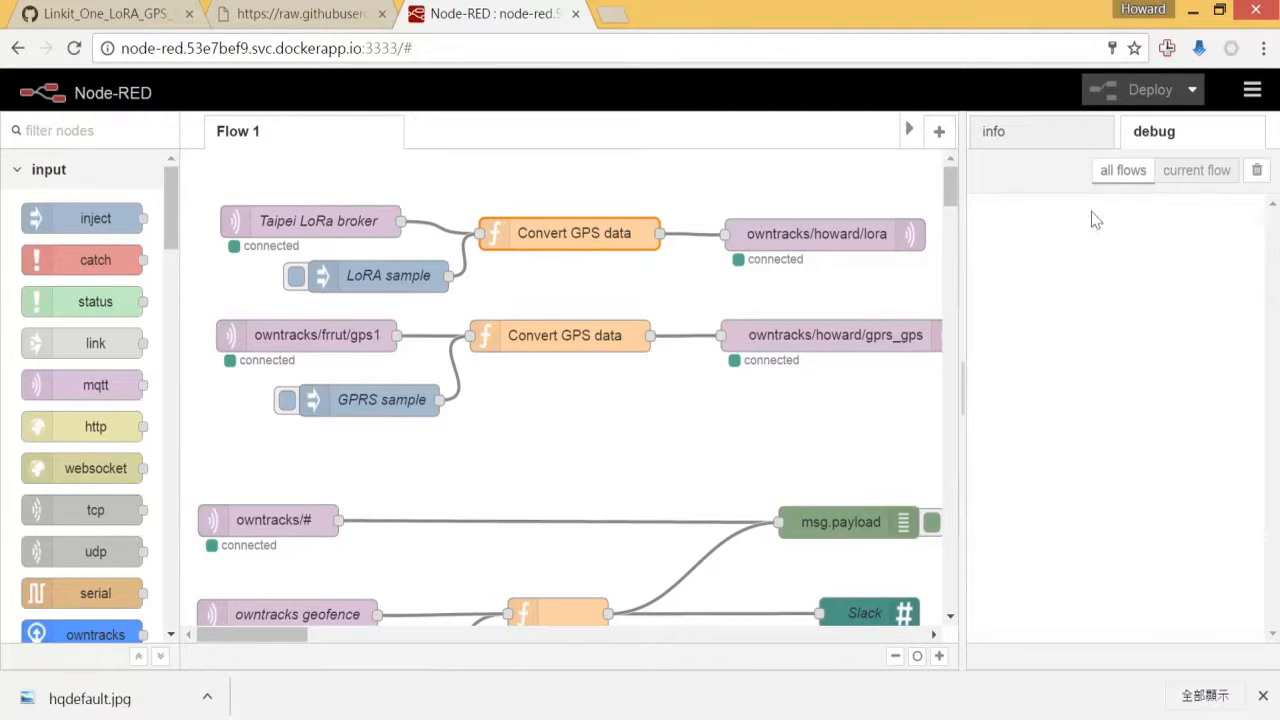
{"action": "mouse_move", "coordinate": [1060, 238]}
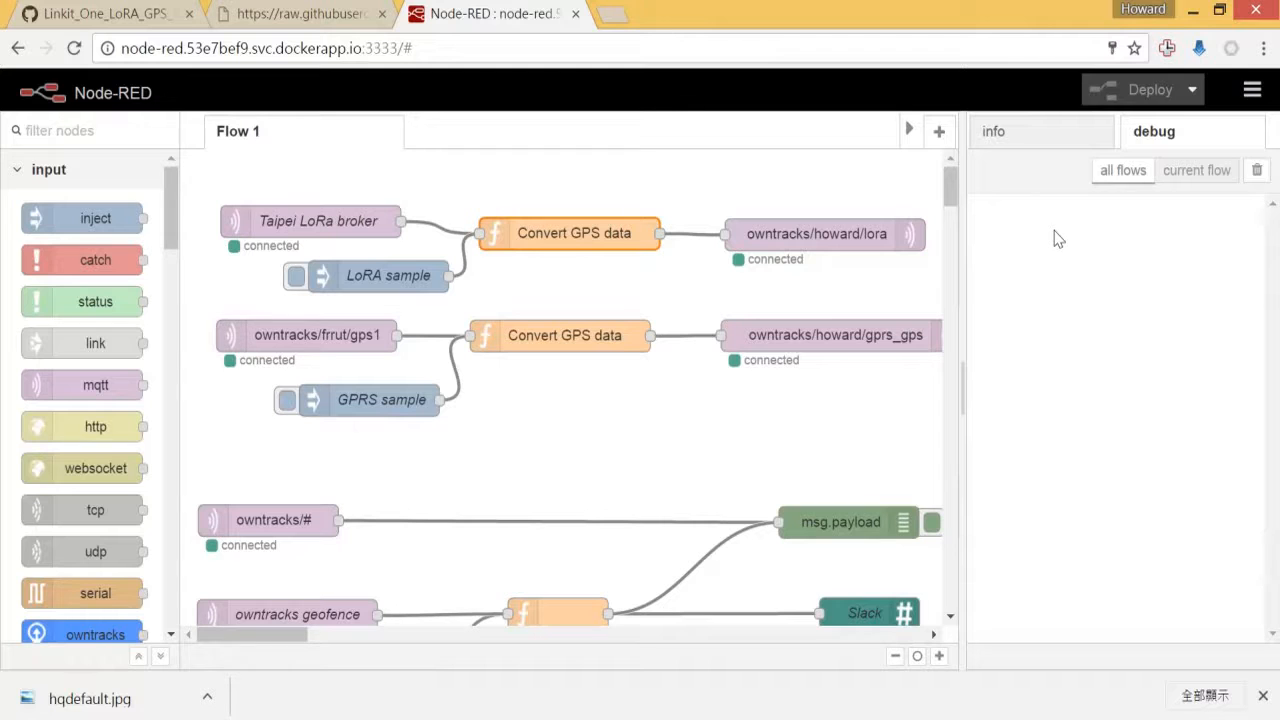
{"action": "mouse_move", "coordinate": [622, 276]}
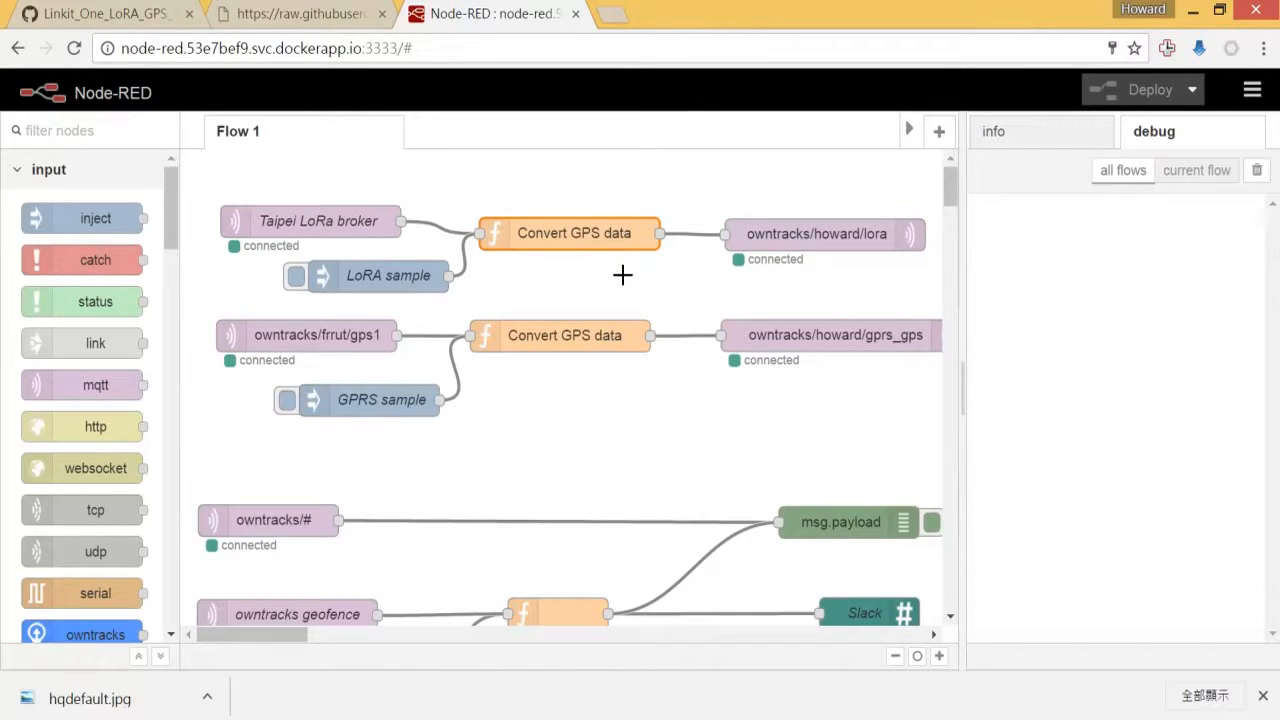
{"action": "mouse_move", "coordinate": [832, 268]}
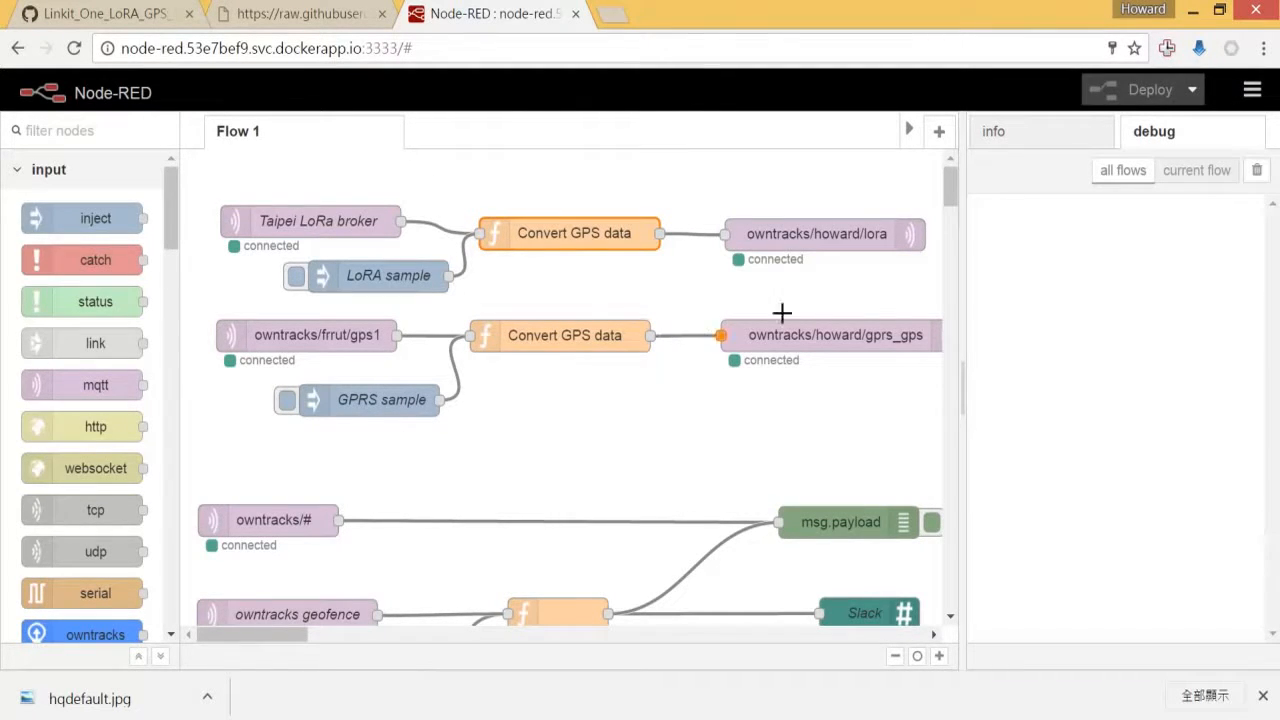
{"action": "mouse_move", "coordinate": [816, 224]}
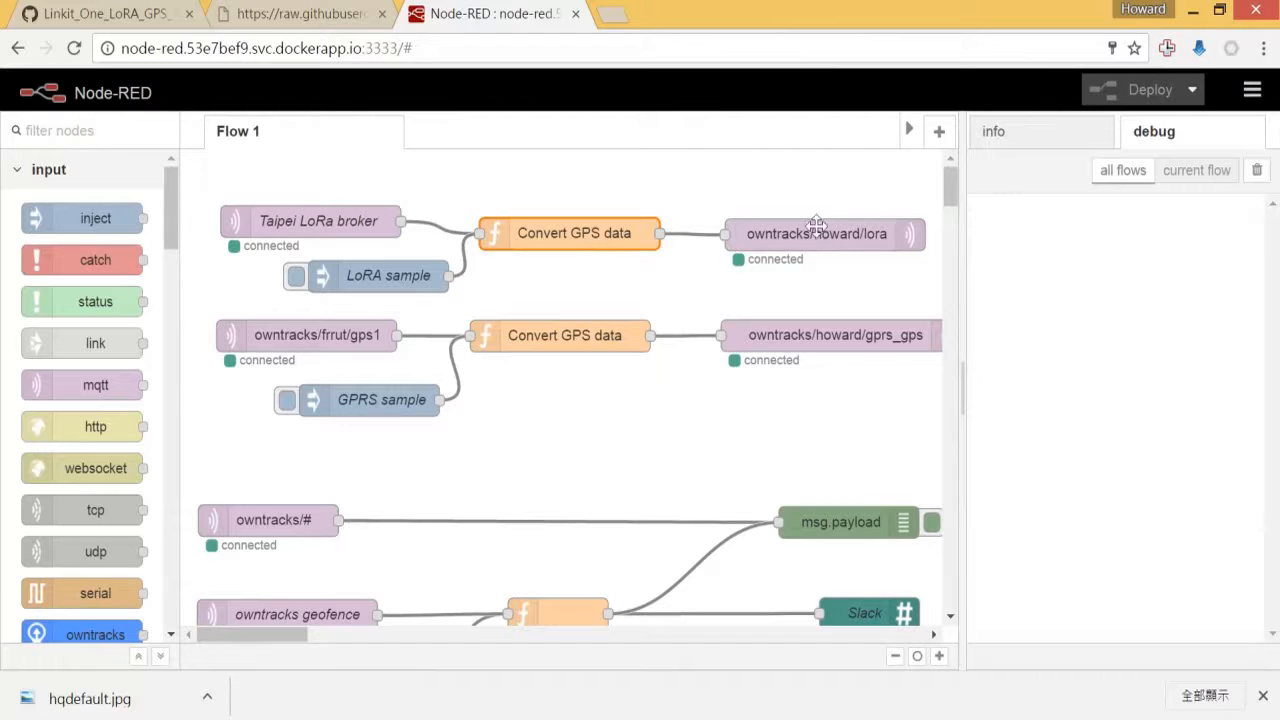
{"action": "mouse_move", "coordinate": [884, 232]}
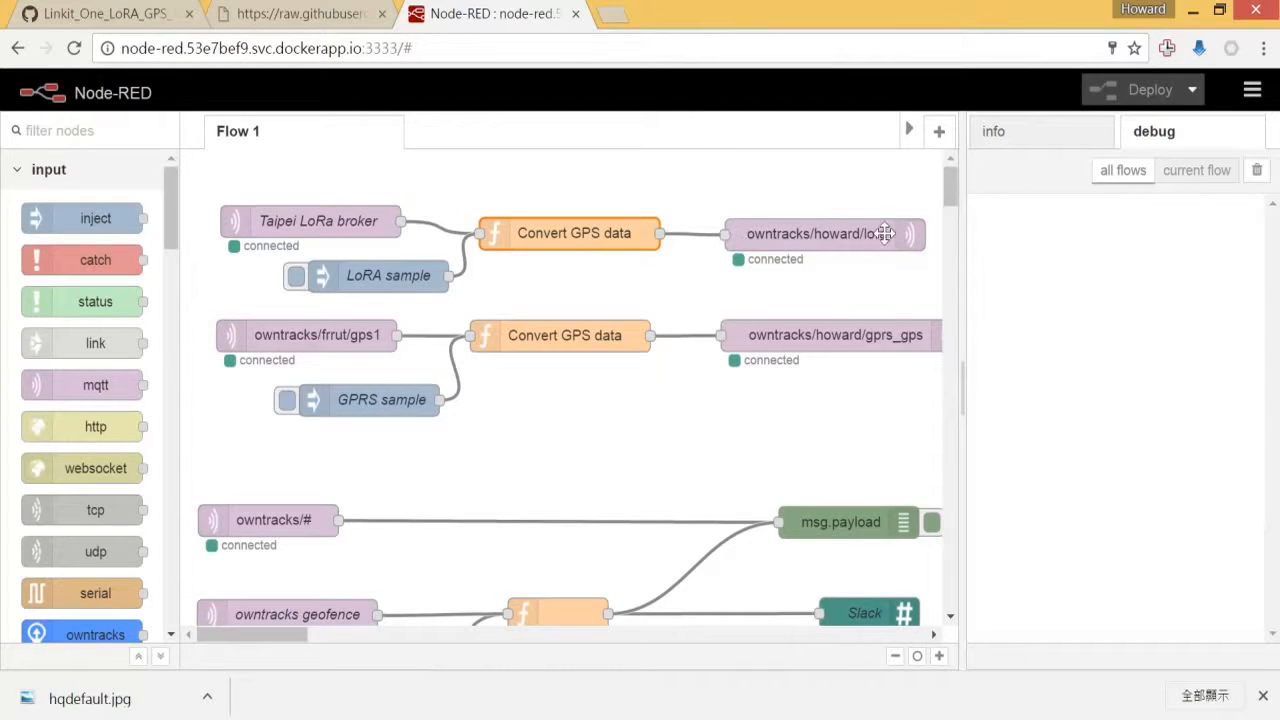
{"action": "mouse_move", "coordinate": [850, 248]}
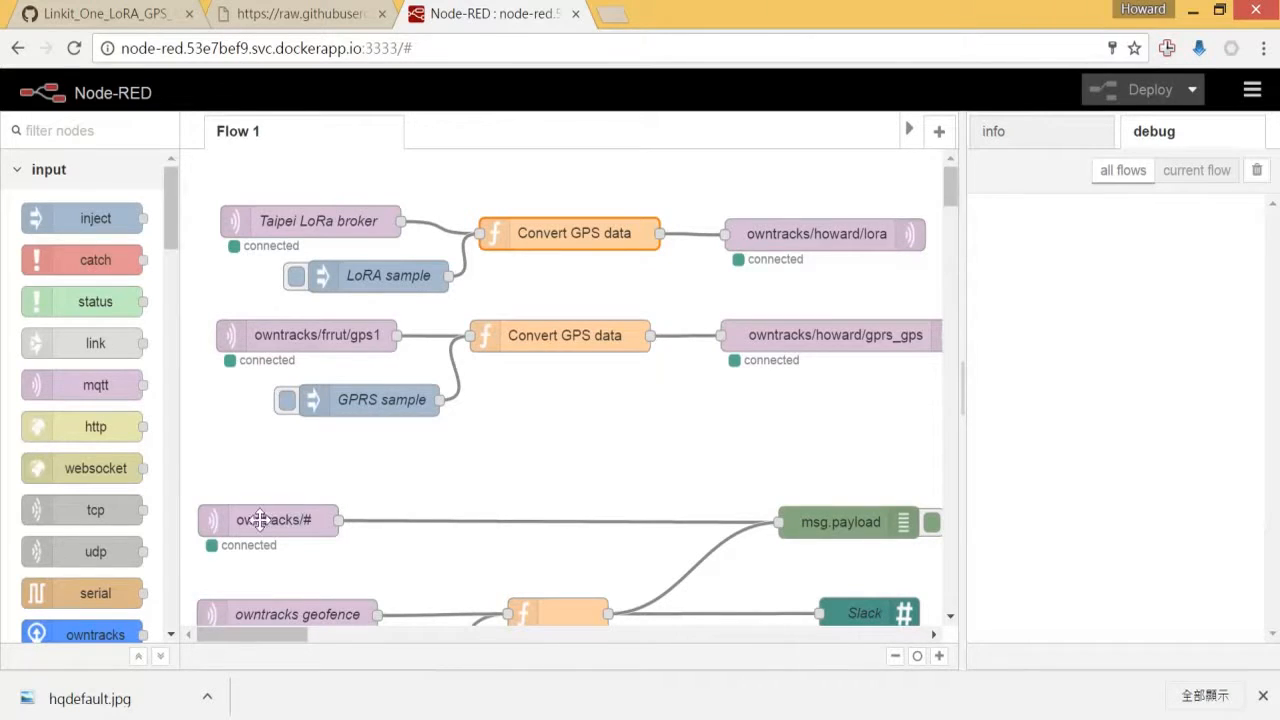
{"action": "mouse_move", "coordinate": [270, 520]}
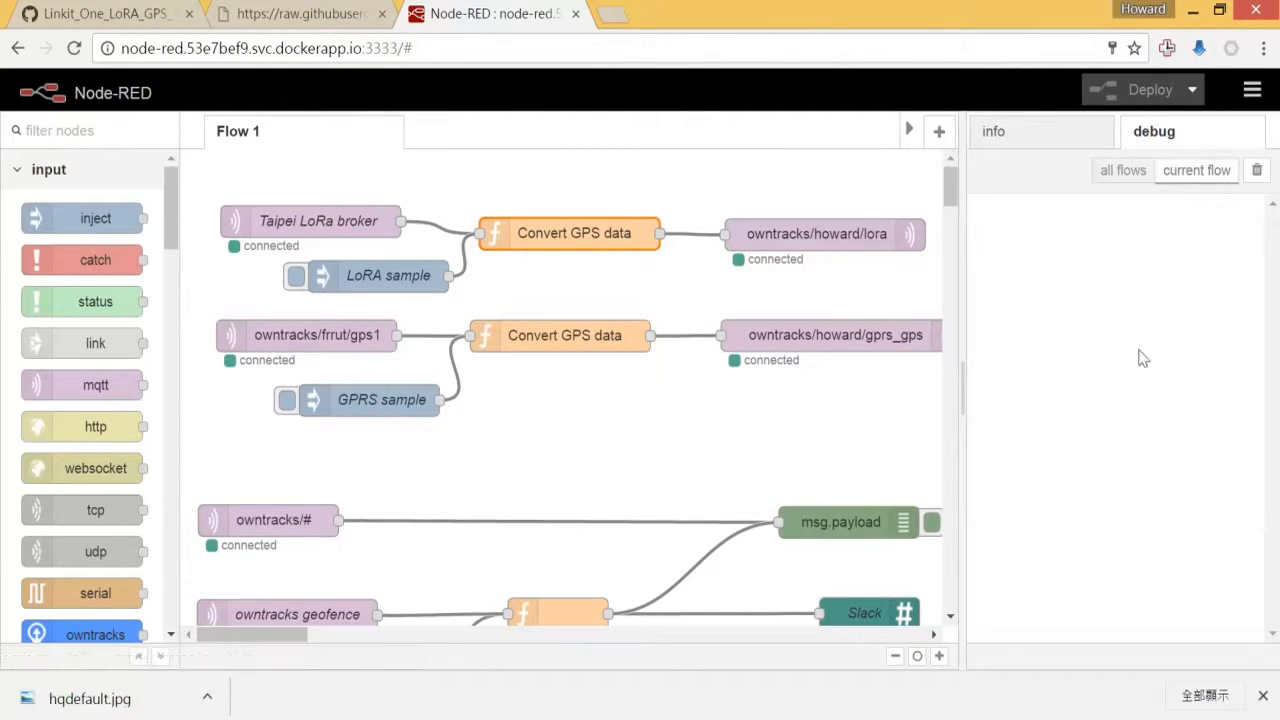
{"action": "mouse_move", "coordinate": [1184, 244]}
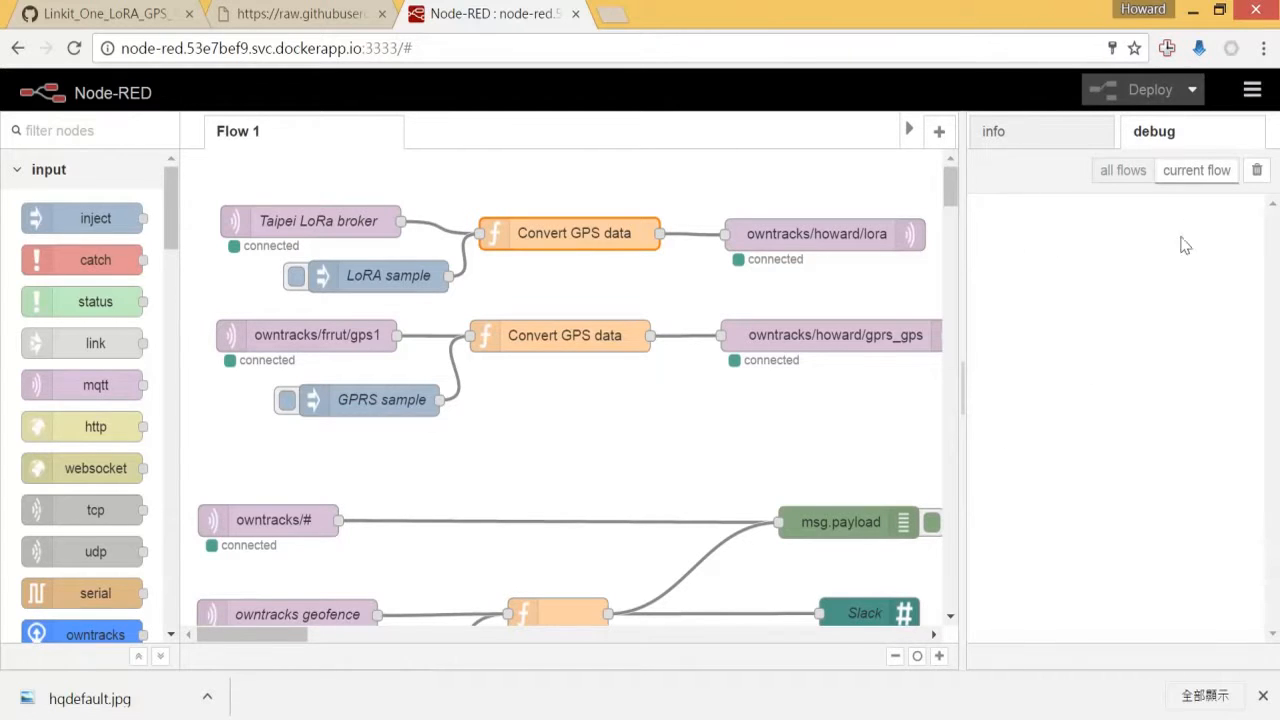
{"action": "mouse_move", "coordinate": [1132, 288]}
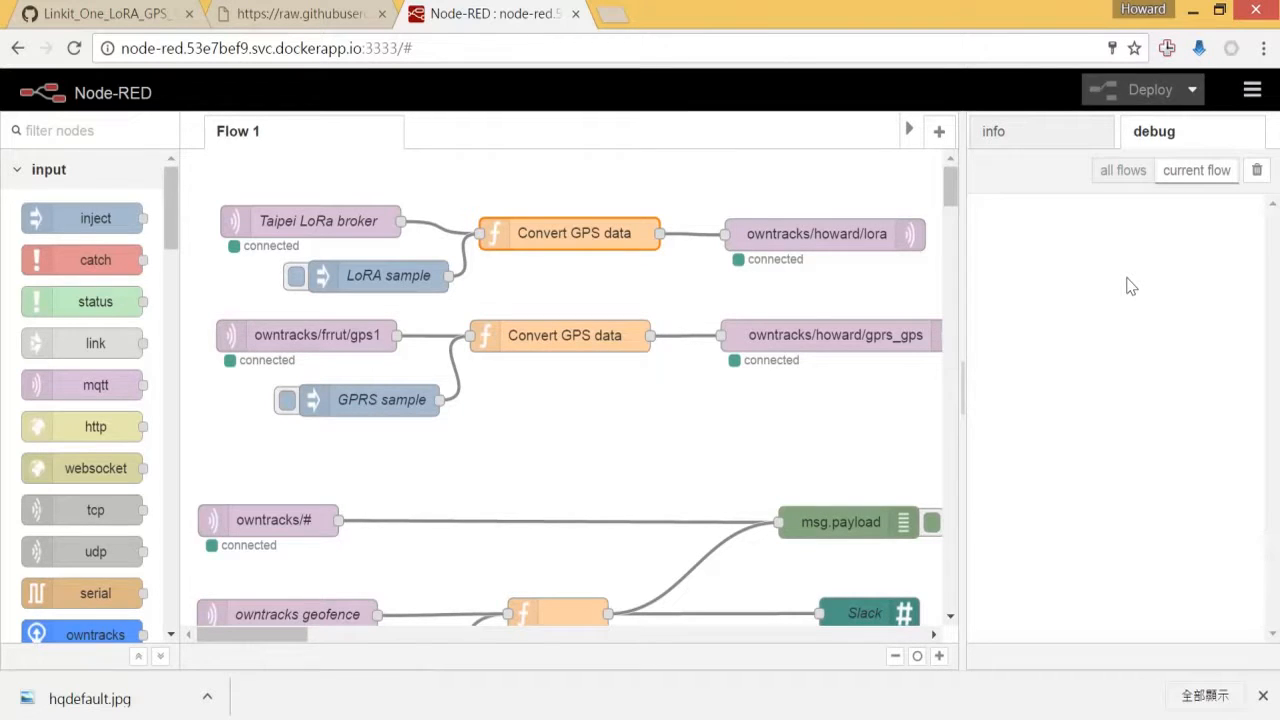
{"action": "mouse_move", "coordinate": [908, 340]}
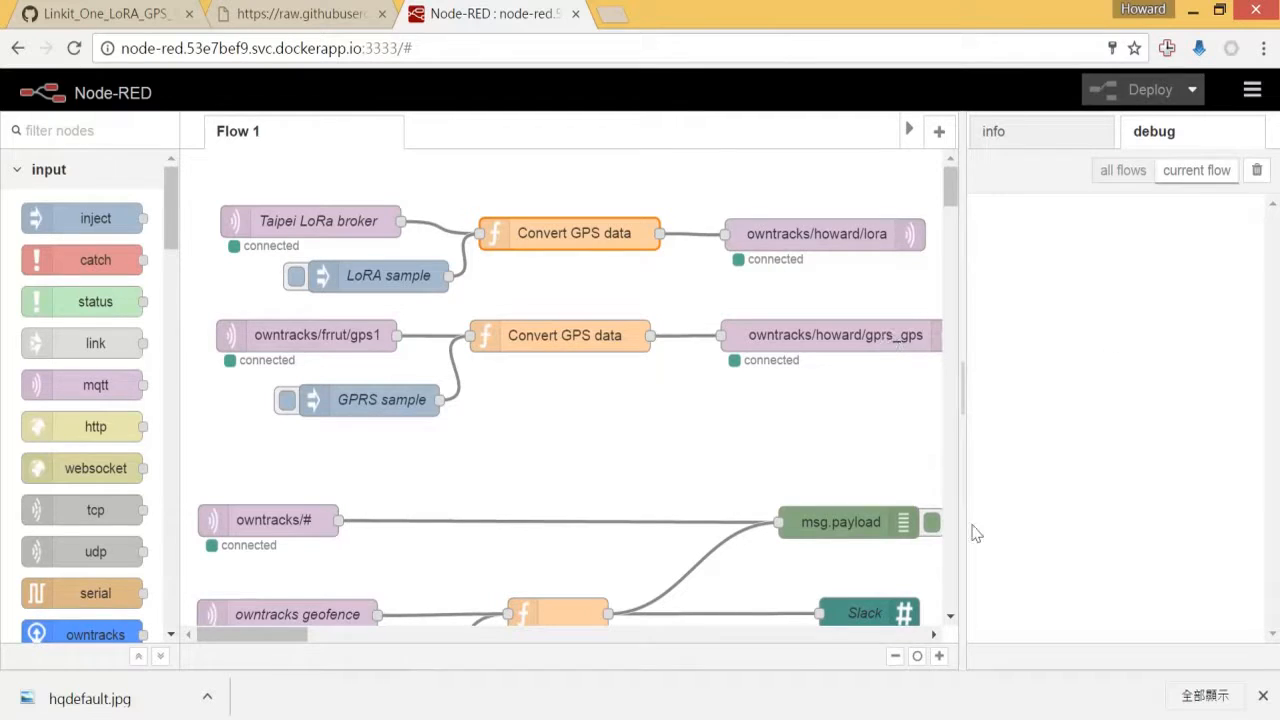
{"action": "mouse_move", "coordinate": [296, 312]}
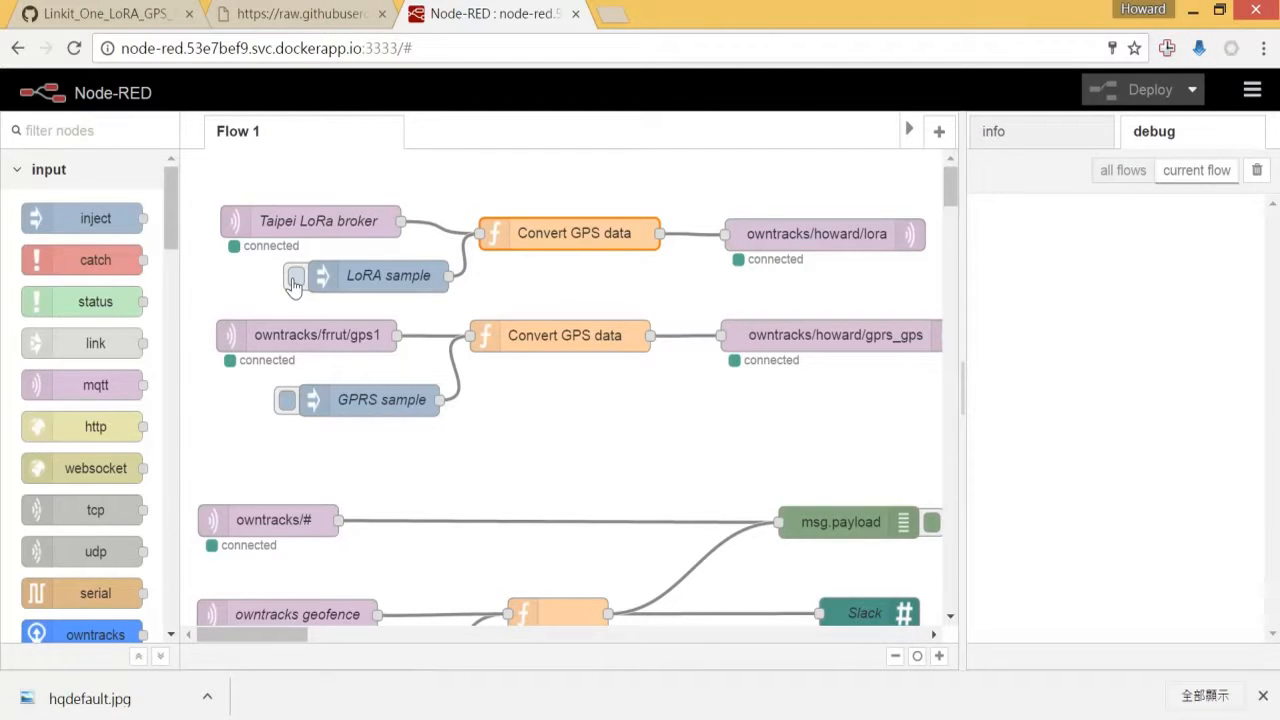
- Inject the LoRa sample and trace the resulting owntracks/howard/lora debug message to its source node
{"action": "left_click", "coordinate": [296, 276]}
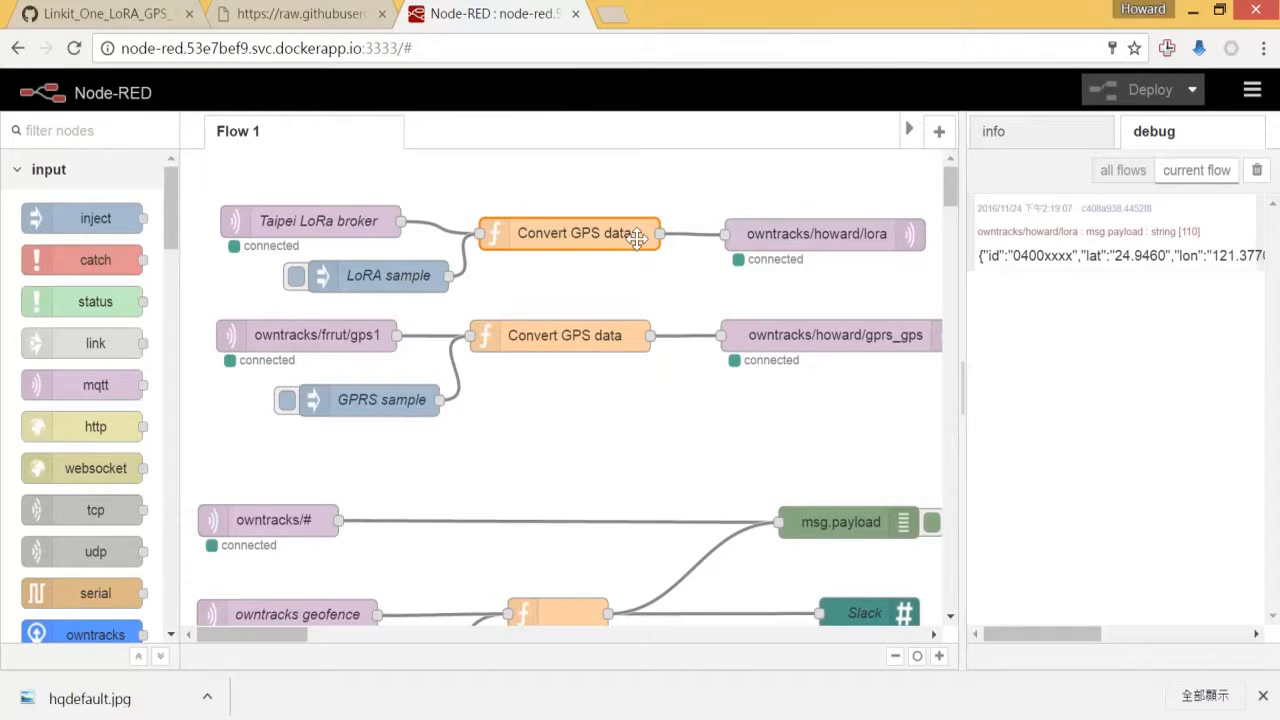
{"action": "mouse_move", "coordinate": [816, 240]}
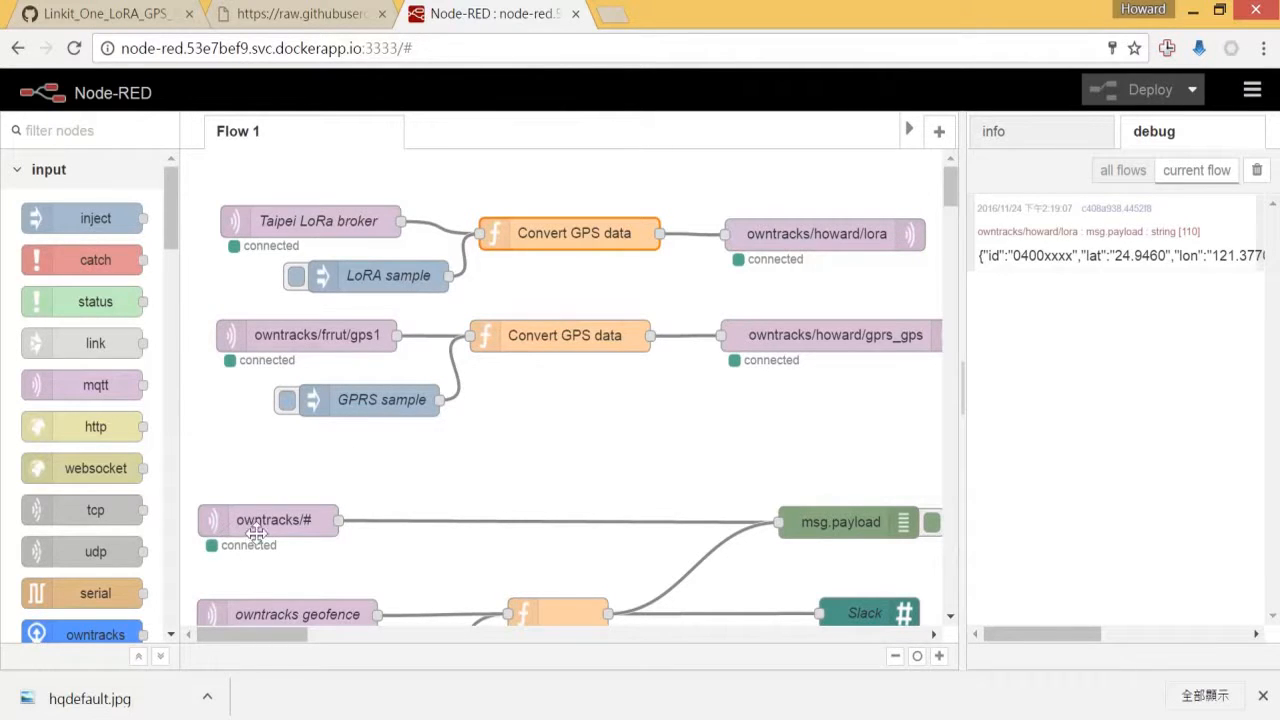
{"action": "left_click", "coordinate": [840, 520]}
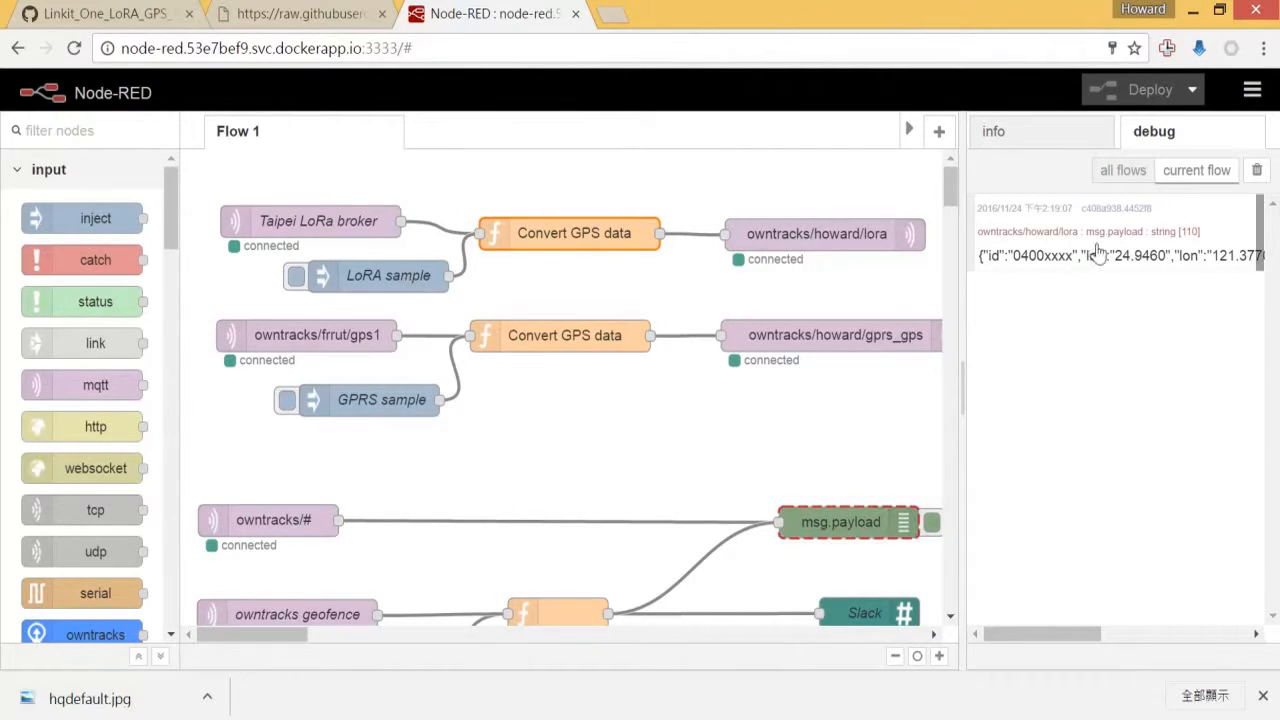
{"action": "mouse_move", "coordinate": [1120, 258]}
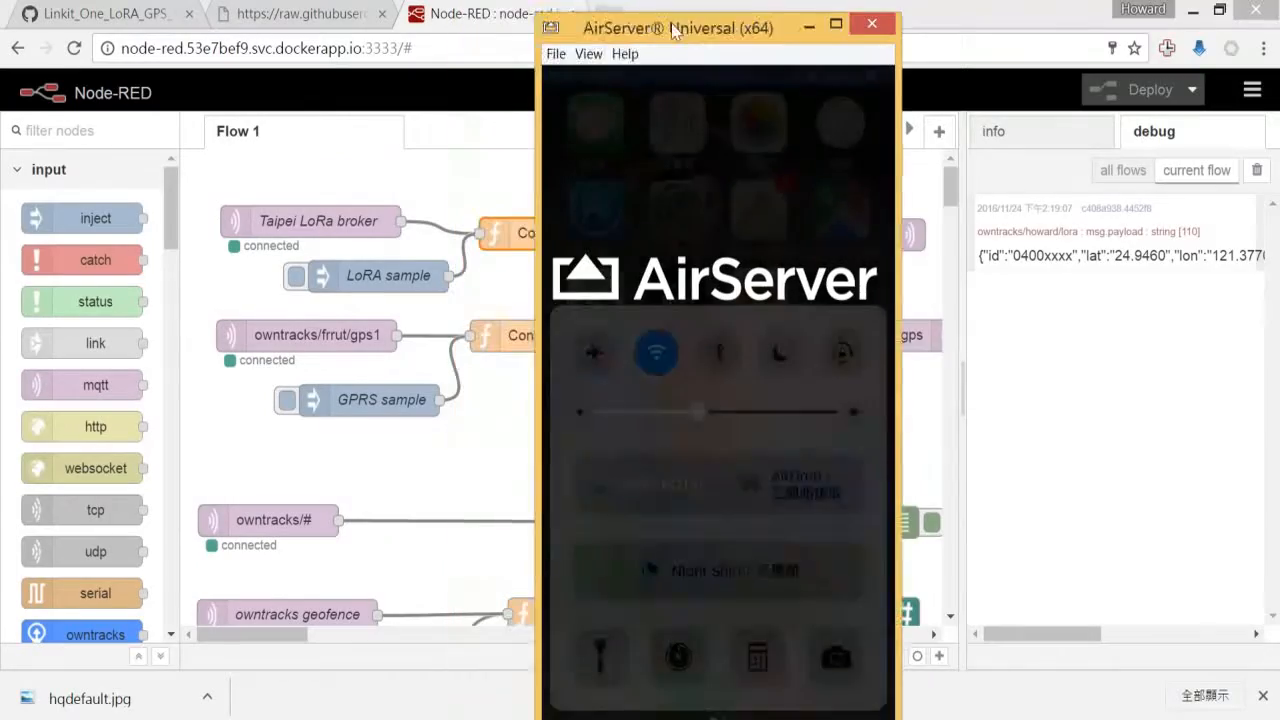
- Place the AirServer phone mirror beside the flow while device 04000410's message arrives in debug
{"action": "left_click_drag", "start_coordinate": [678, 28], "coordinate": [1064, 32]}
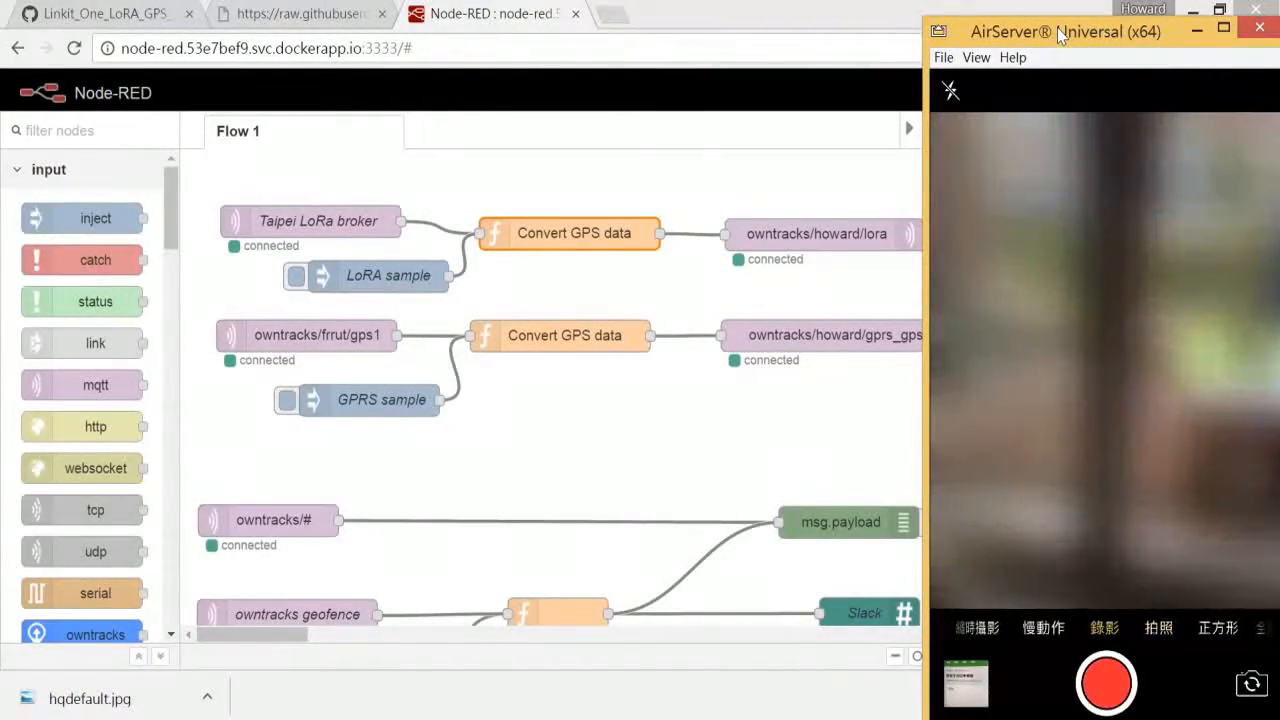
{"action": "left_click", "coordinate": [1104, 684]}
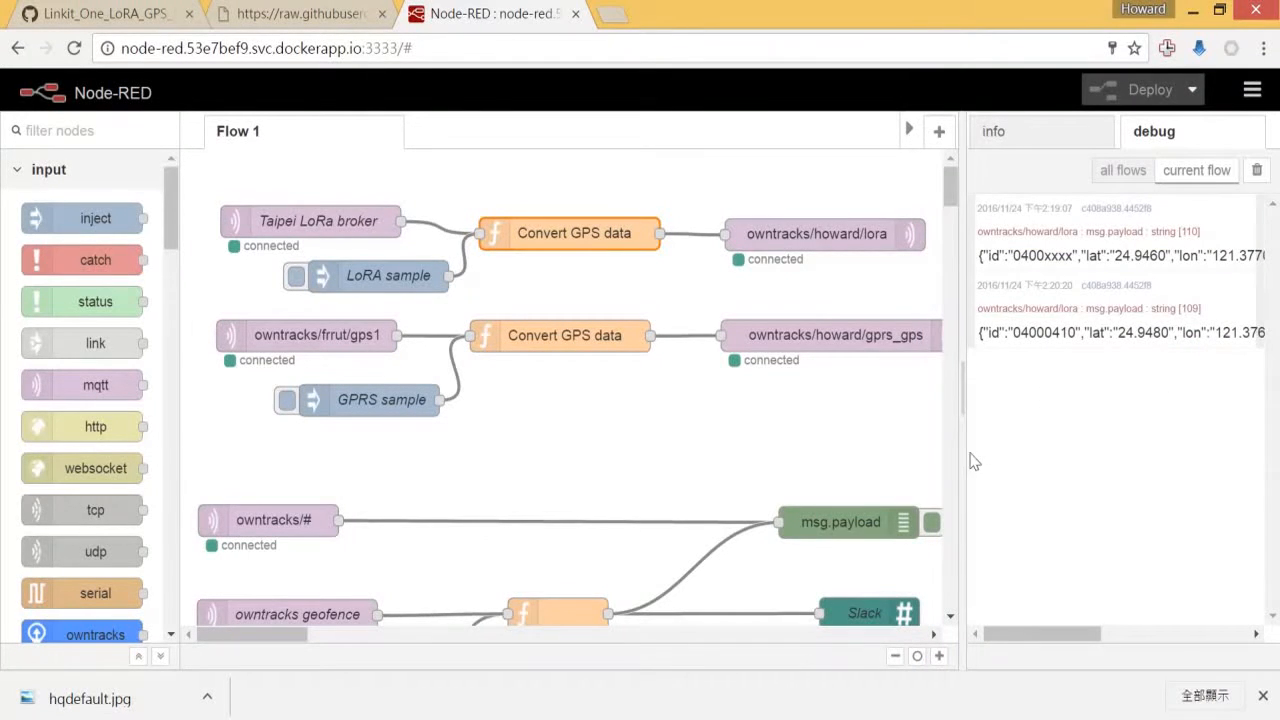
{"action": "left_click_drag", "start_coordinate": [960, 420], "coordinate": [912, 420]}
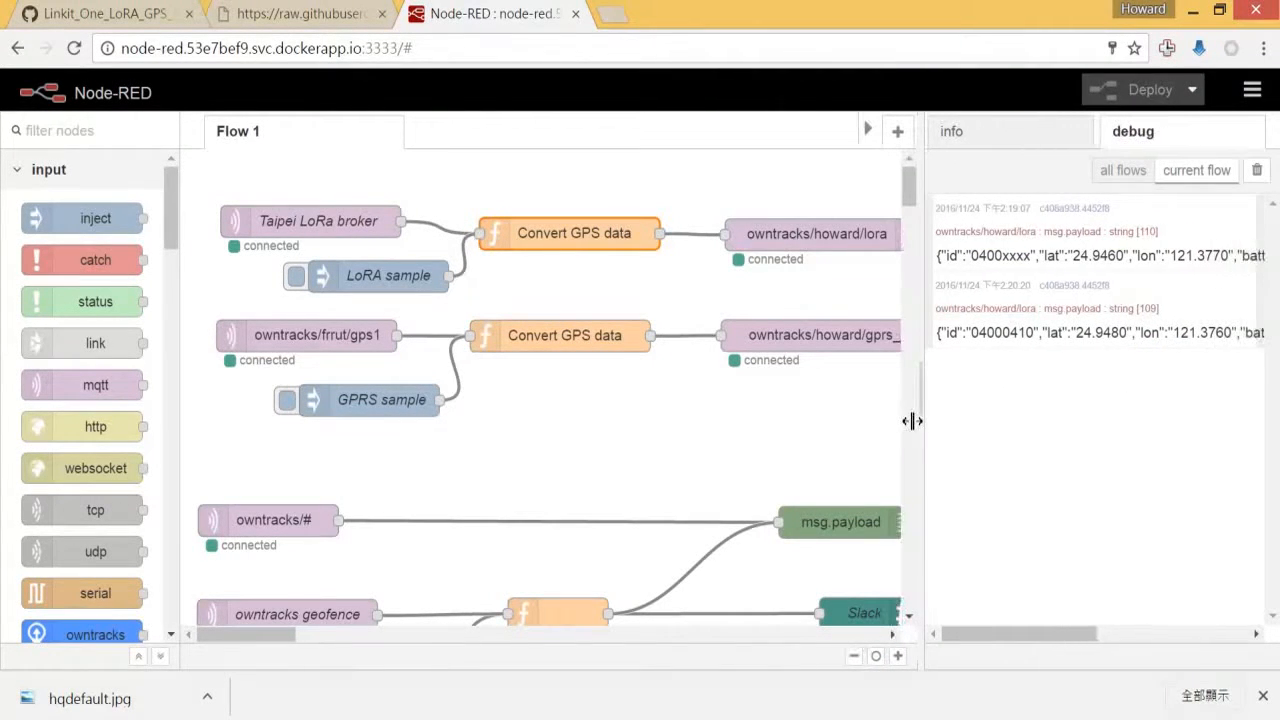
{"action": "left_click_drag", "start_coordinate": [910, 420], "coordinate": [880, 424]}
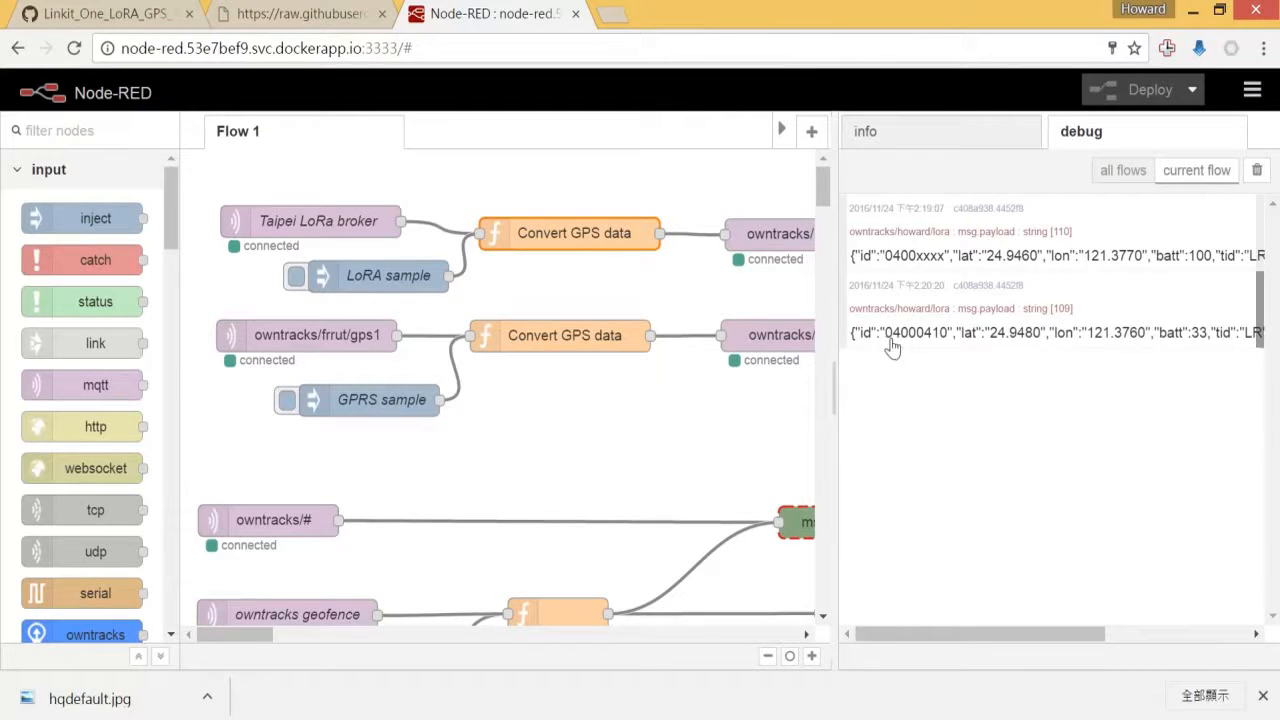
{"action": "mouse_move", "coordinate": [924, 348]}
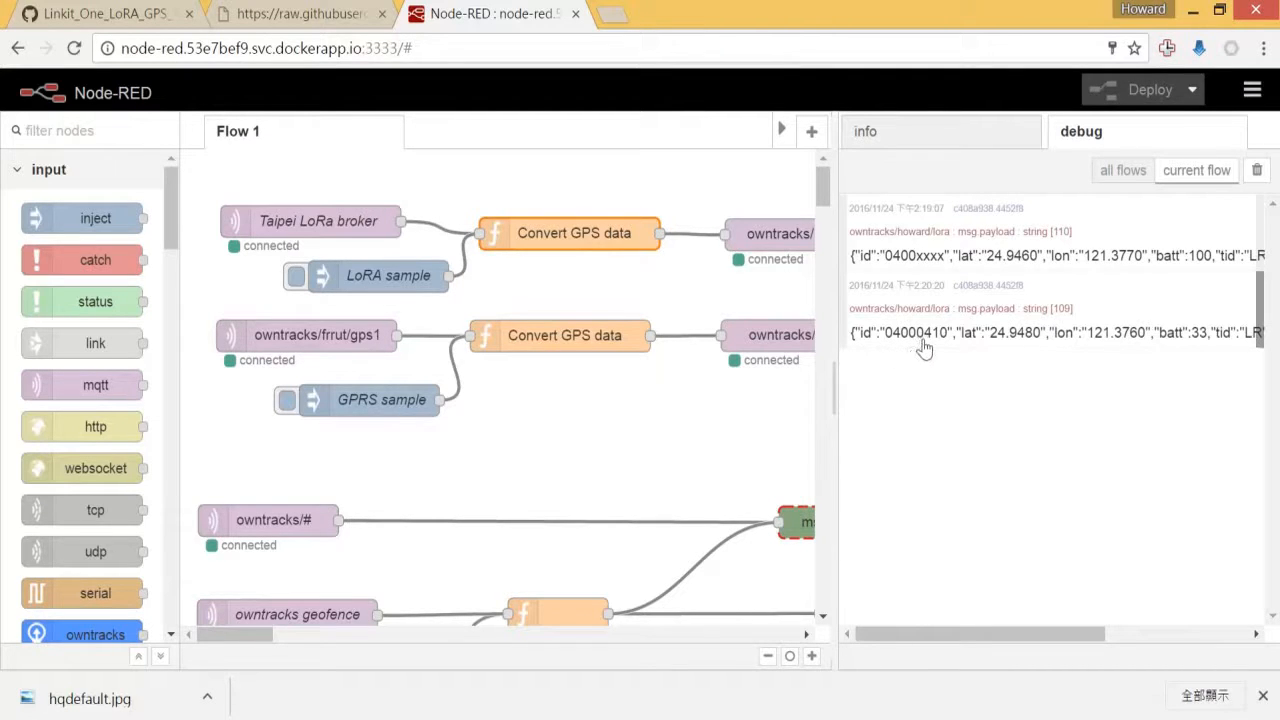
{"action": "mouse_move", "coordinate": [936, 348]}
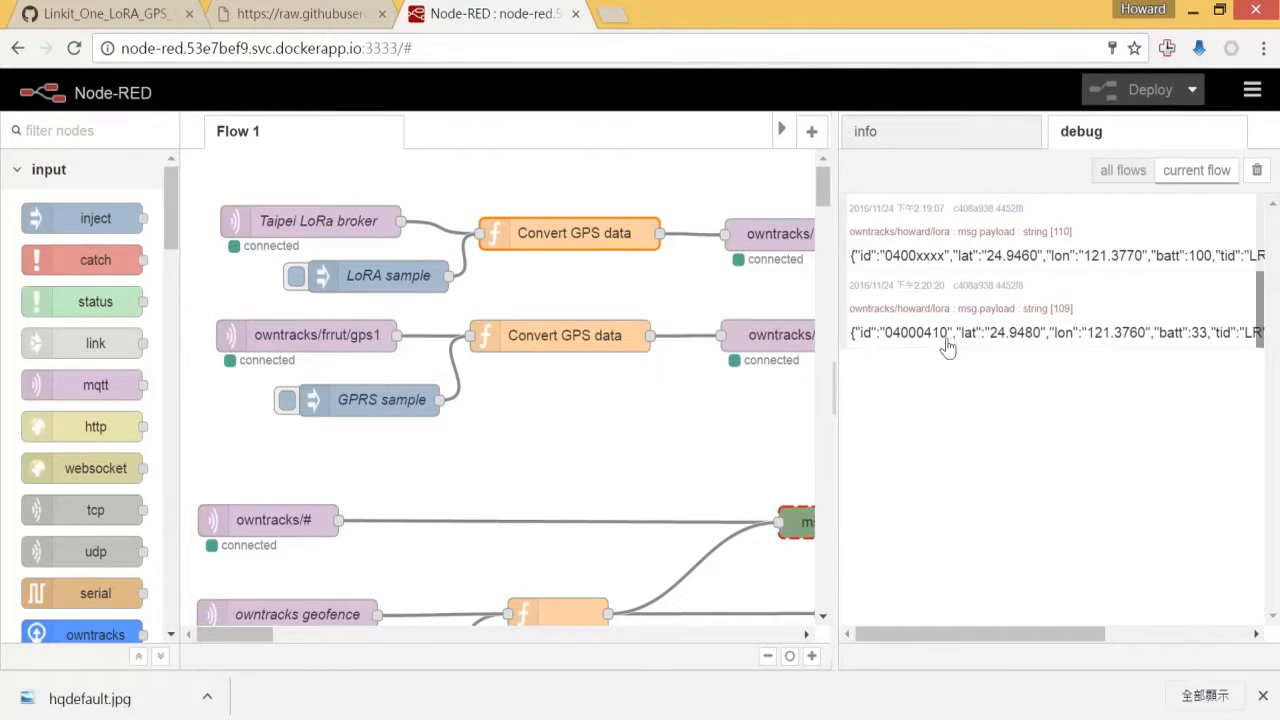
{"action": "mouse_move", "coordinate": [912, 352]}
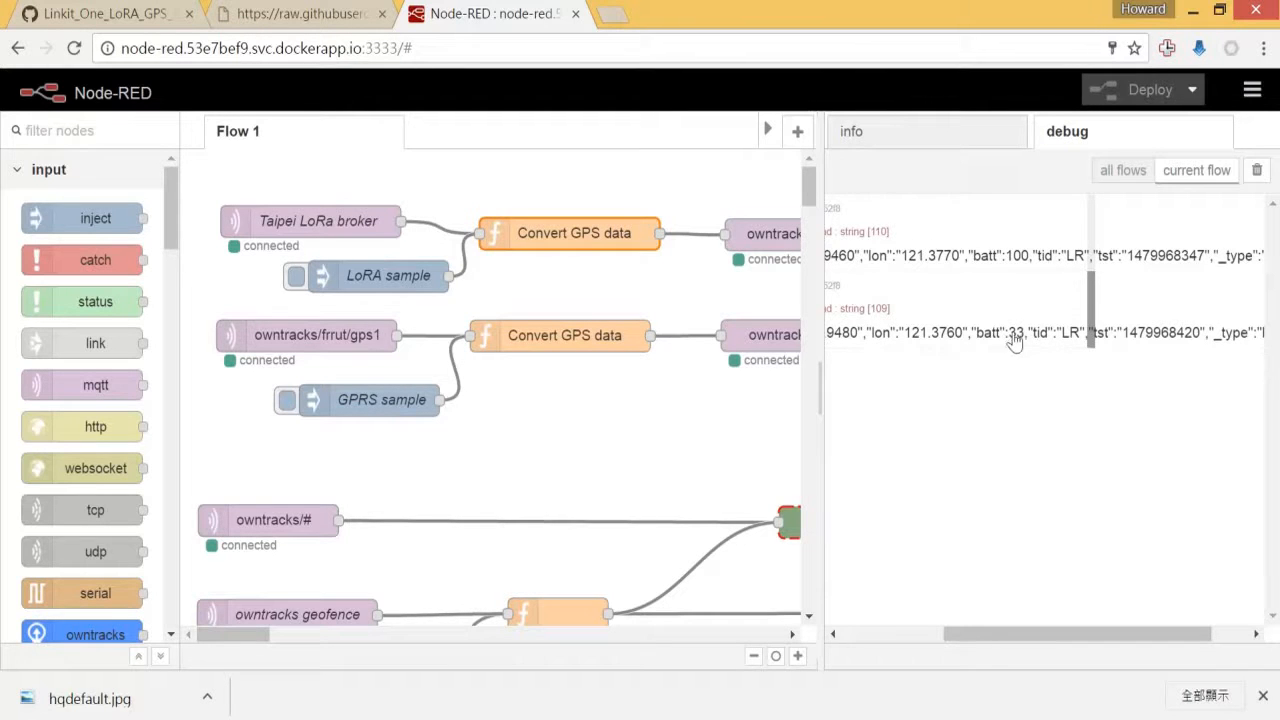
{"action": "scroll", "scroll_direction": "right", "scroll_amount": 3}
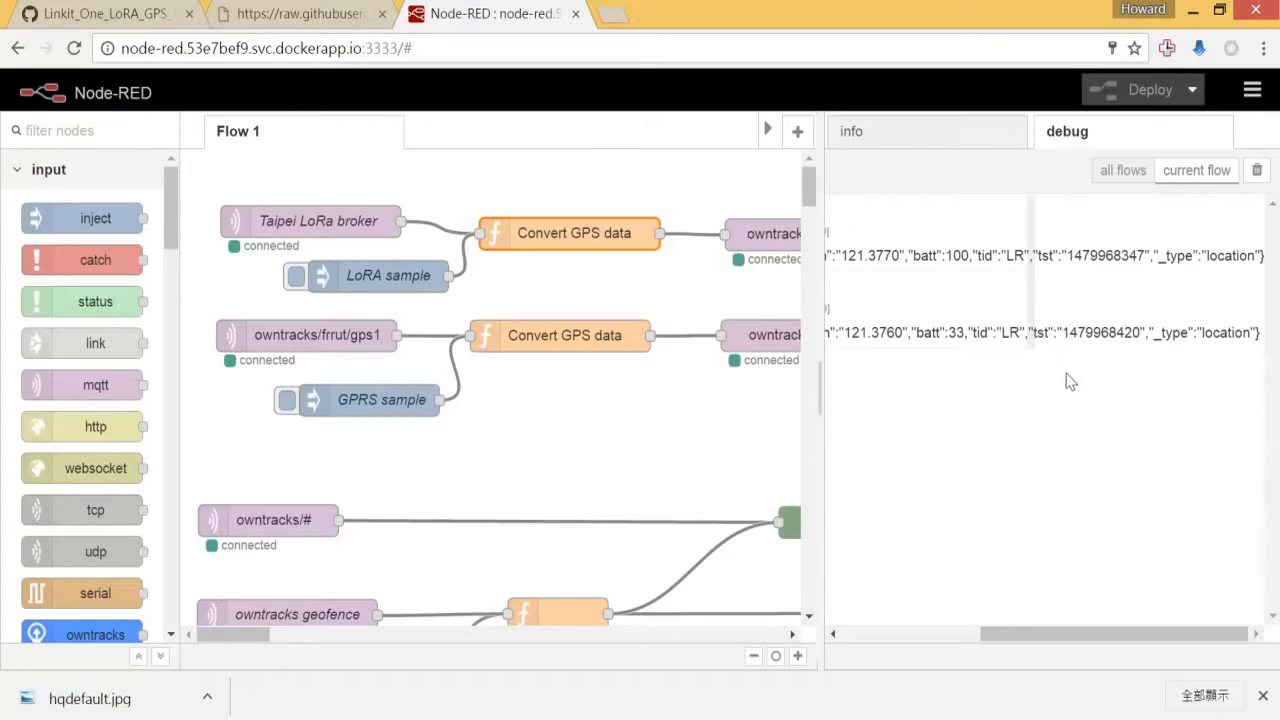
{"action": "mouse_move", "coordinate": [1228, 348]}
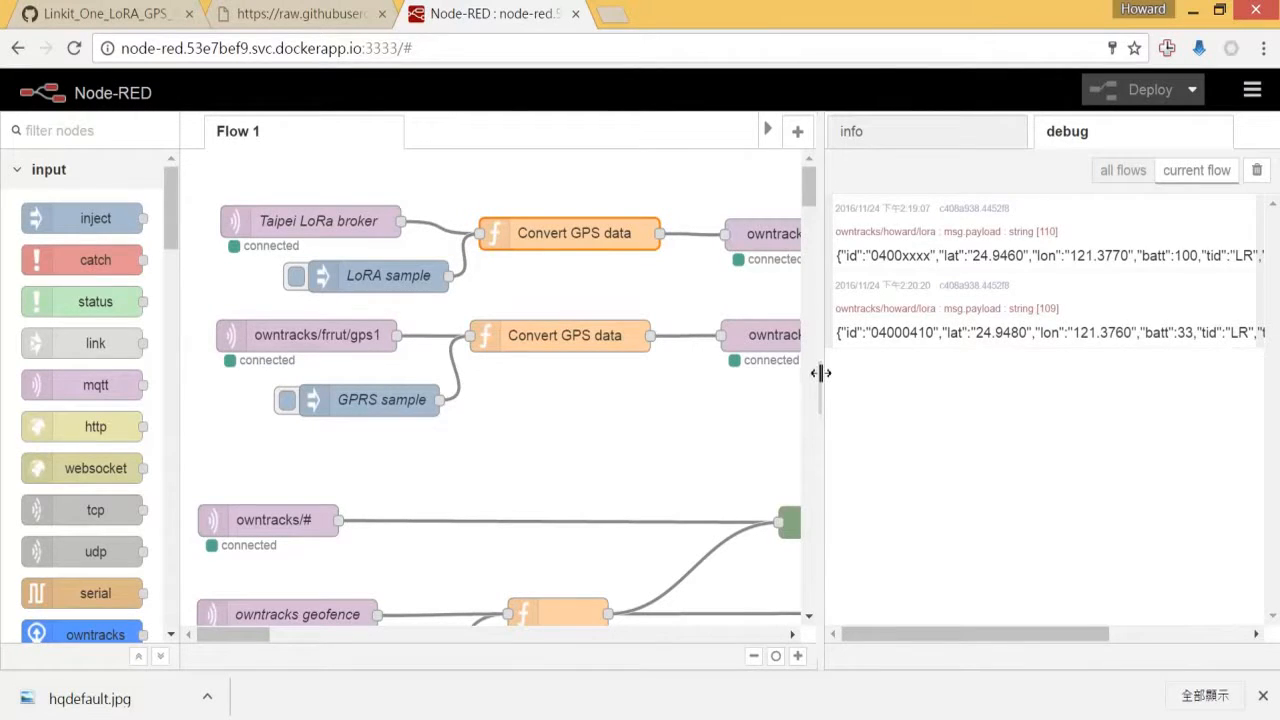
{"action": "left_click_drag", "start_coordinate": [816, 372], "coordinate": [1008, 370]}
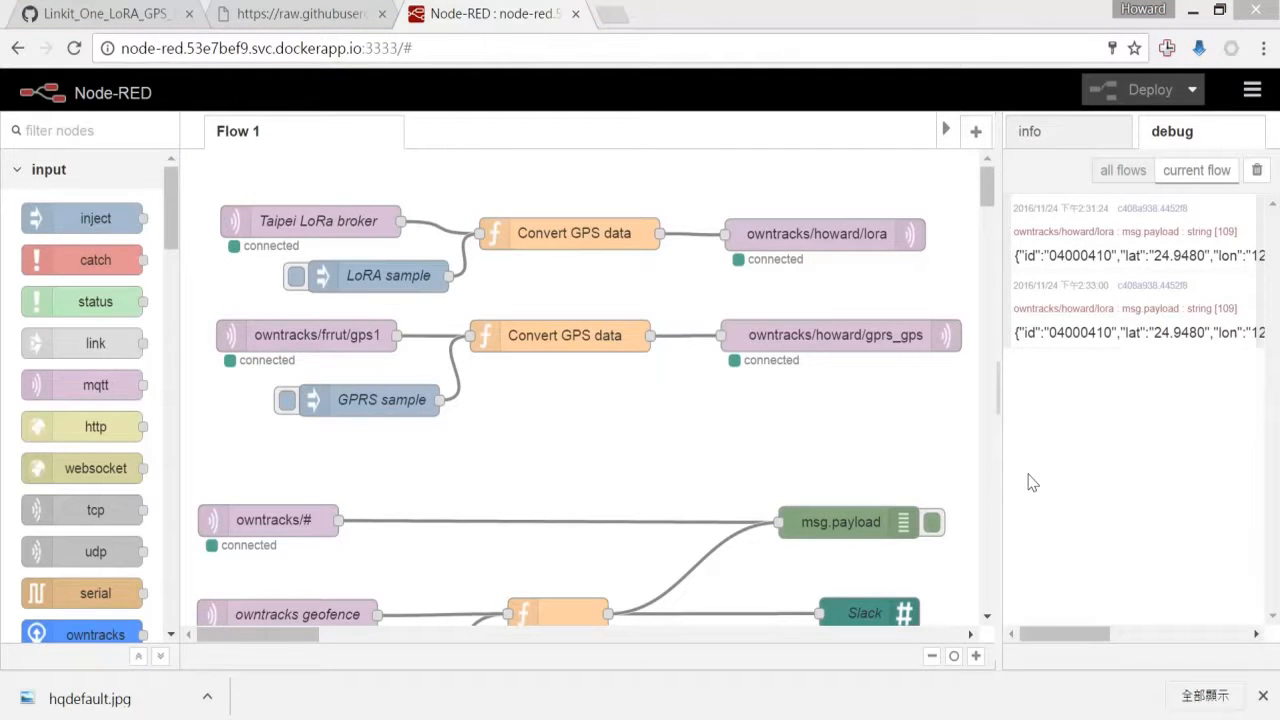
{"action": "mouse_move", "coordinate": [1256, 170]}
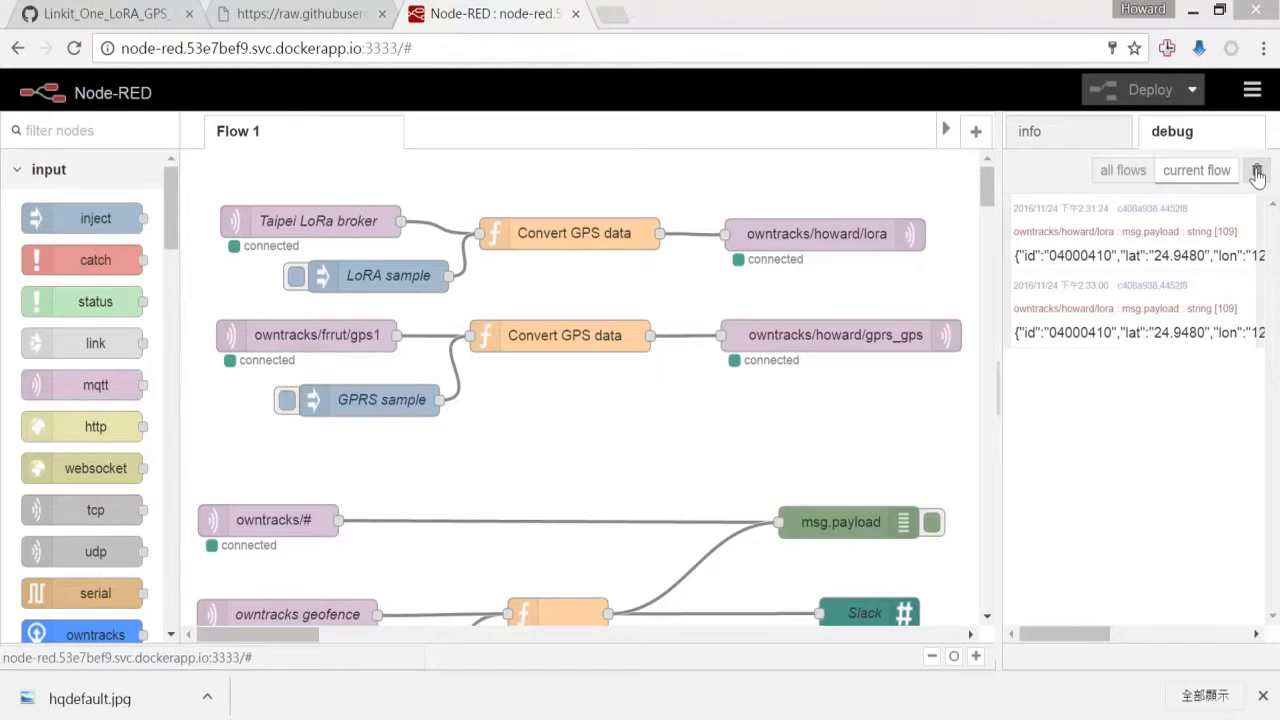
{"action": "mouse_move", "coordinate": [1258, 172]}
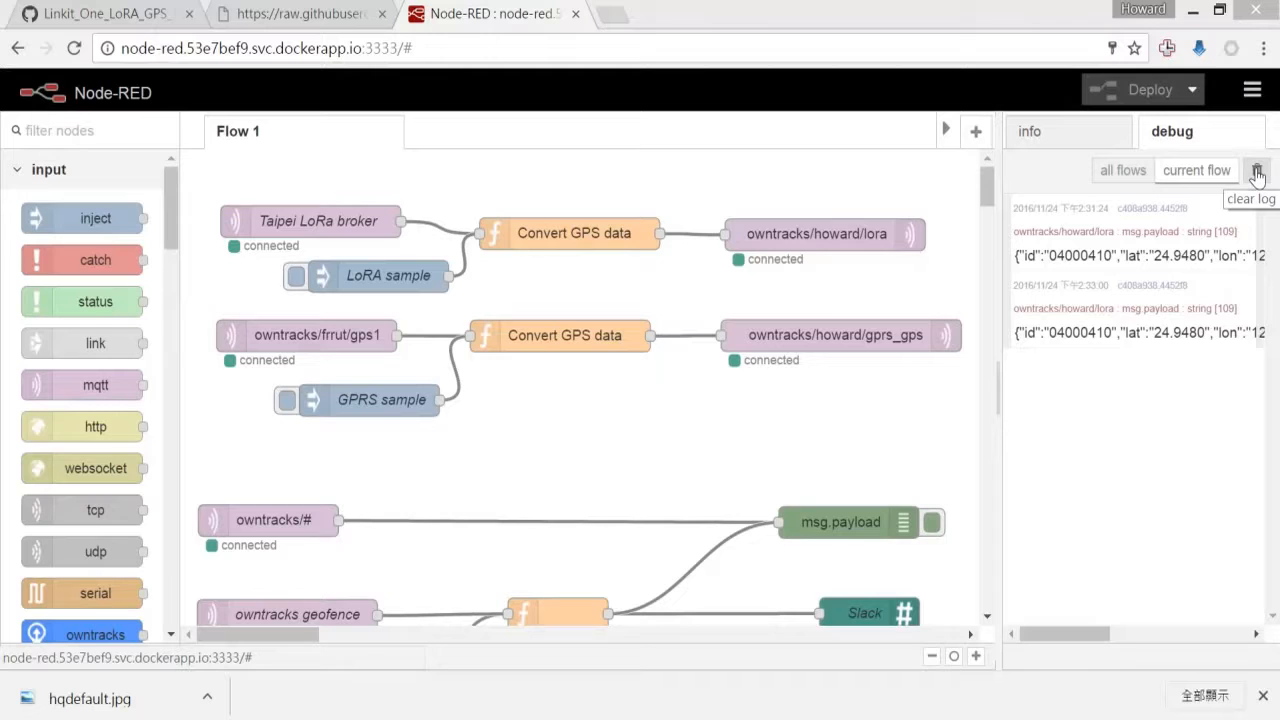
- Clear all collected messages from the debug output
{"action": "left_click", "coordinate": [1256, 170]}
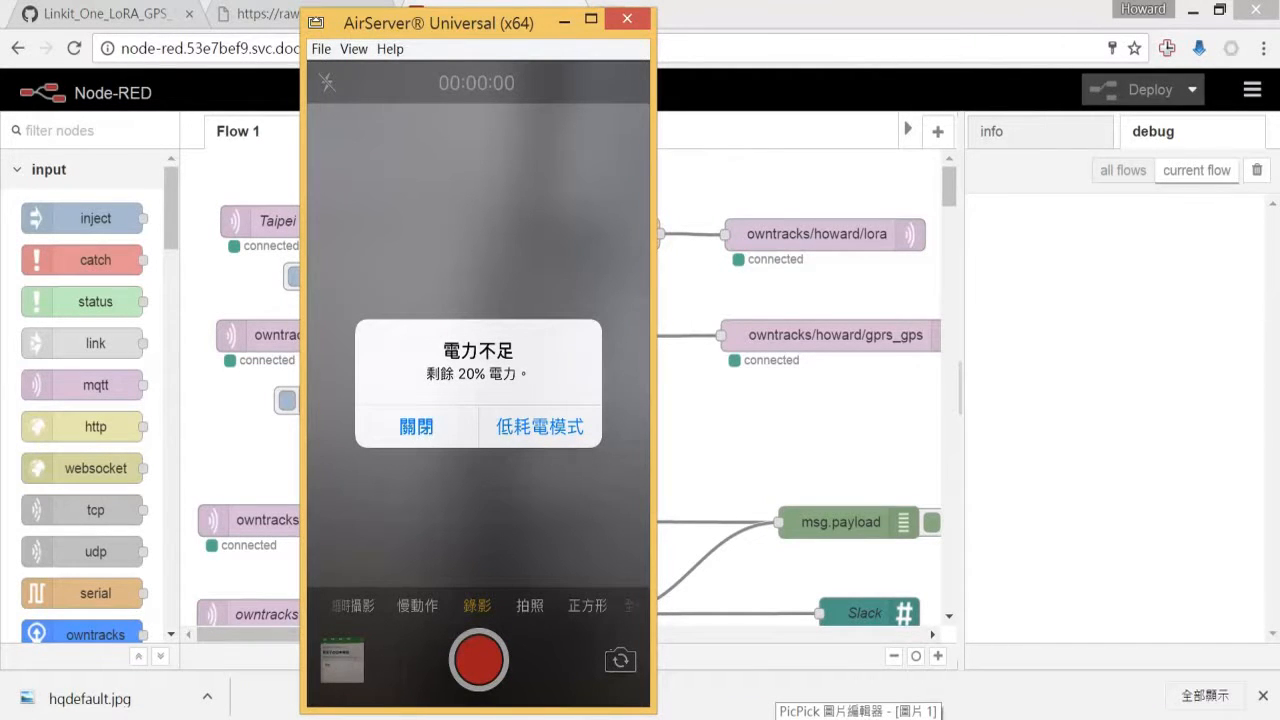
- Close the iPhone low-battery alert and minimize the mirror once device 04000410's message arrives
{"action": "left_click", "coordinate": [416, 426]}
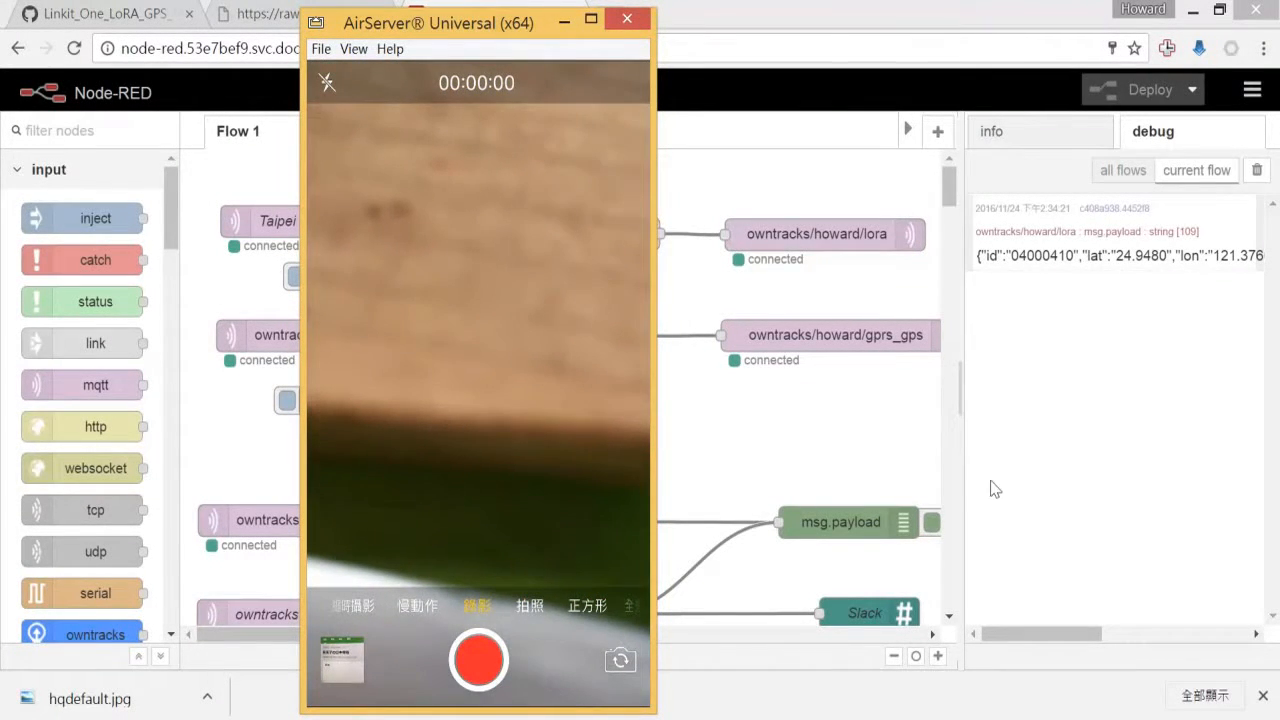
{"action": "mouse_move", "coordinate": [682, 240]}
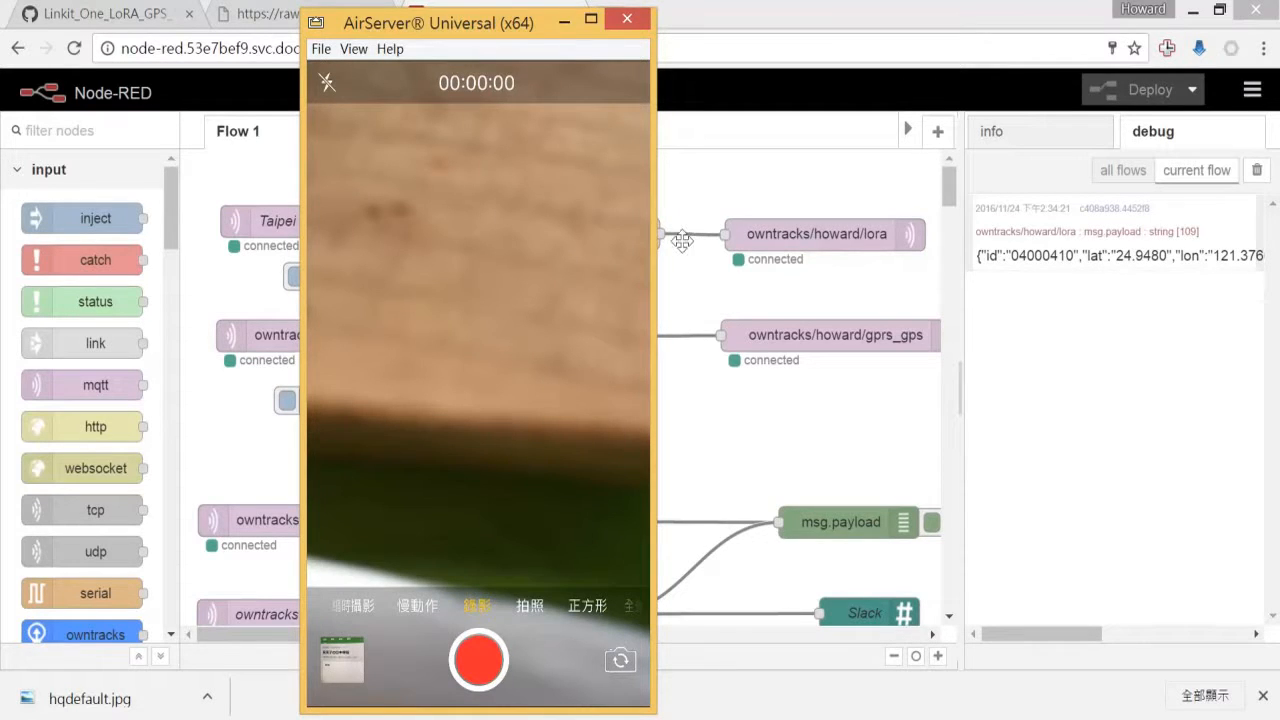
{"action": "left_click", "coordinate": [840, 522]}
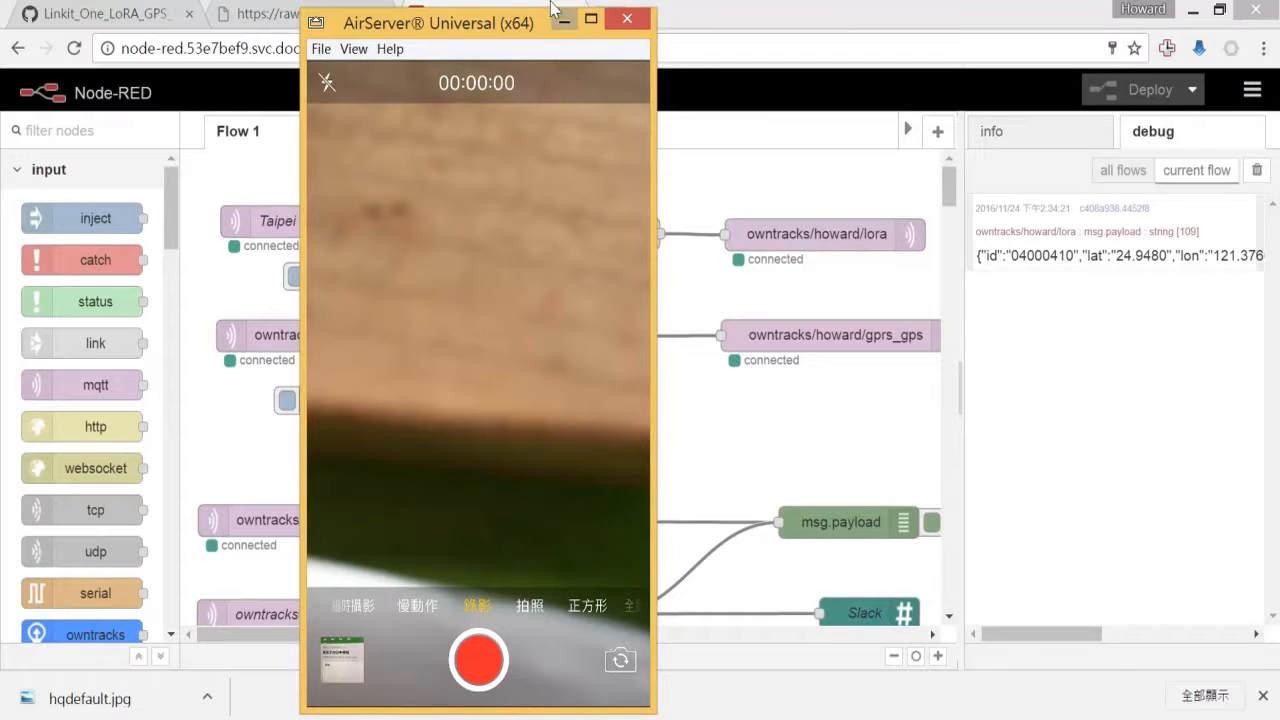
{"action": "mouse_move", "coordinate": [716, 32]}
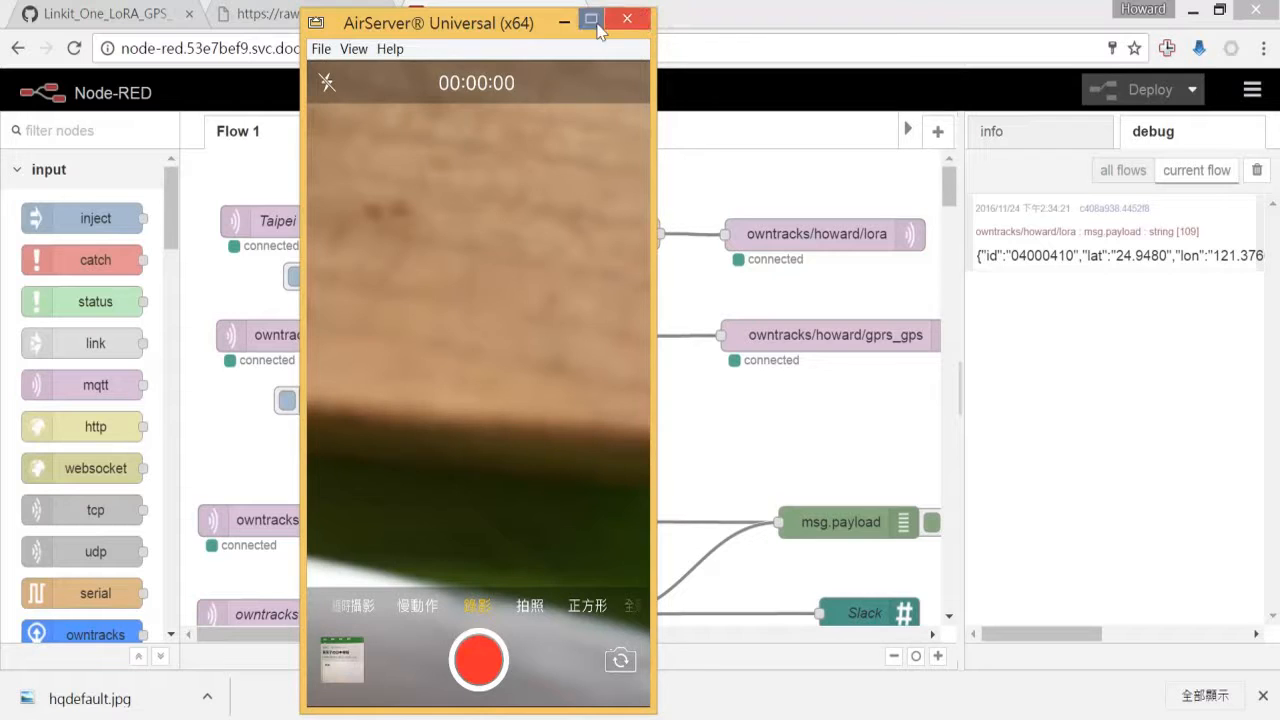
{"action": "mouse_move", "coordinate": [408, 84]}
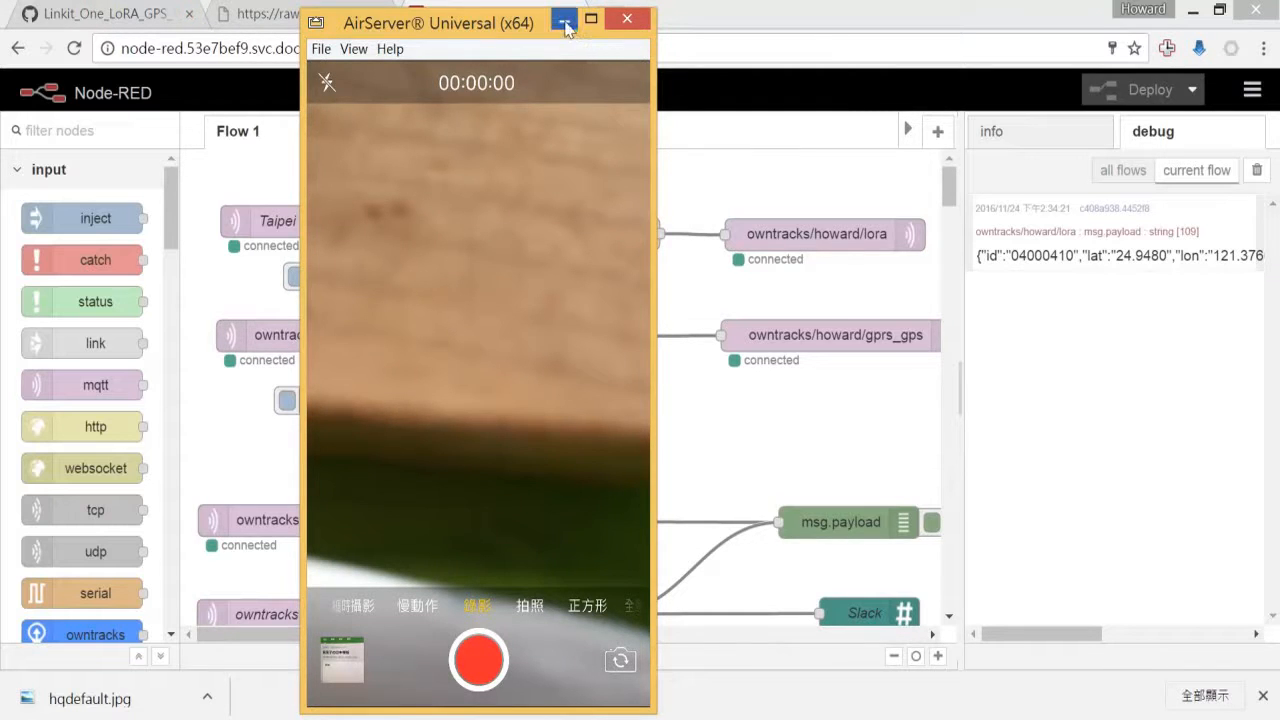
{"action": "left_click", "coordinate": [564, 20]}
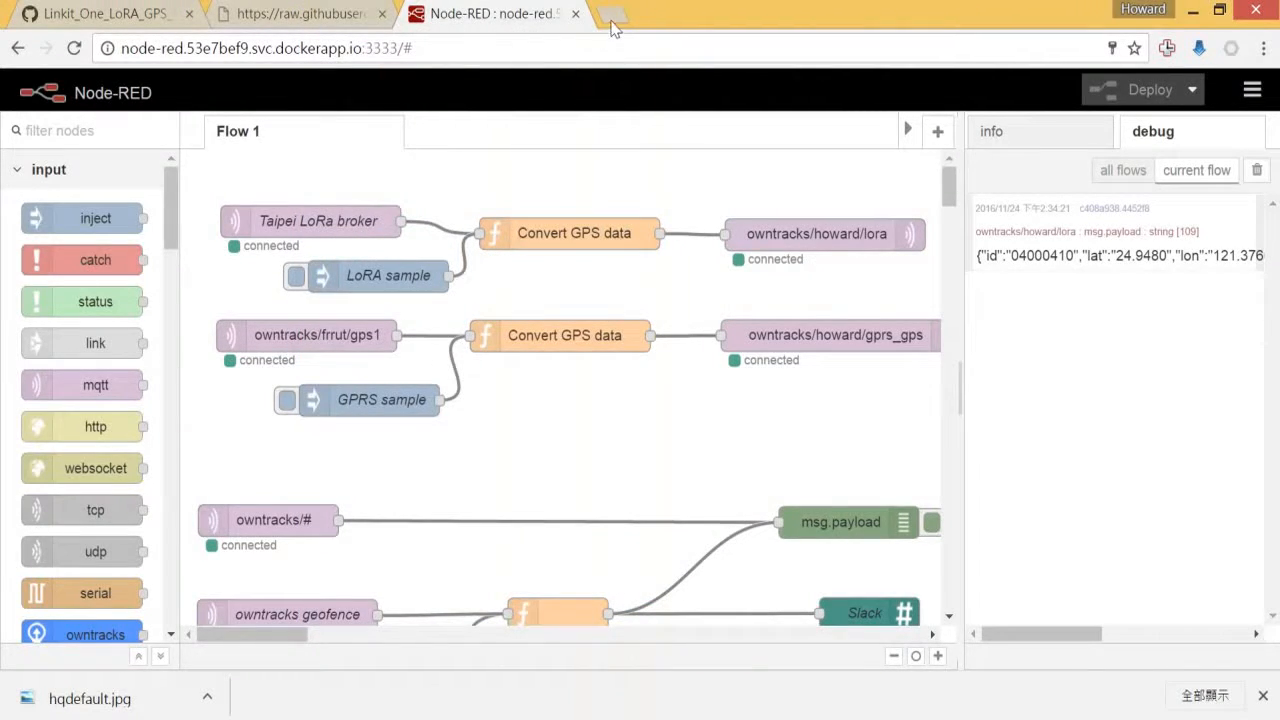
- Start a new Chrome tab showing the Google start page
{"action": "left_click", "coordinate": [610, 12]}
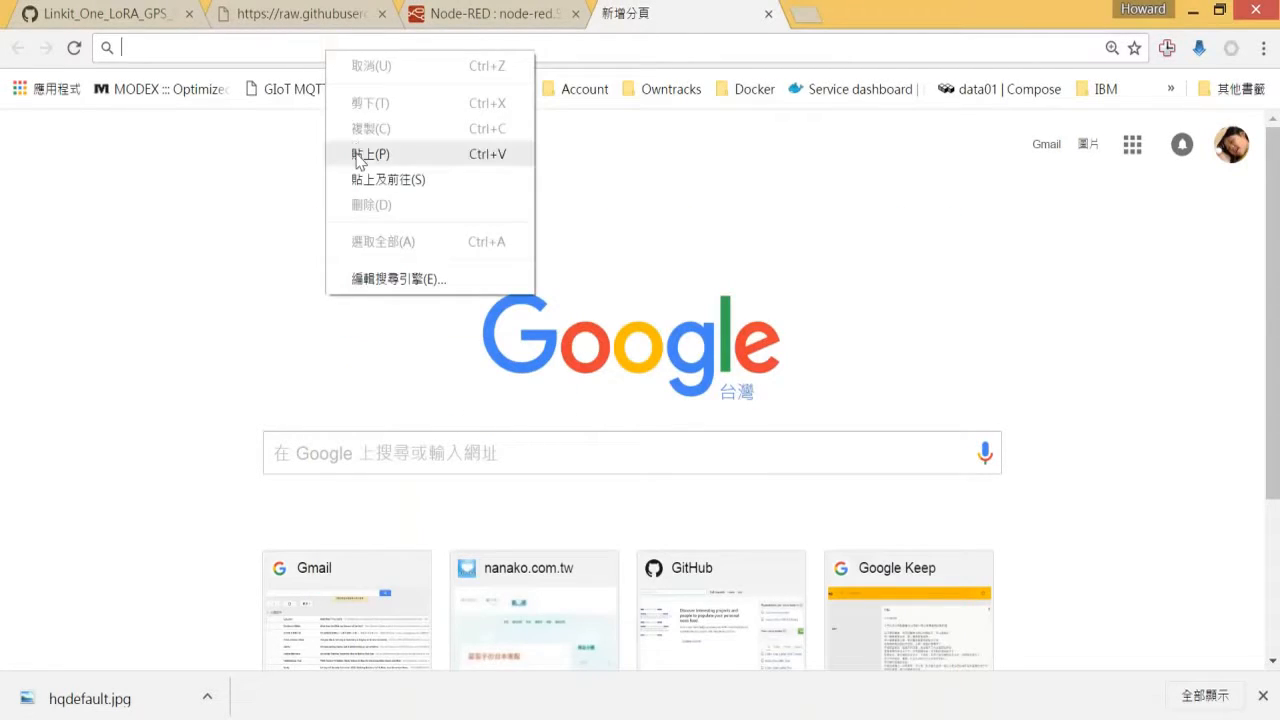
- Load the OwnTracks Recorder page and highlight howard's lora device in the User/Device table
{"action": "left_click", "coordinate": [370, 152]}
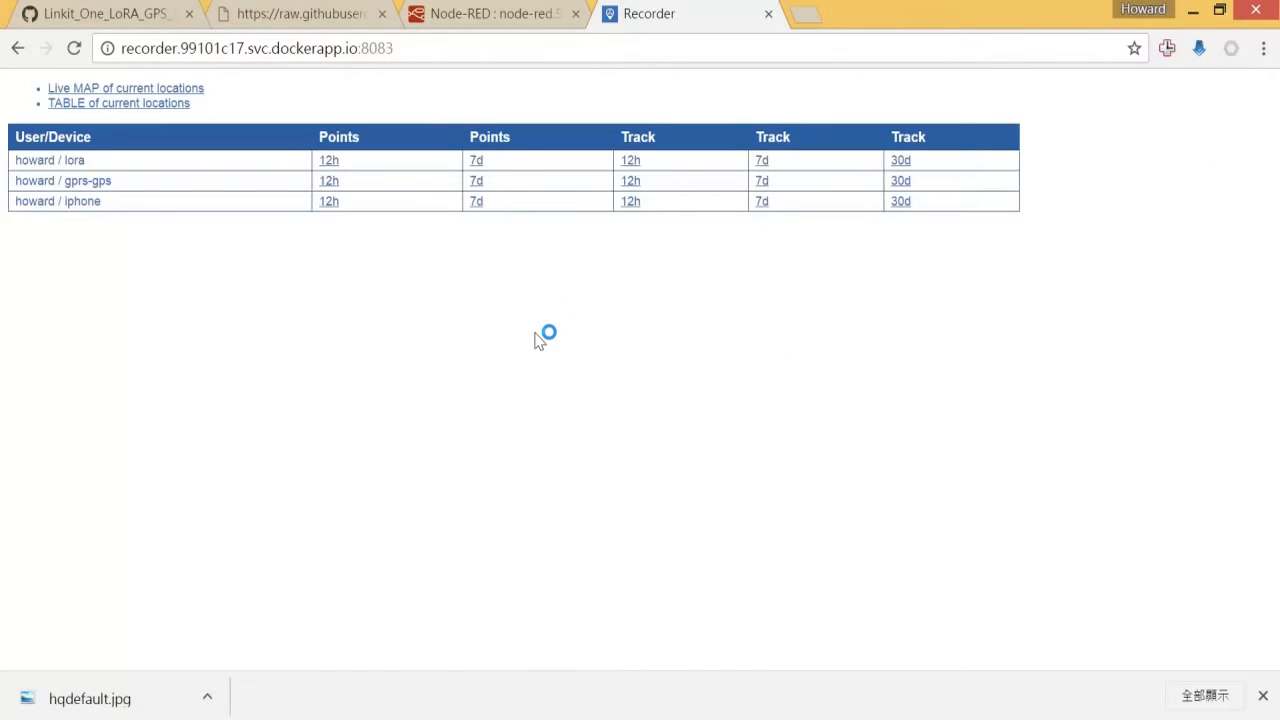
{"action": "mouse_move", "coordinate": [644, 322]}
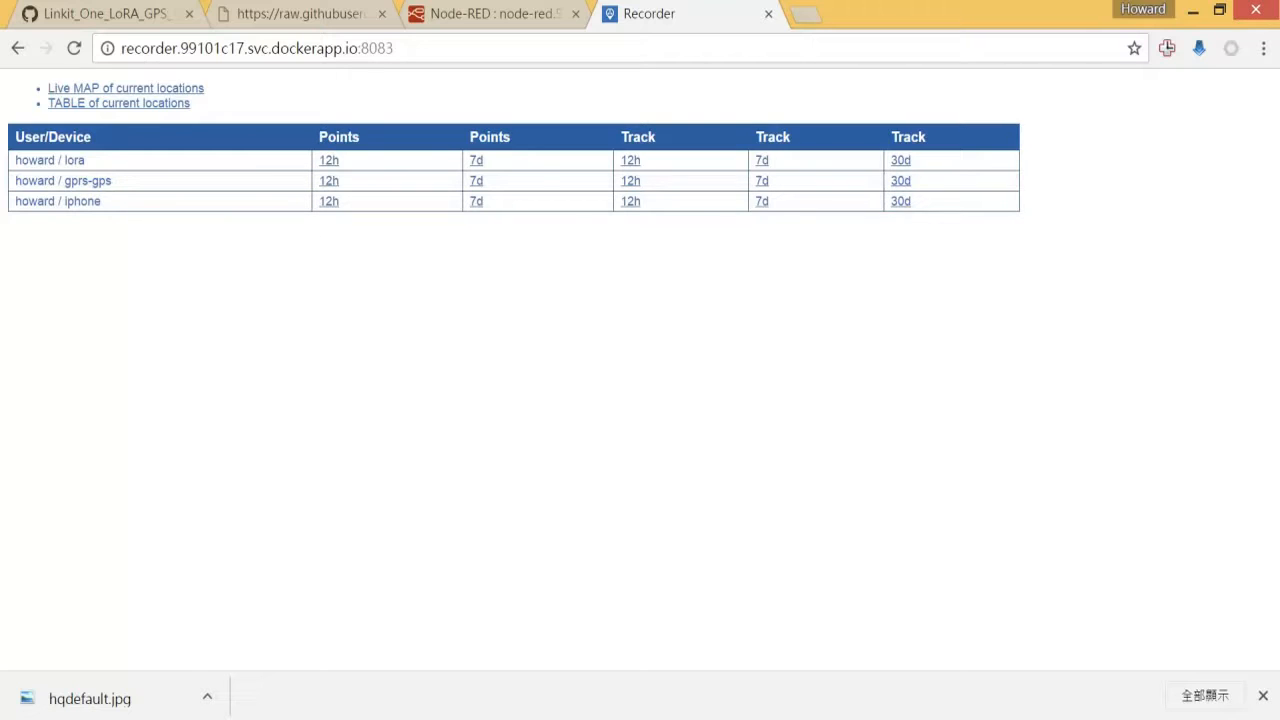
{"action": "double_click", "coordinate": [76, 160]}
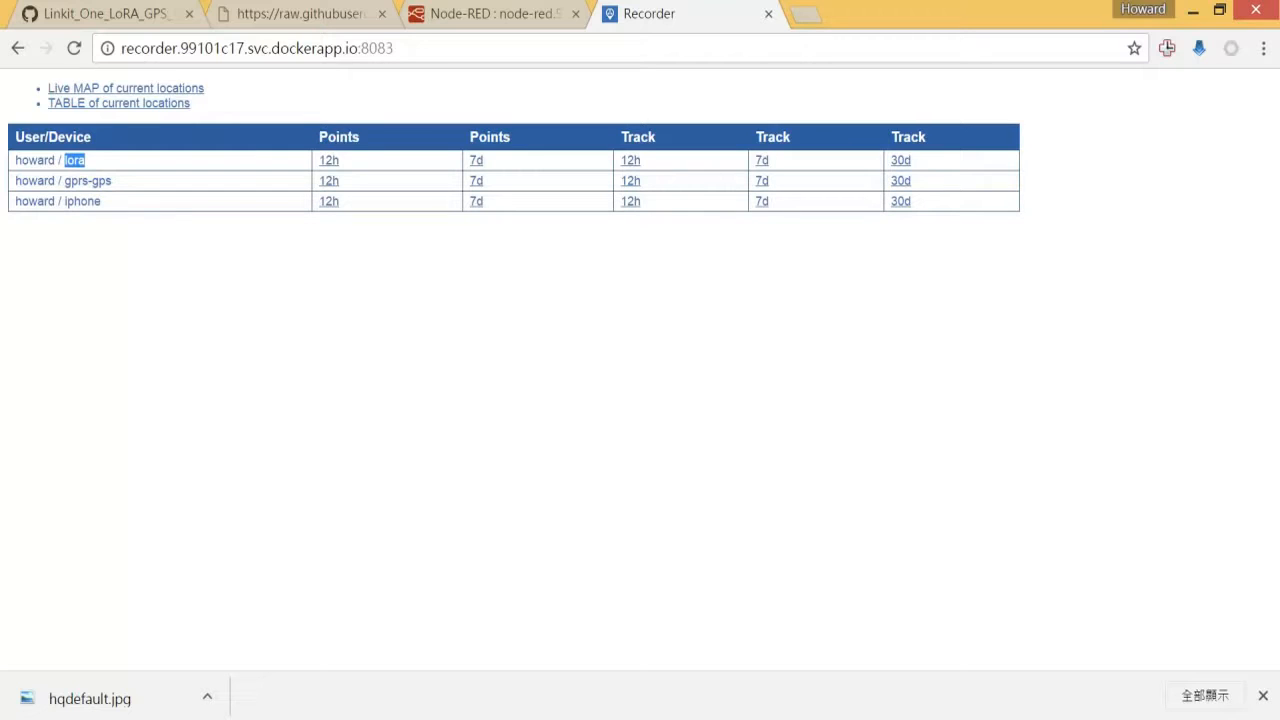
{"action": "double_click", "coordinate": [48, 160]}
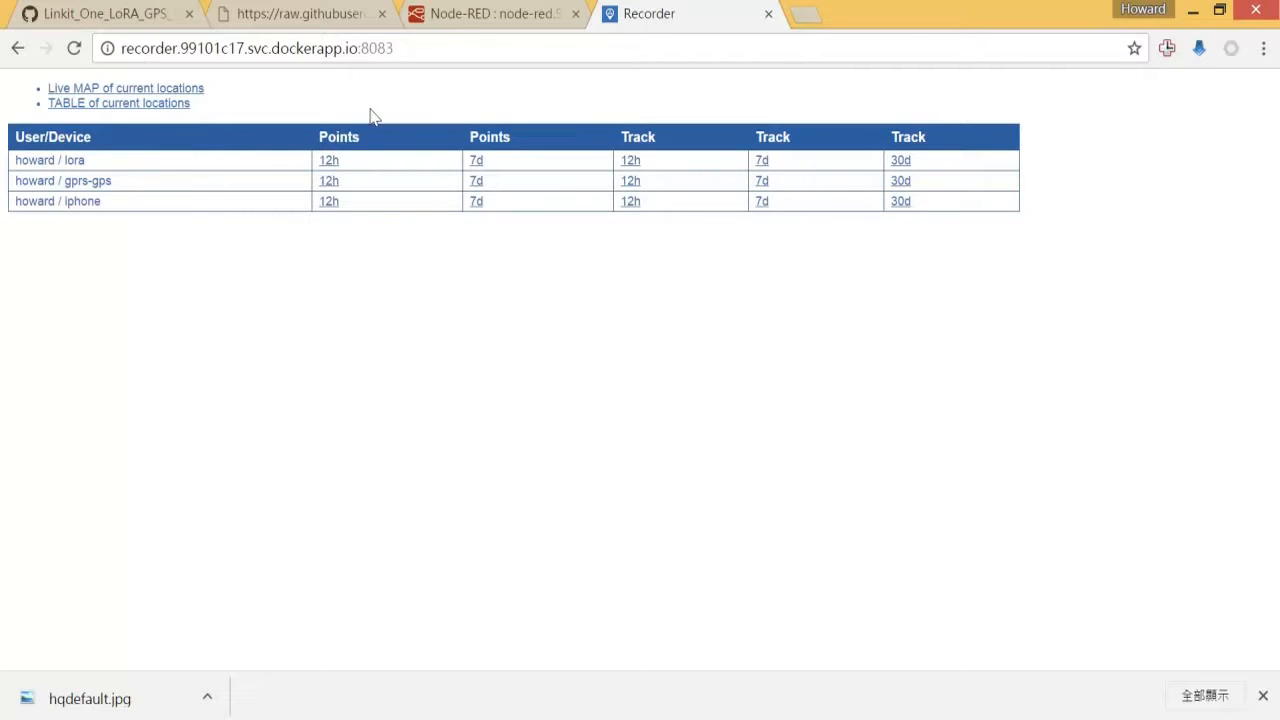
{"action": "mouse_move", "coordinate": [424, 104]}
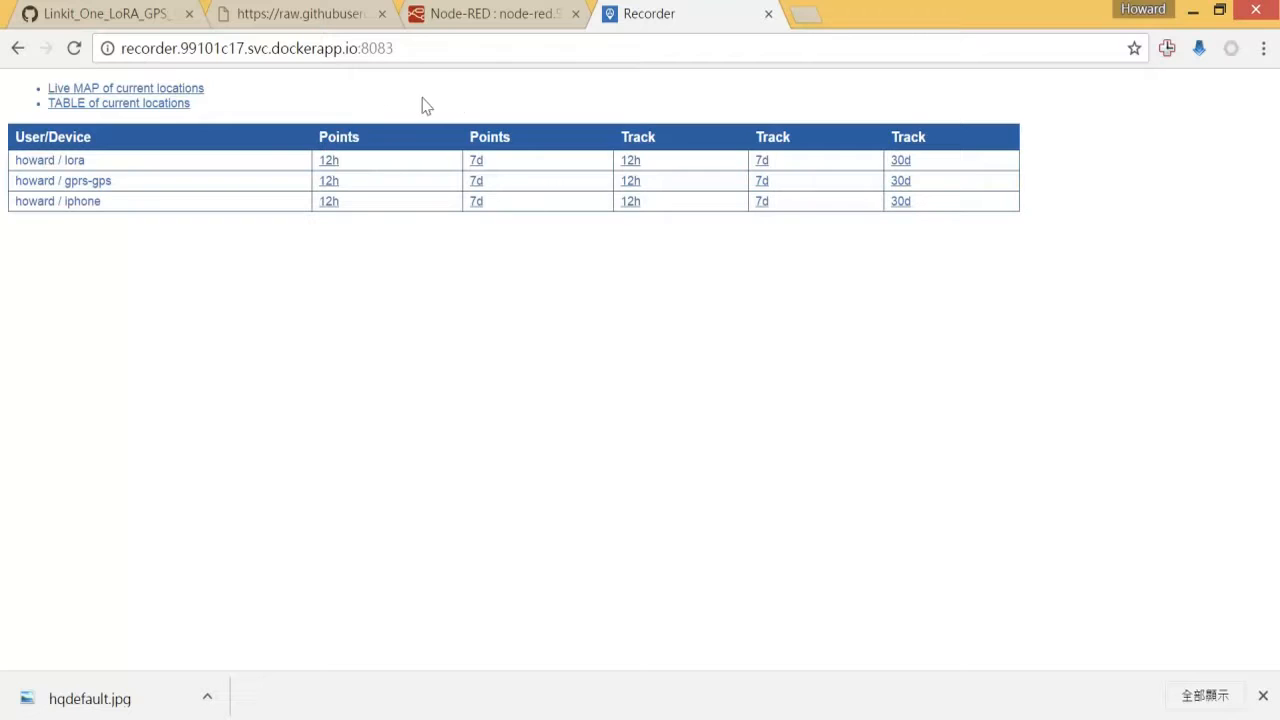
{"action": "mouse_move", "coordinate": [560, 162]}
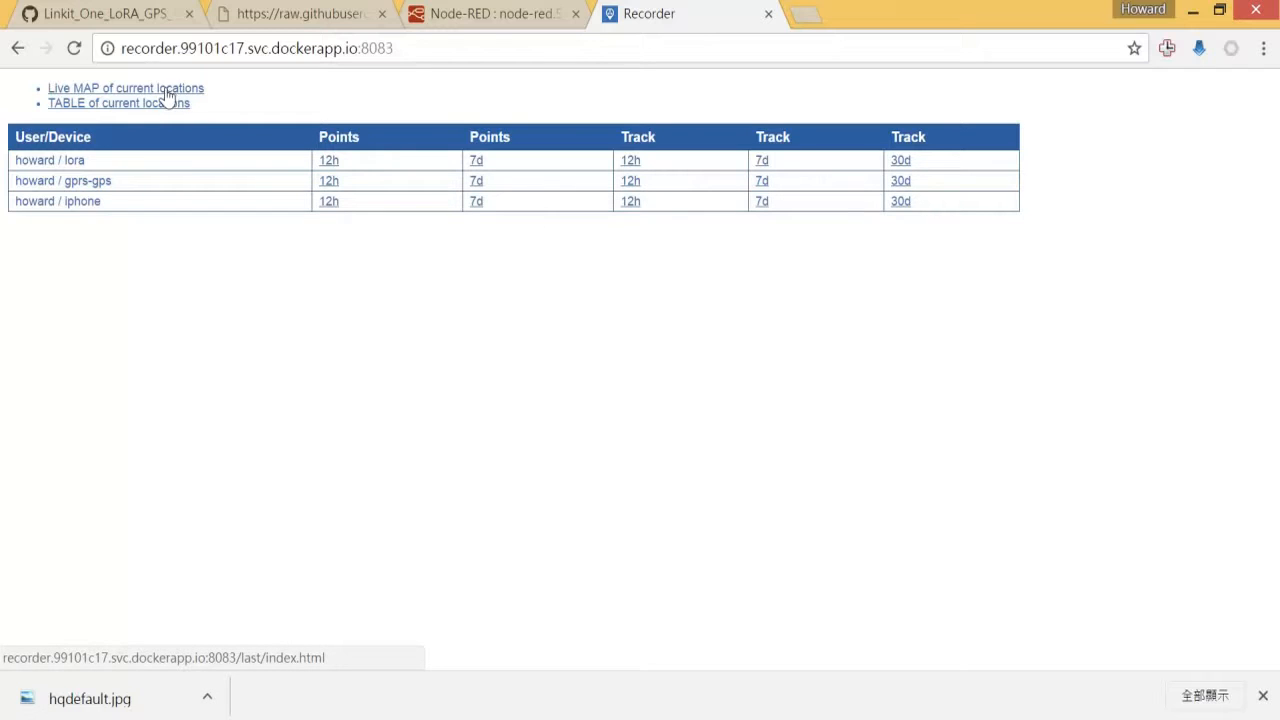
{"action": "left_click", "coordinate": [124, 88]}
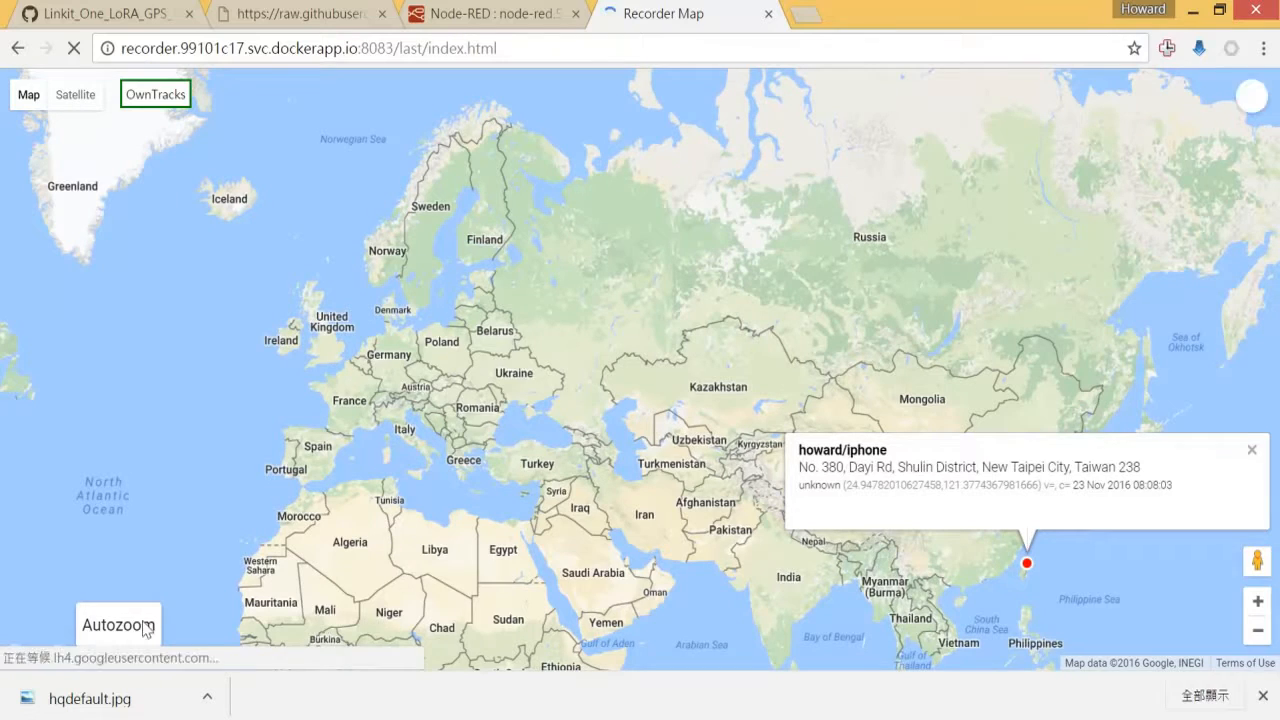
{"action": "left_click", "coordinate": [118, 624]}
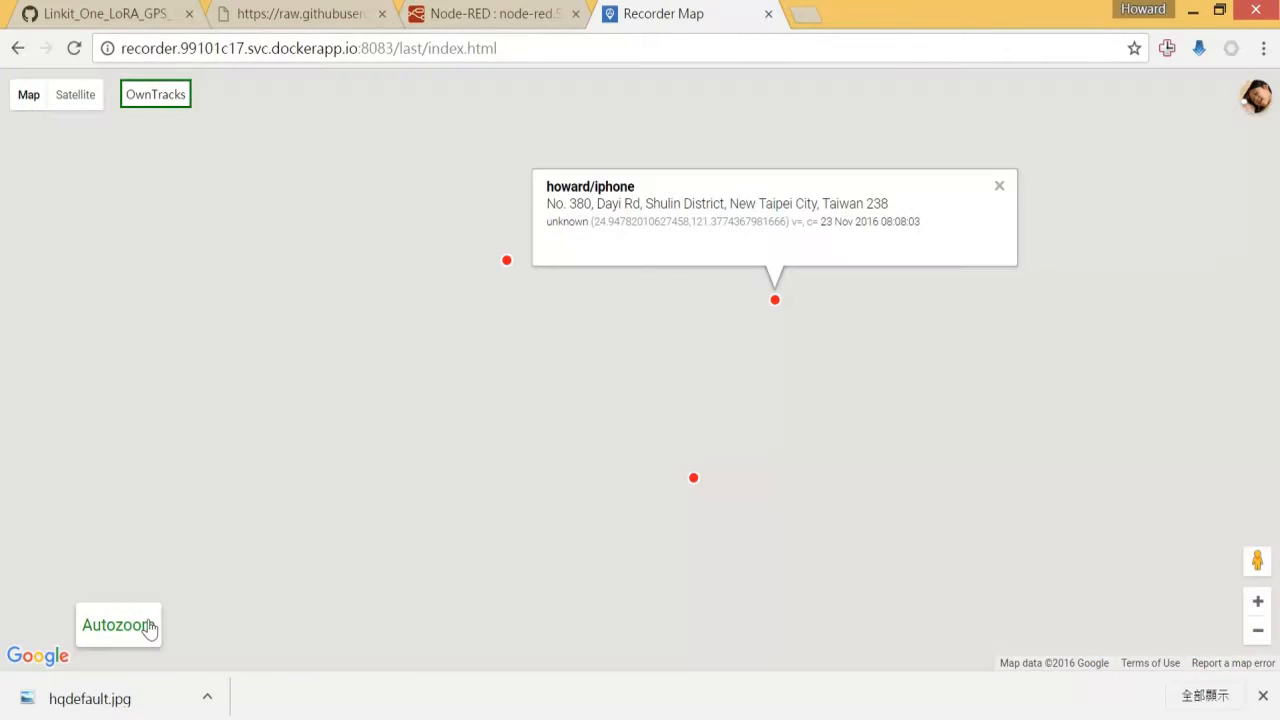
{"action": "left_click", "coordinate": [118, 624]}
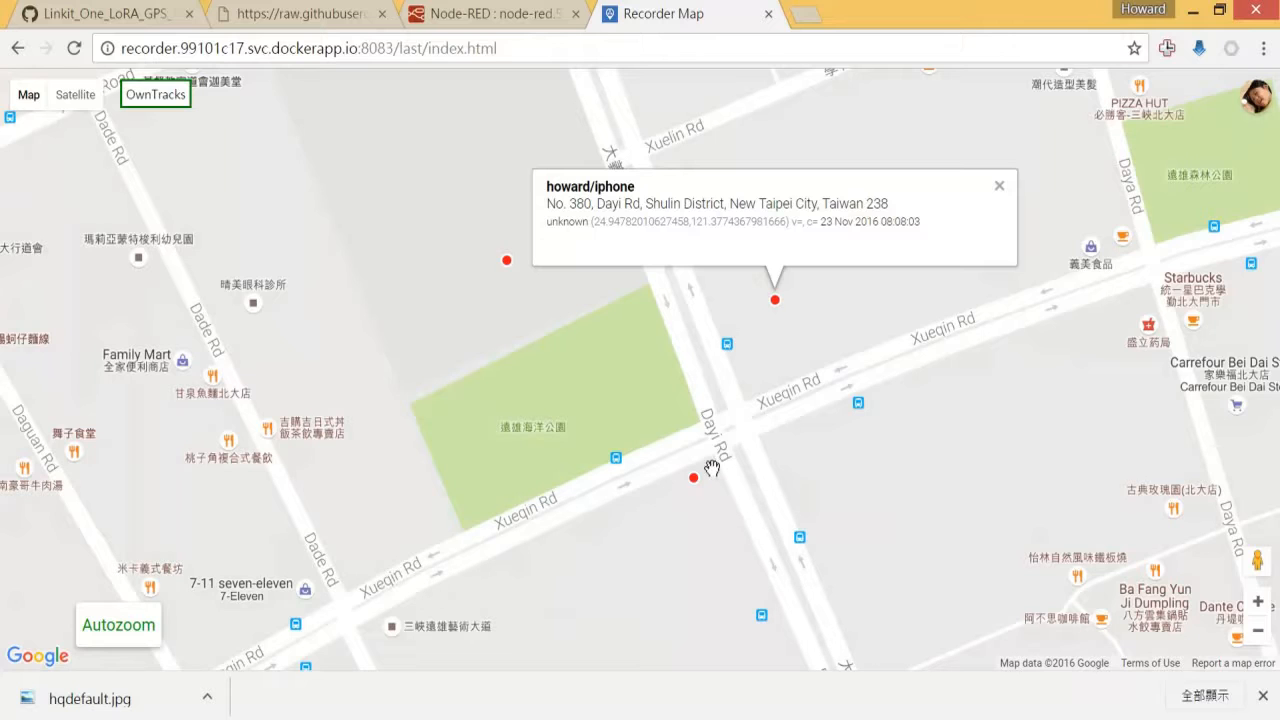
{"action": "left_click", "coordinate": [694, 476]}
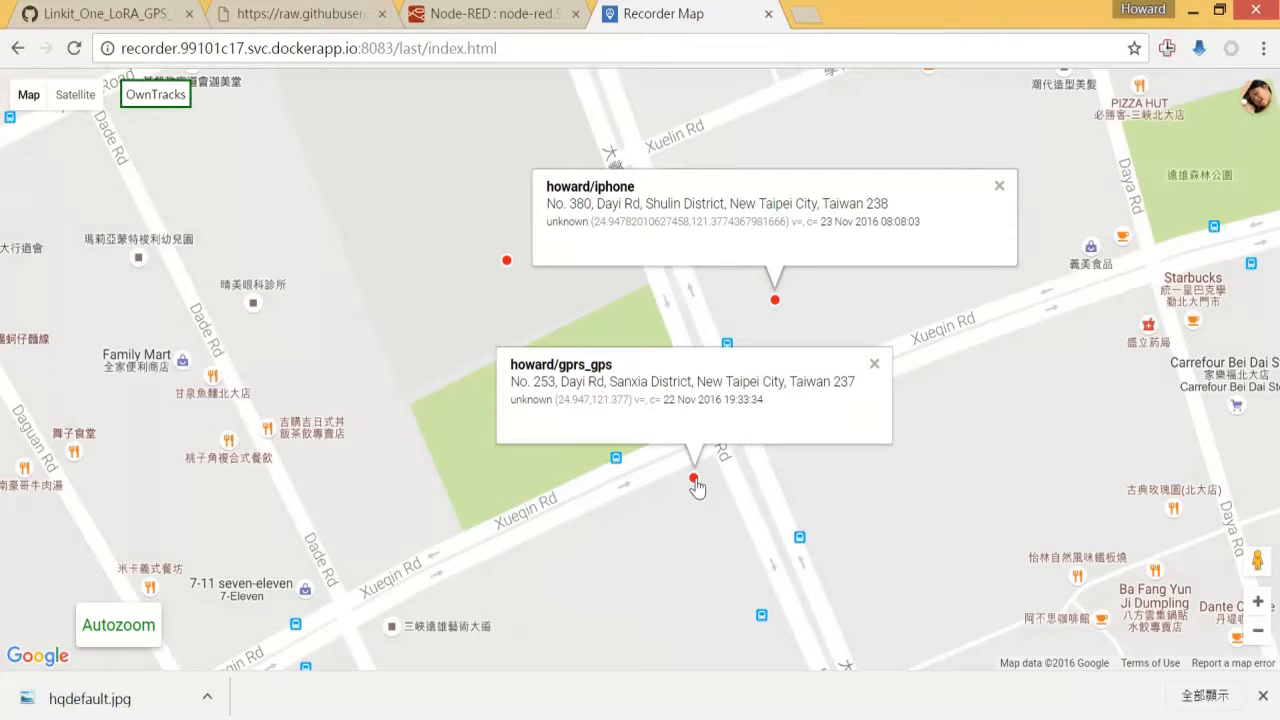
{"action": "mouse_move", "coordinate": [508, 268]}
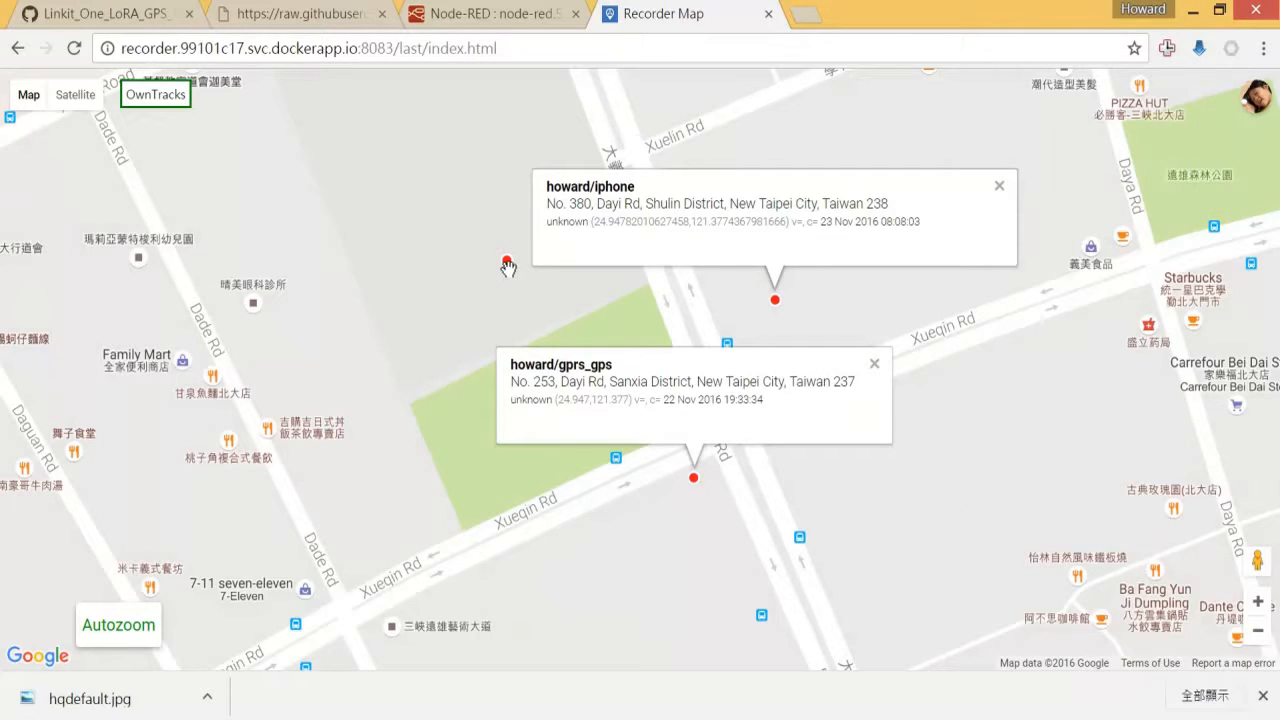
{"action": "left_click", "coordinate": [504, 260]}
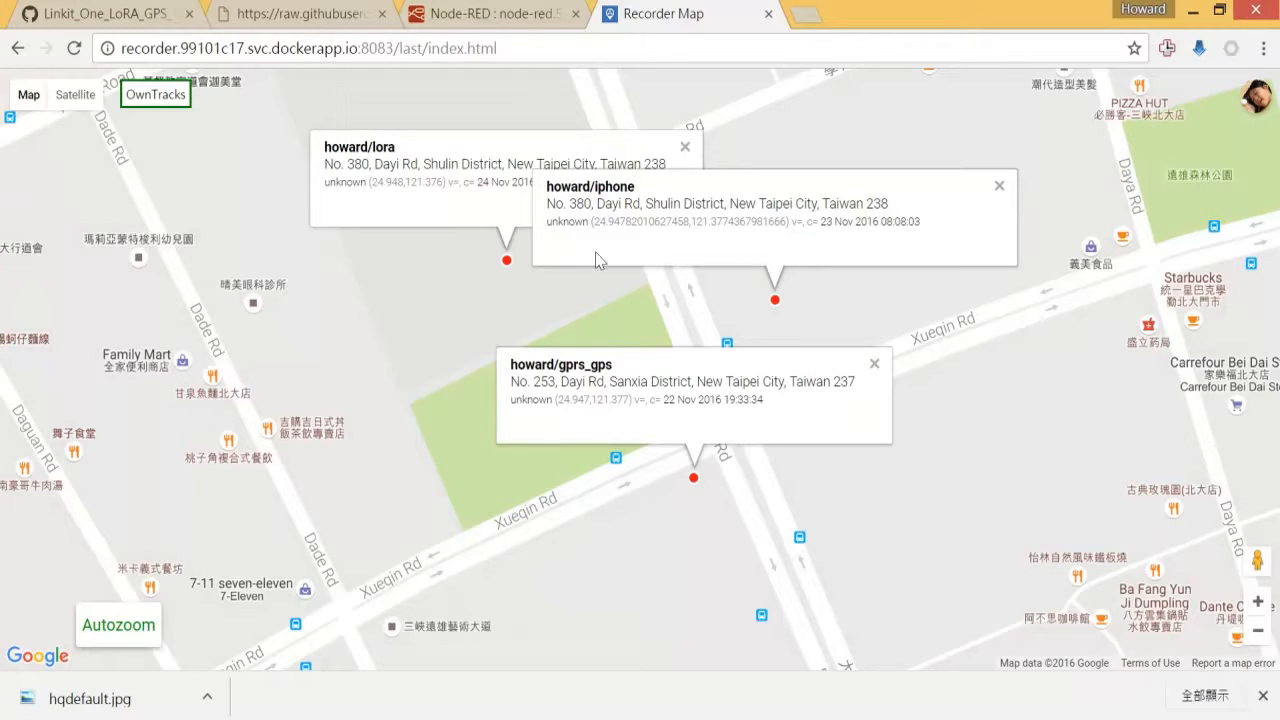
{"action": "mouse_move", "coordinate": [568, 188]}
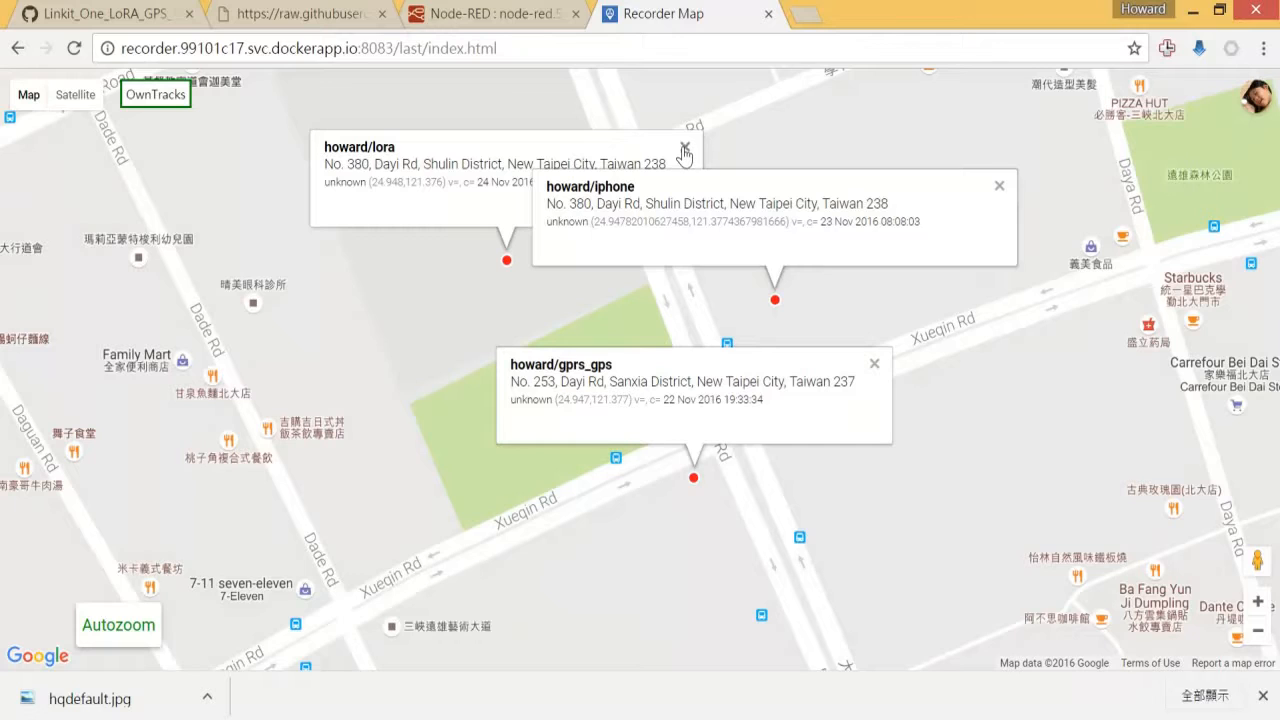
{"action": "left_click", "coordinate": [1000, 184]}
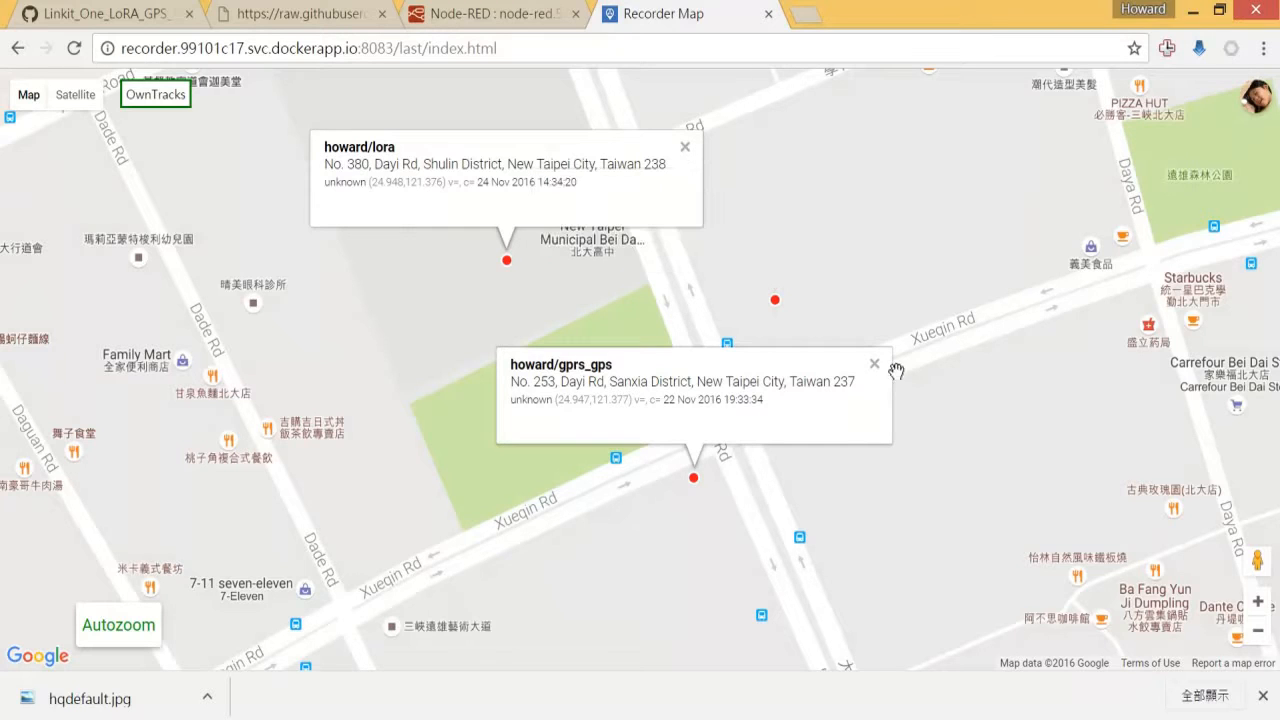
{"action": "left_click", "coordinate": [874, 364]}
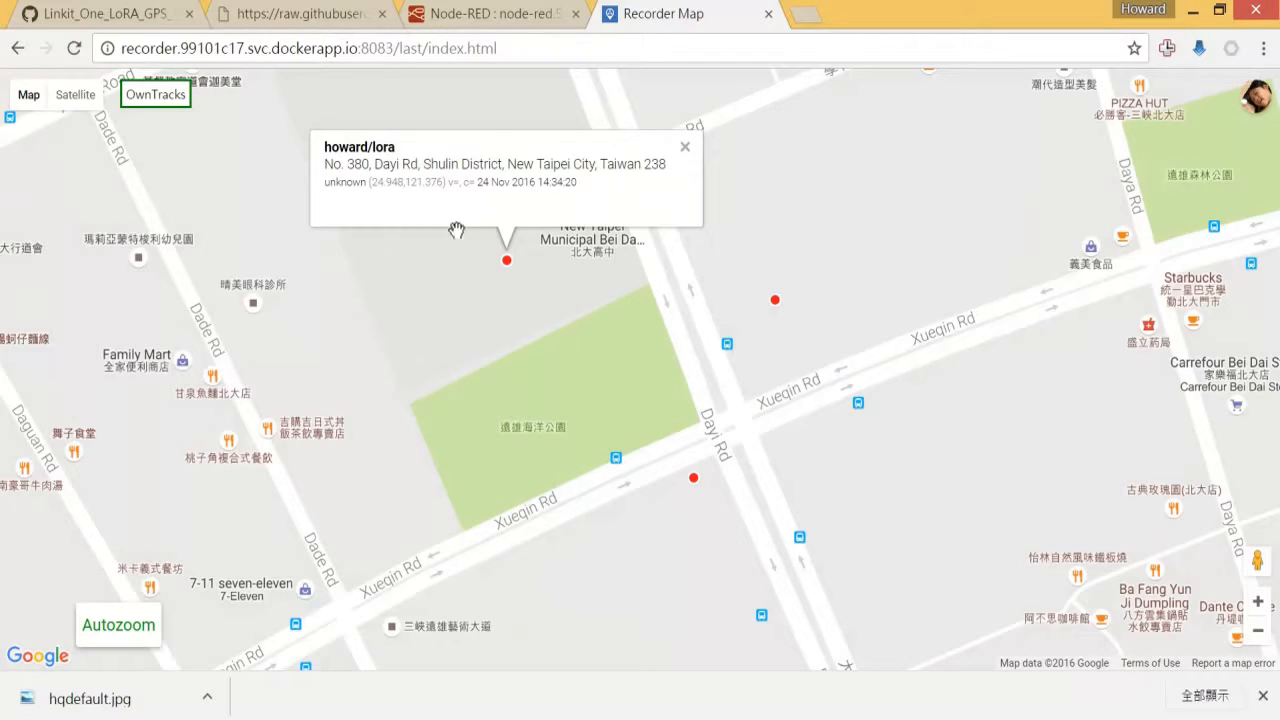
{"action": "mouse_move", "coordinate": [608, 374]}
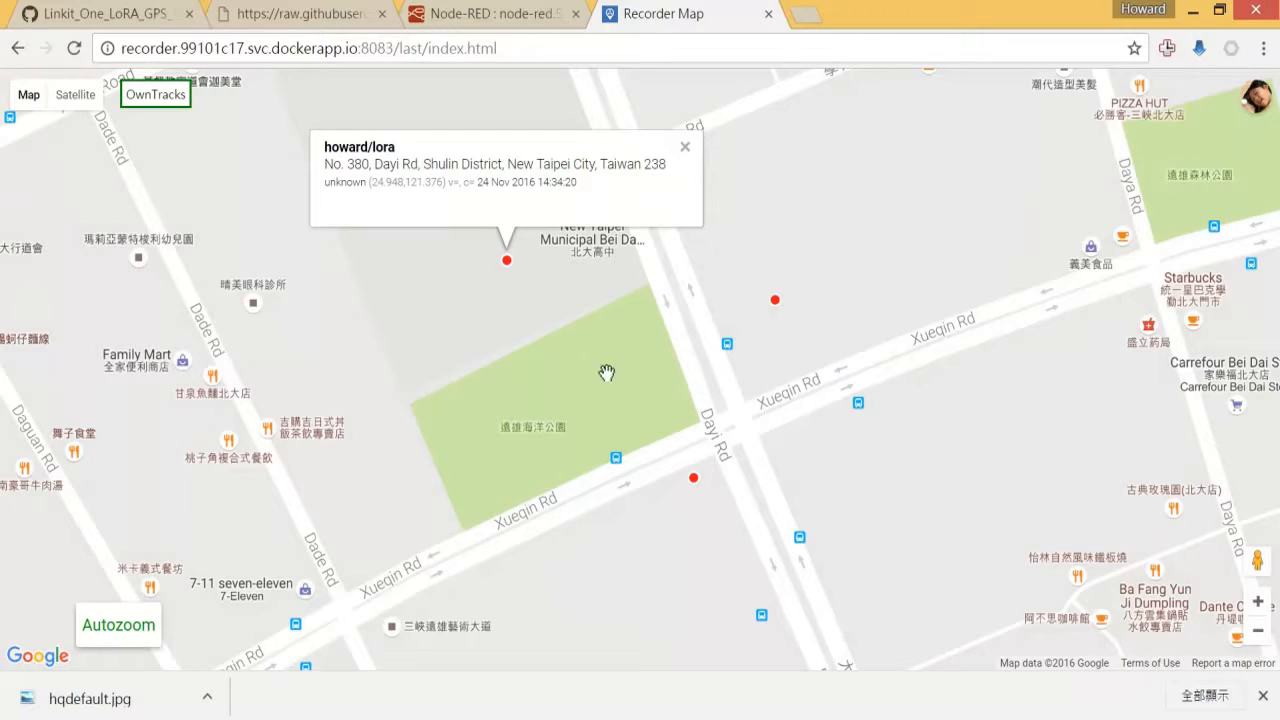
{"action": "mouse_move", "coordinate": [688, 500]}
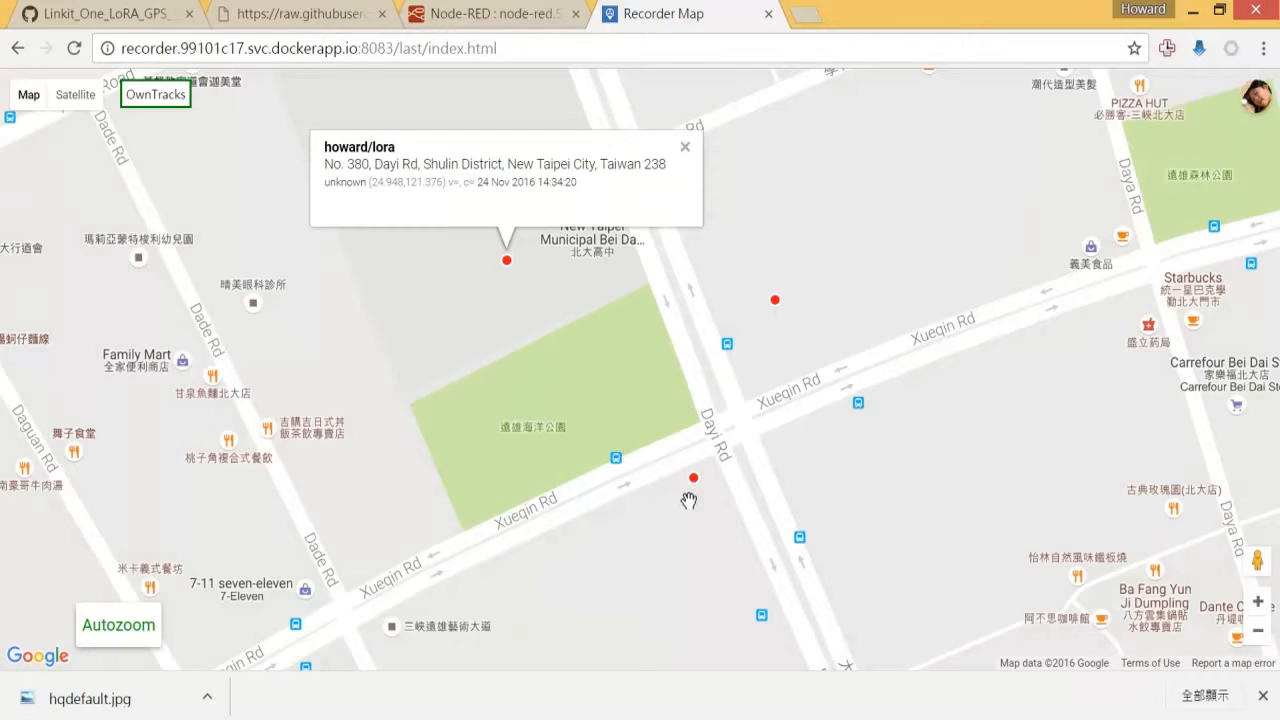
{"action": "mouse_move", "coordinate": [138, 114]}
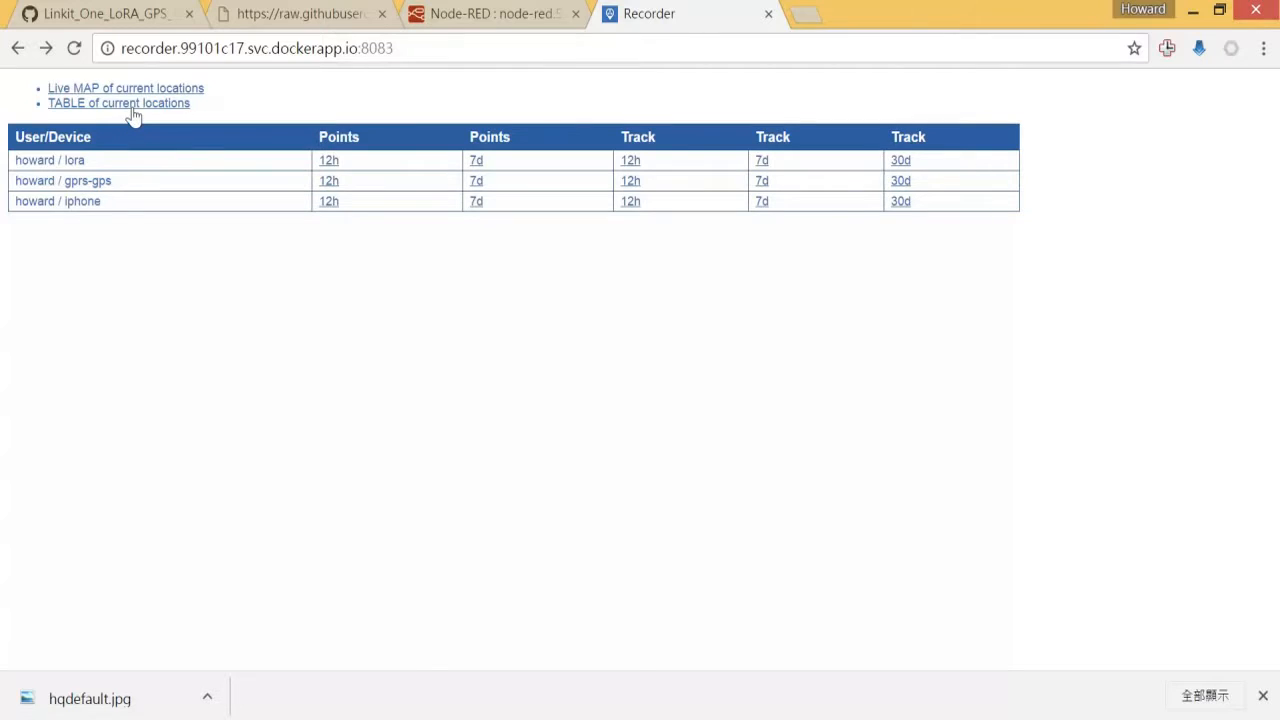
- Show the table of current locations and highlight the howard/lora entry
{"action": "left_click", "coordinate": [118, 104]}
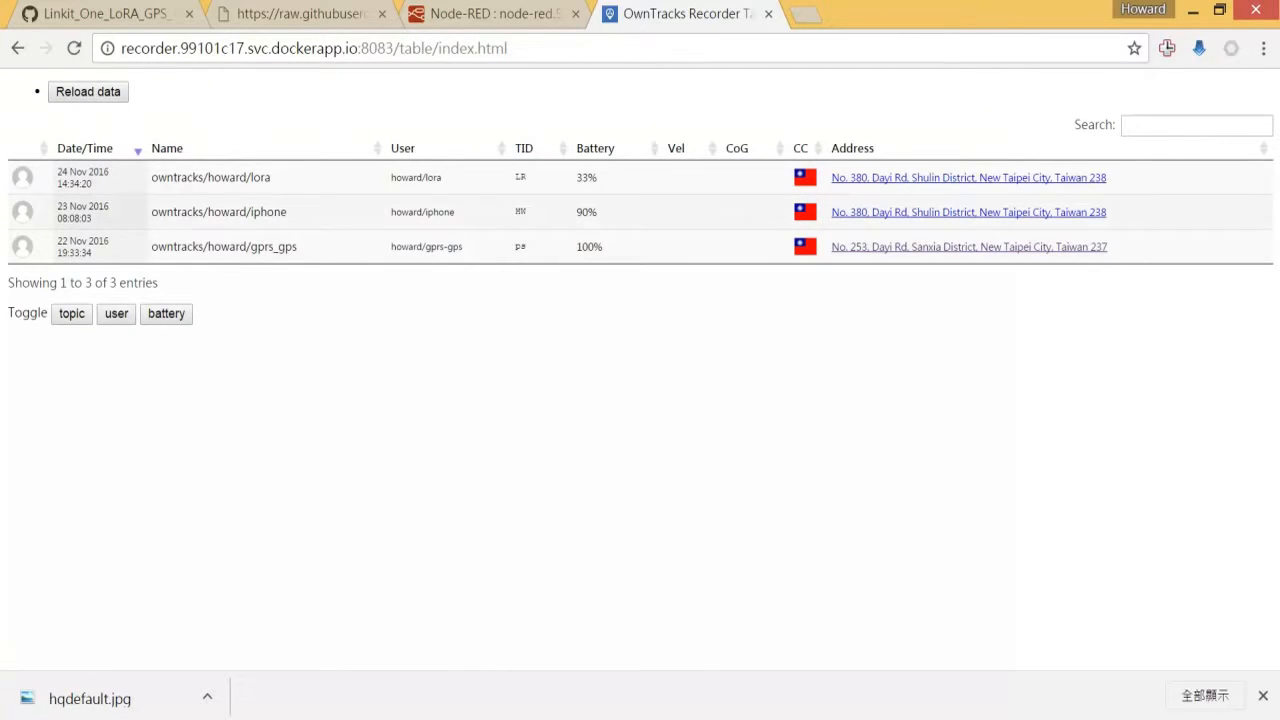
{"action": "mouse_move", "coordinate": [612, 194]}
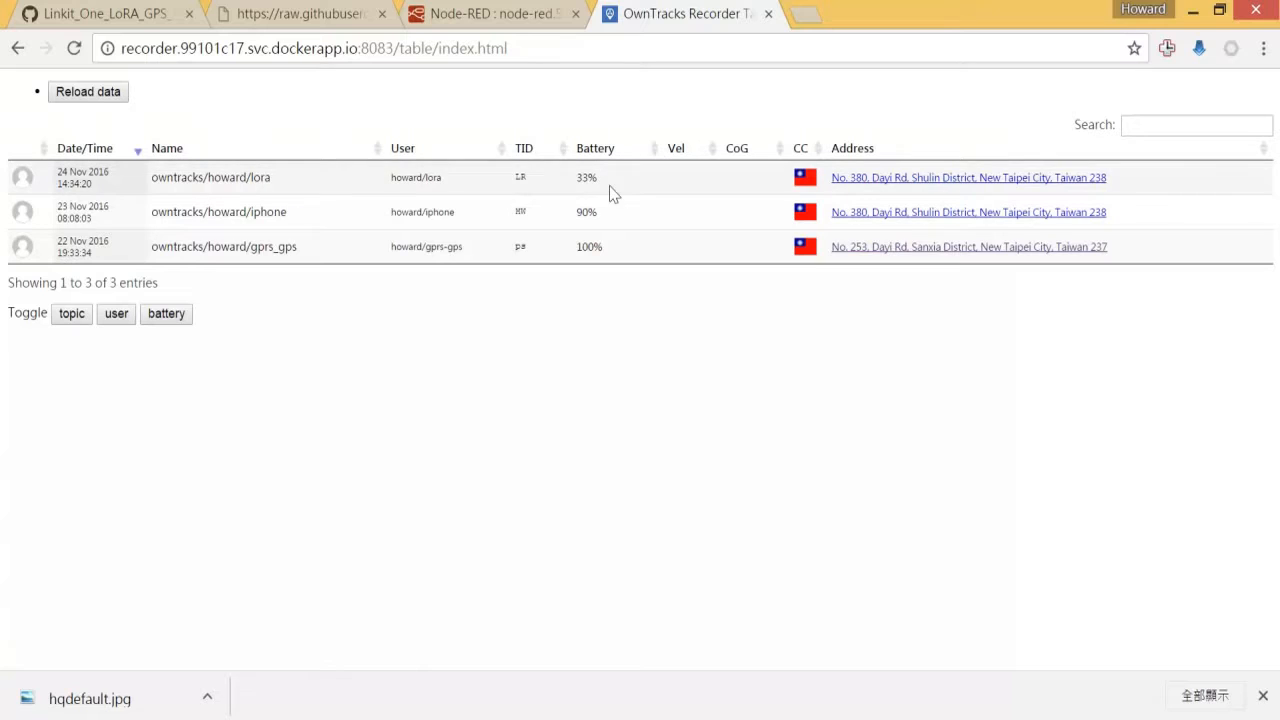
{"action": "mouse_move", "coordinate": [472, 188]}
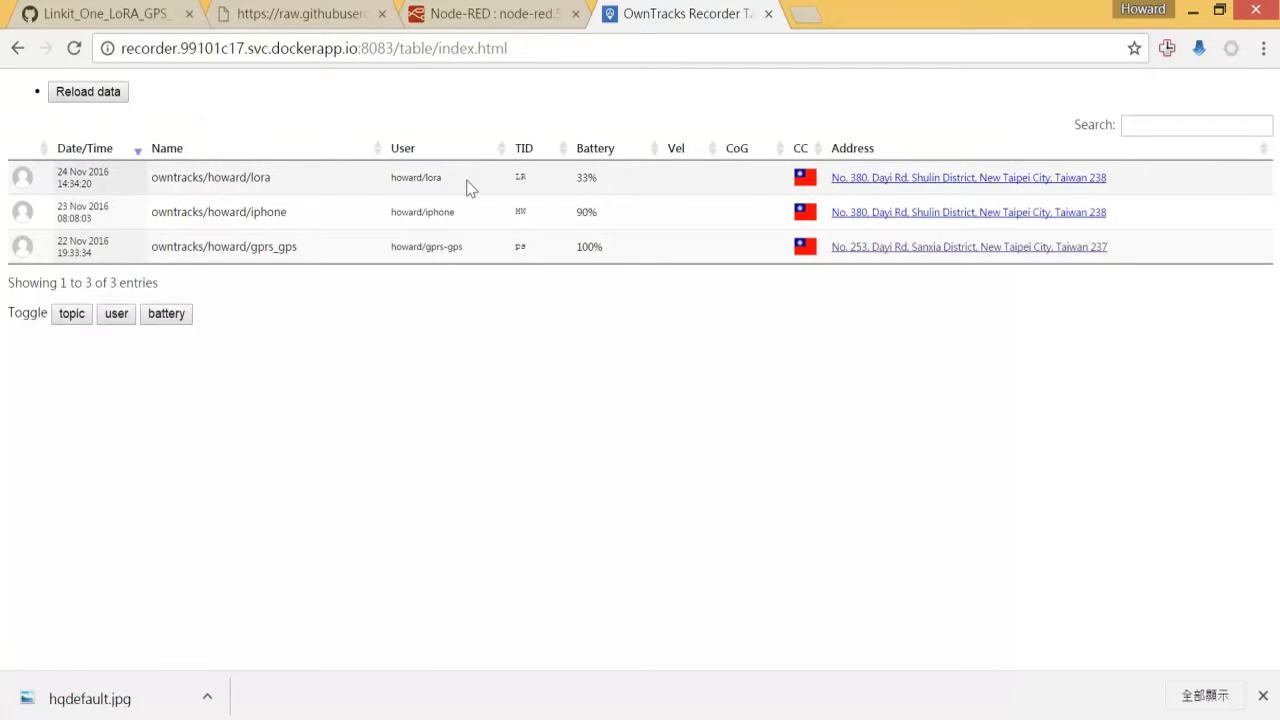
{"action": "double_click", "coordinate": [416, 176]}
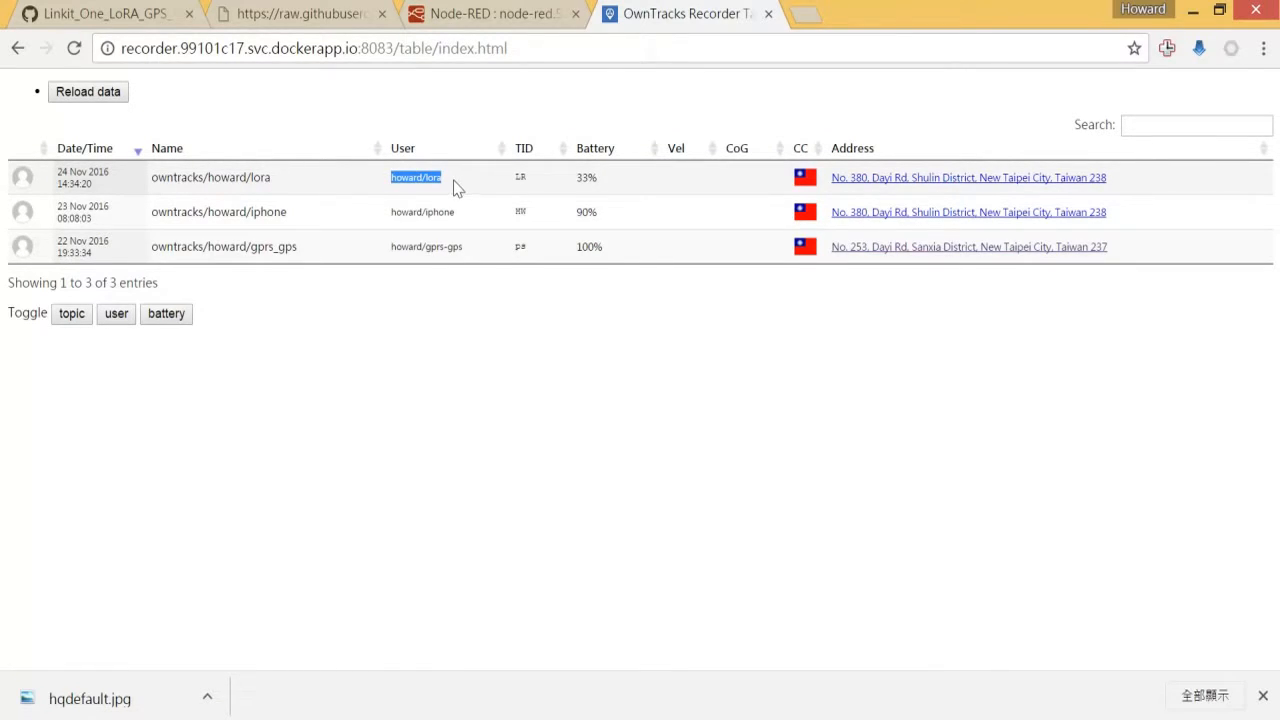
{"action": "mouse_move", "coordinate": [604, 188]}
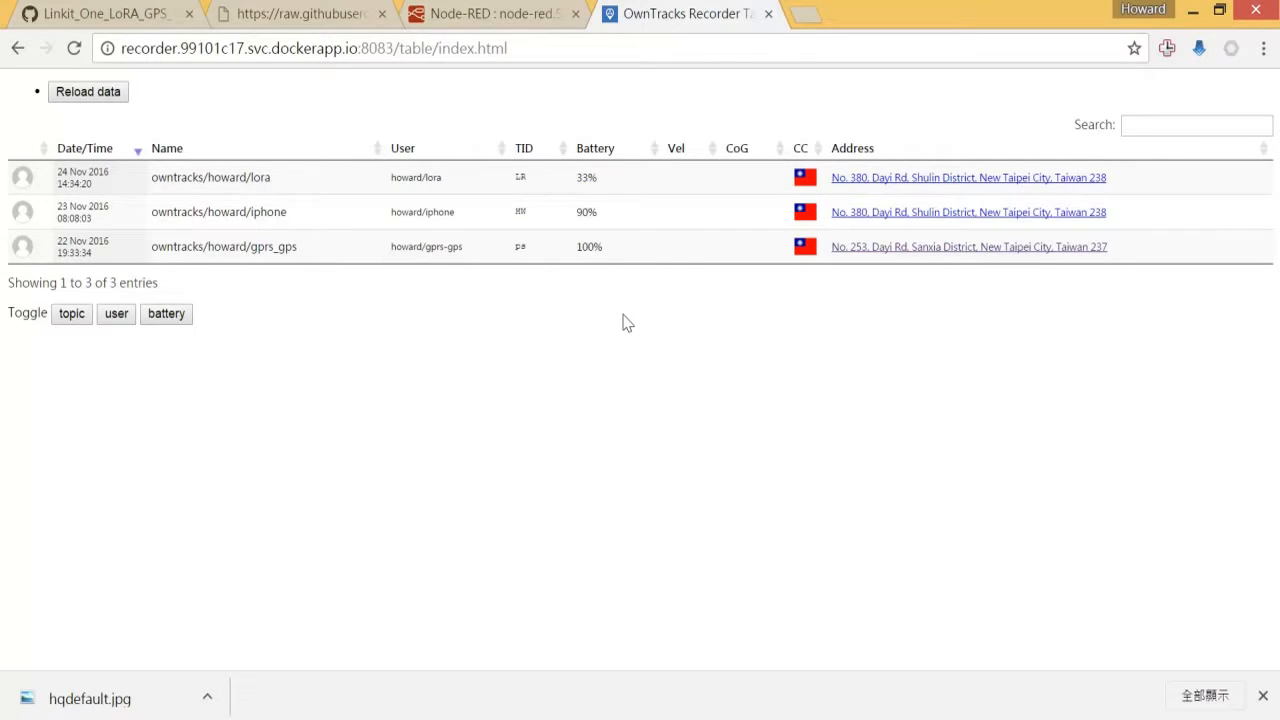
{"action": "mouse_move", "coordinate": [988, 188]}
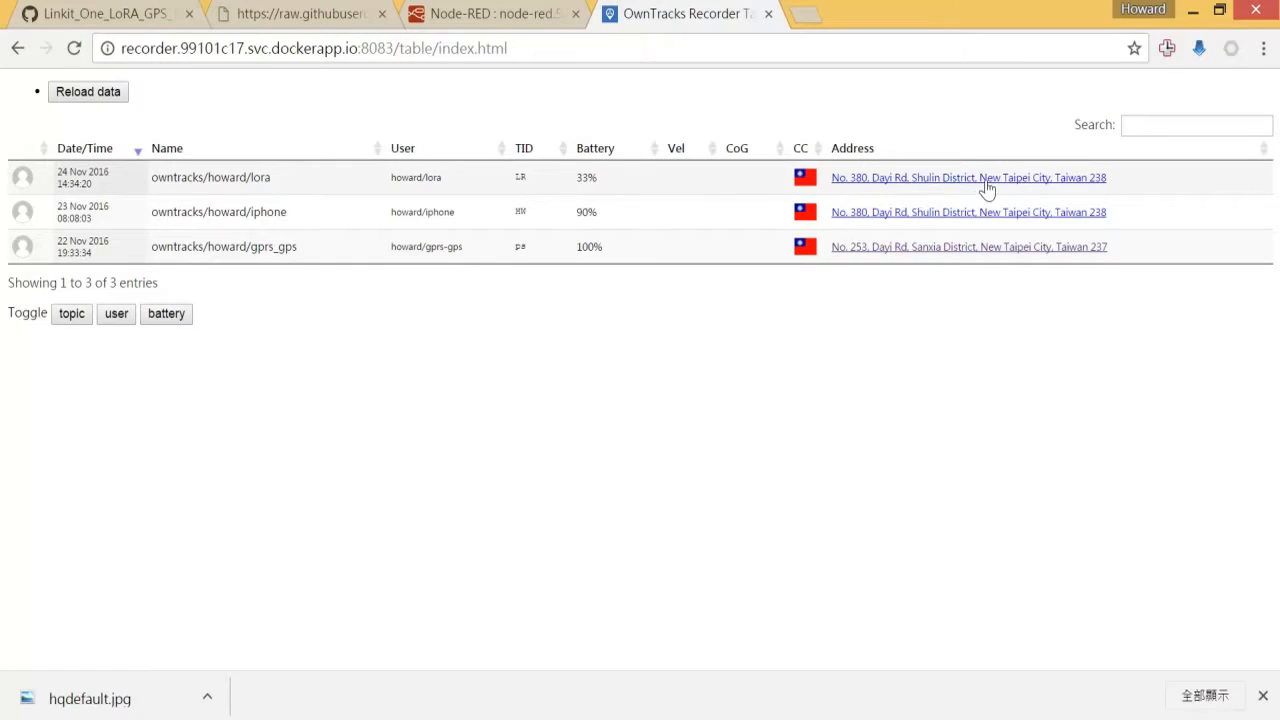
{"action": "mouse_move", "coordinate": [968, 176]}
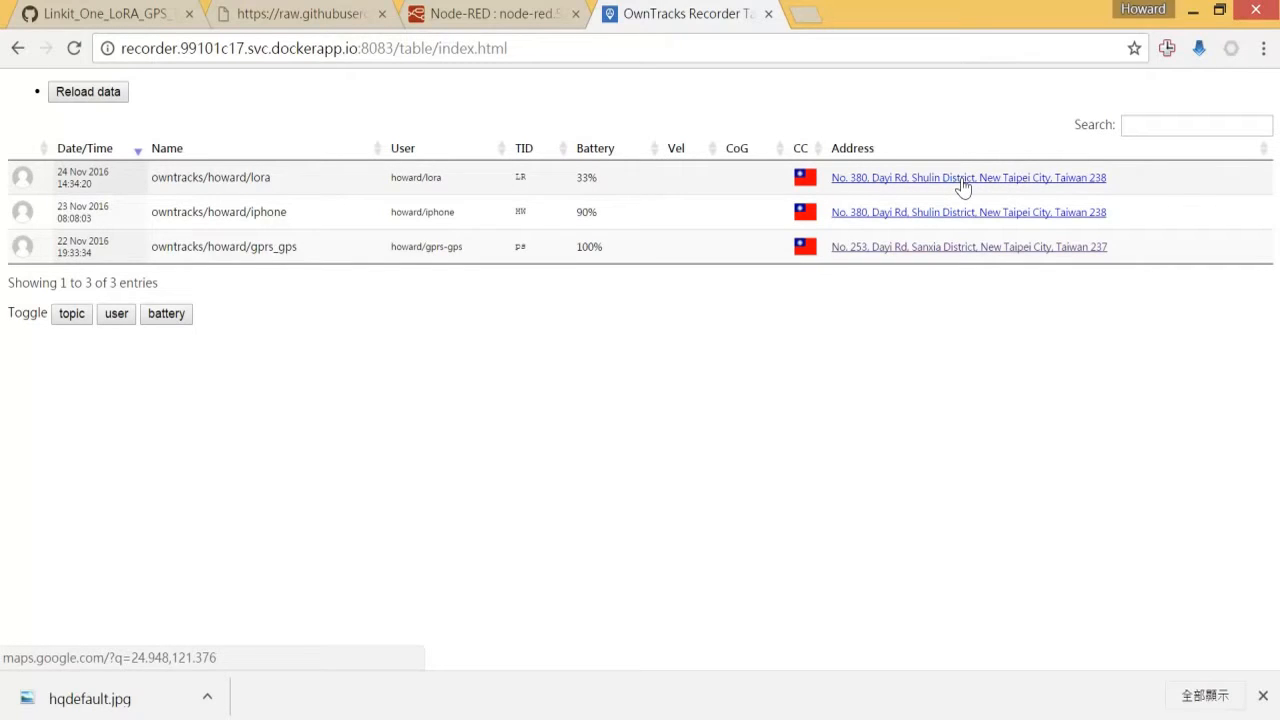
{"action": "mouse_move", "coordinate": [680, 476]}
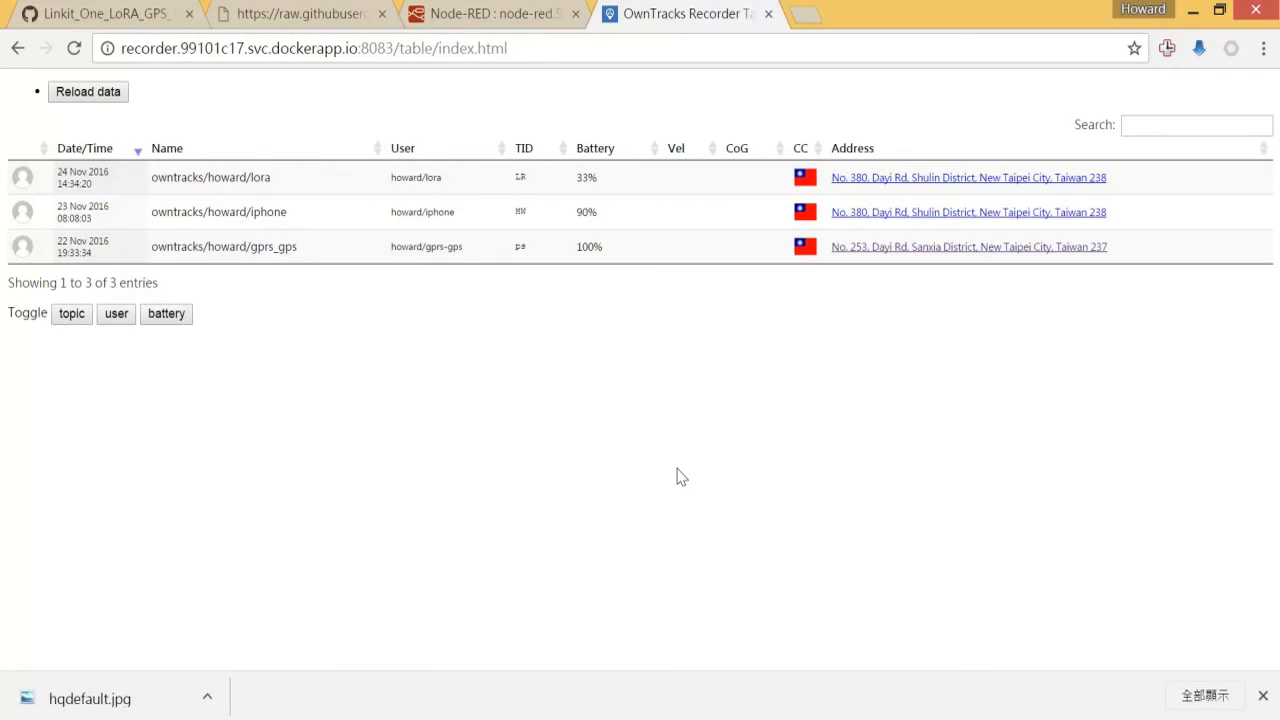
{"action": "mouse_move", "coordinate": [758, 688]}
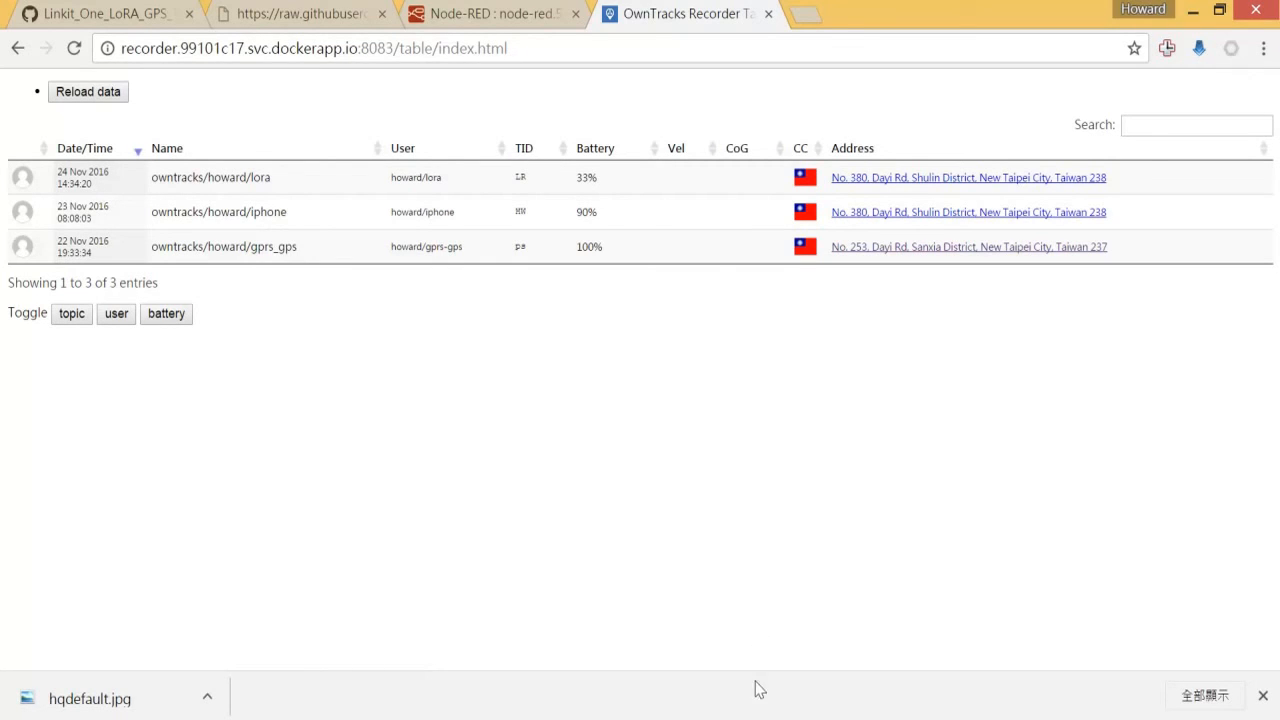